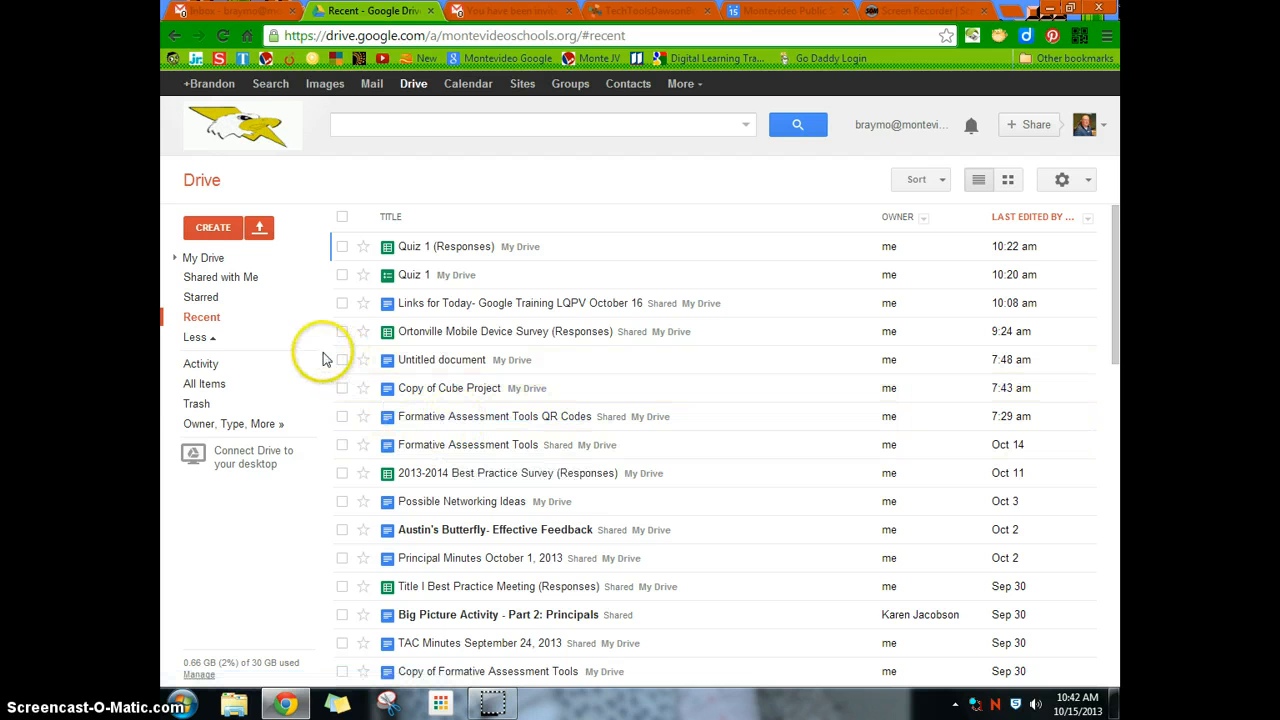
mouse_move(670, 596)
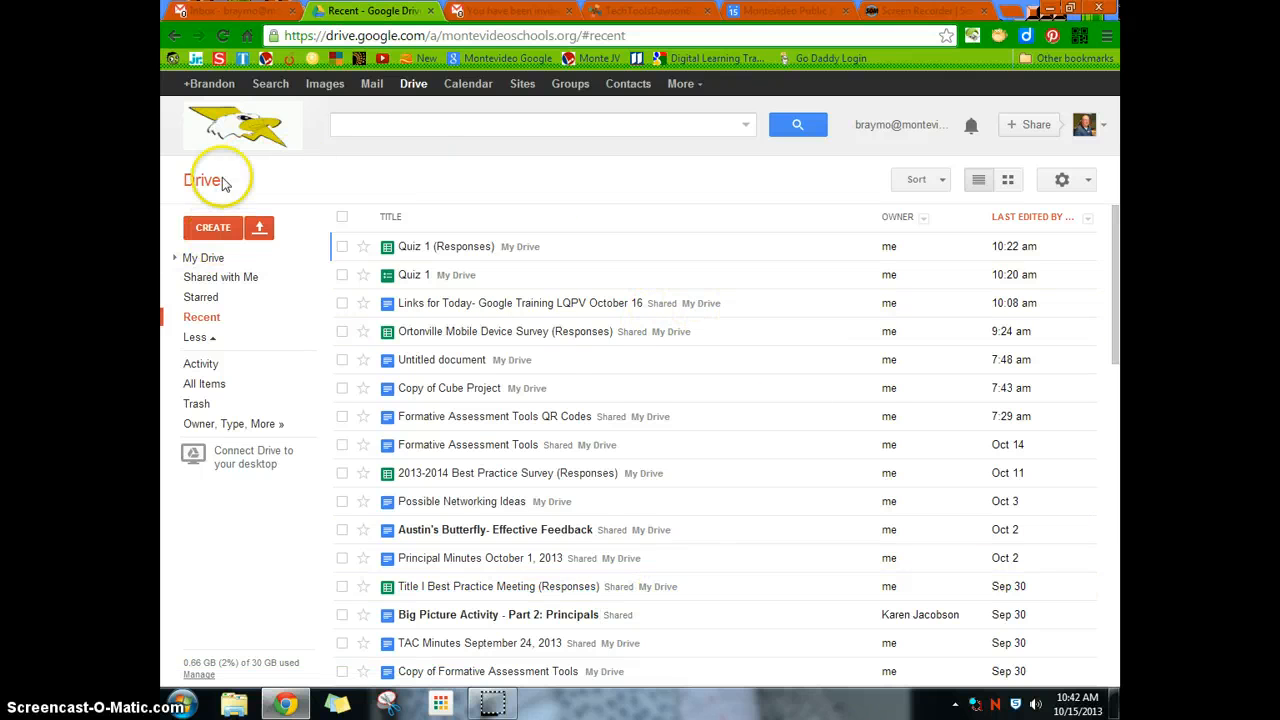
- Bring up Google Drive's Create list of new item types
left_click(212, 228)
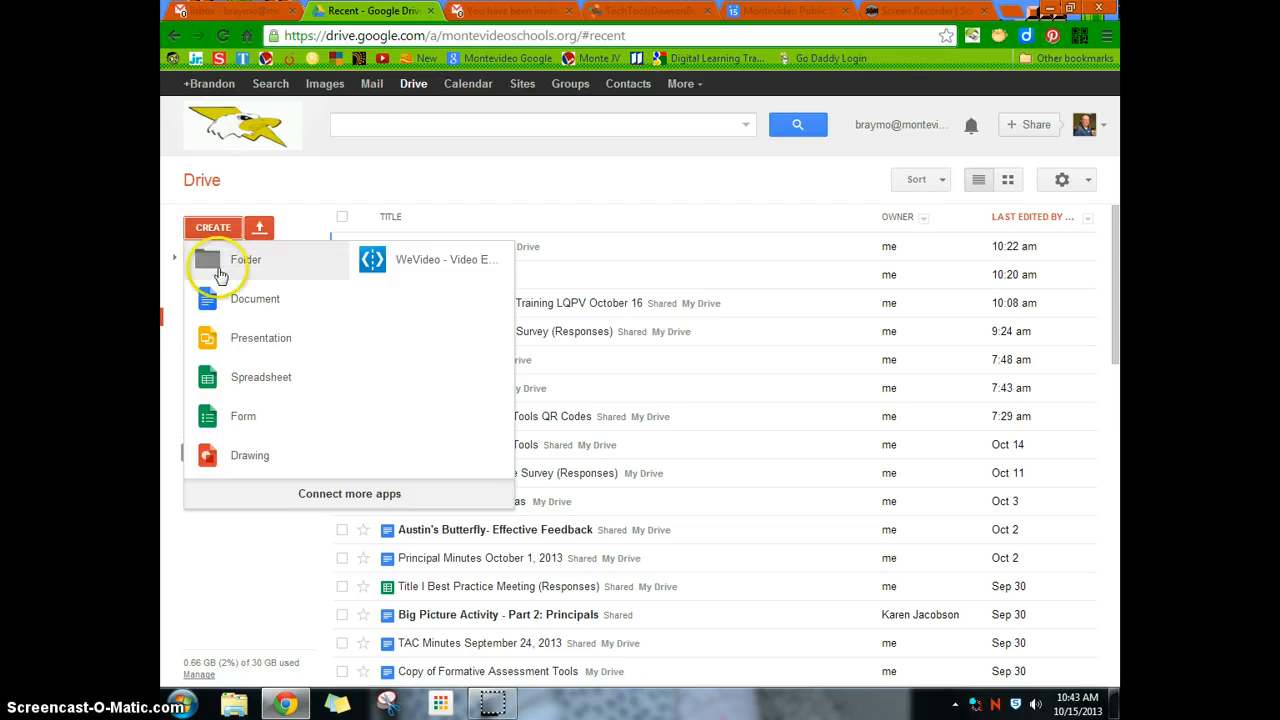
mouse_move(240, 298)
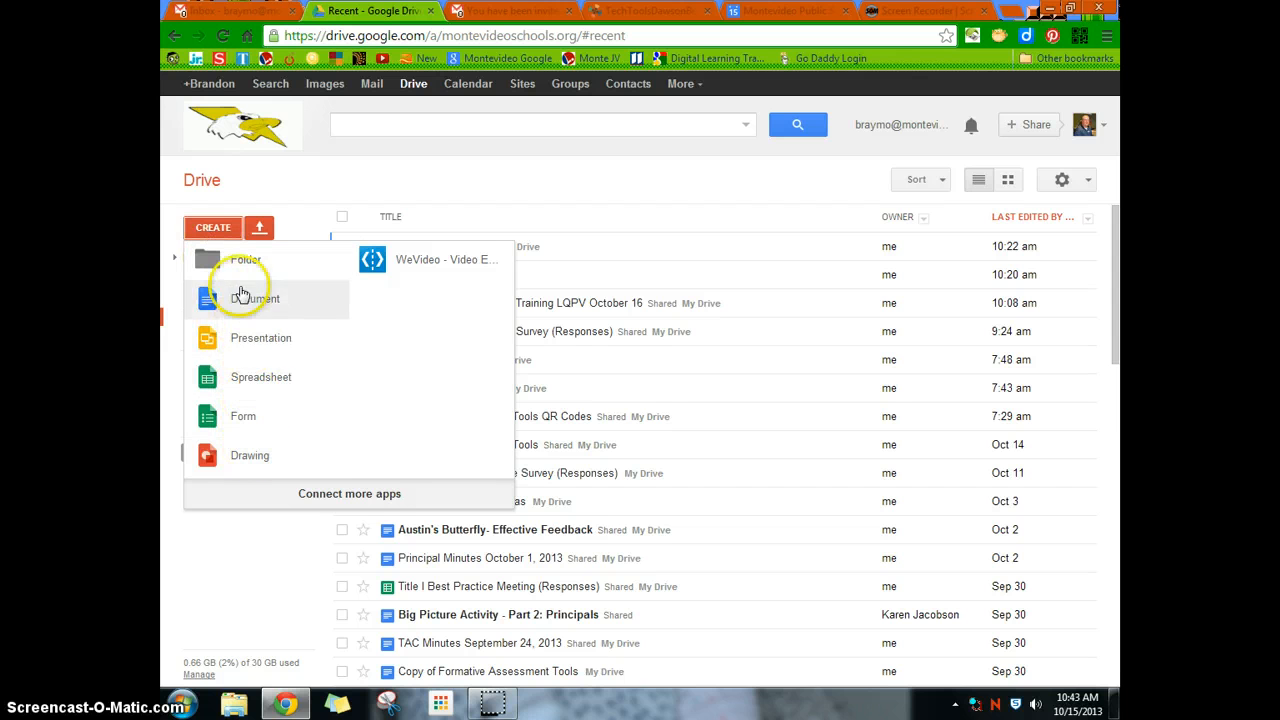
mouse_move(228, 310)
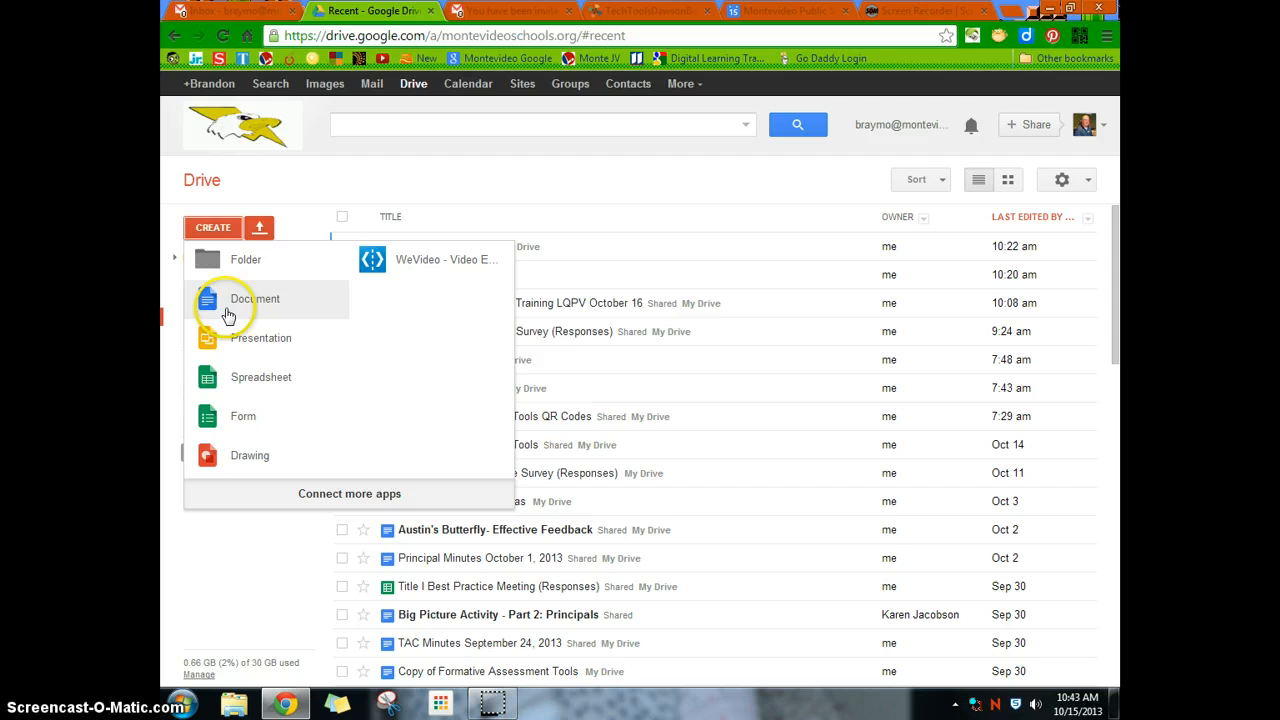
mouse_move(250, 416)
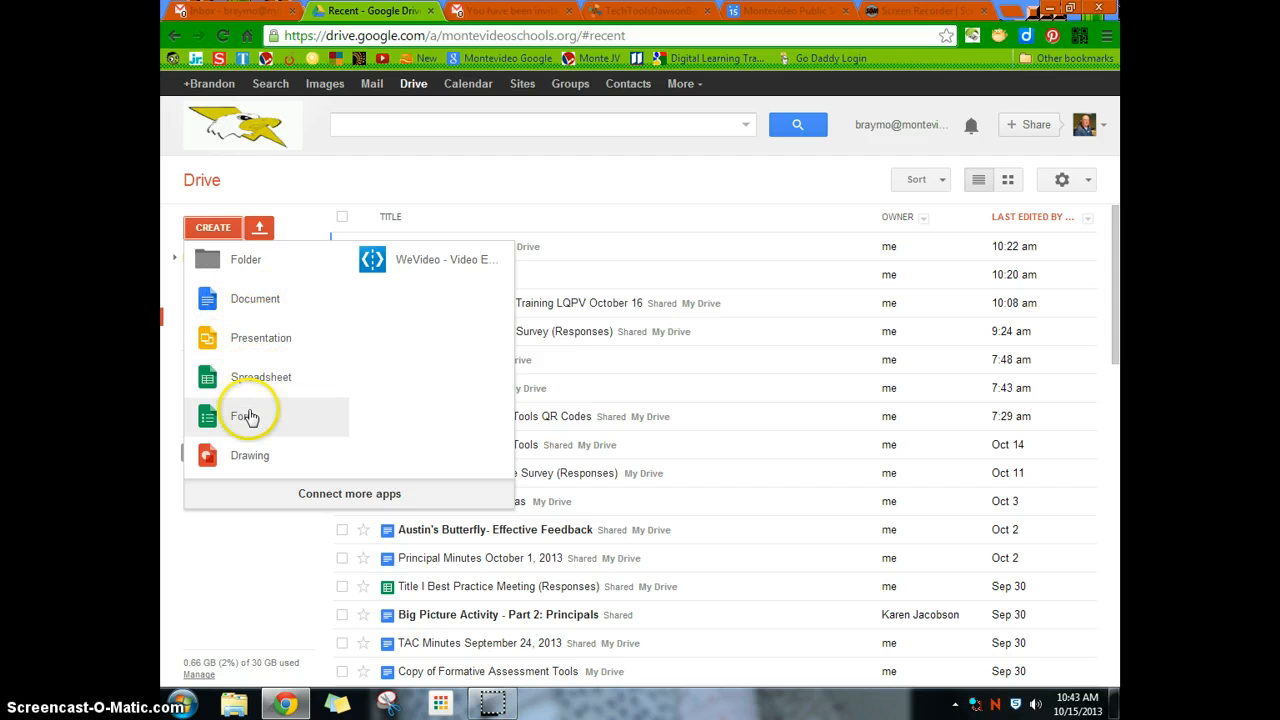
mouse_move(400, 332)
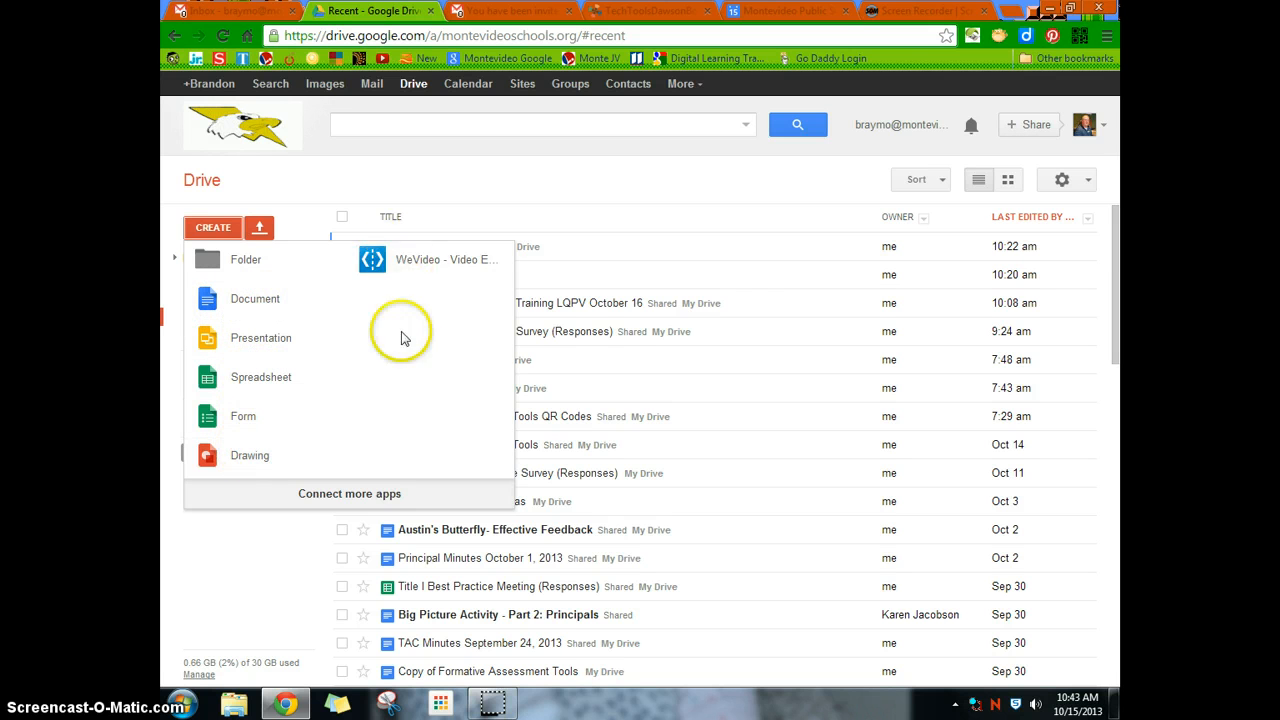
mouse_move(356, 498)
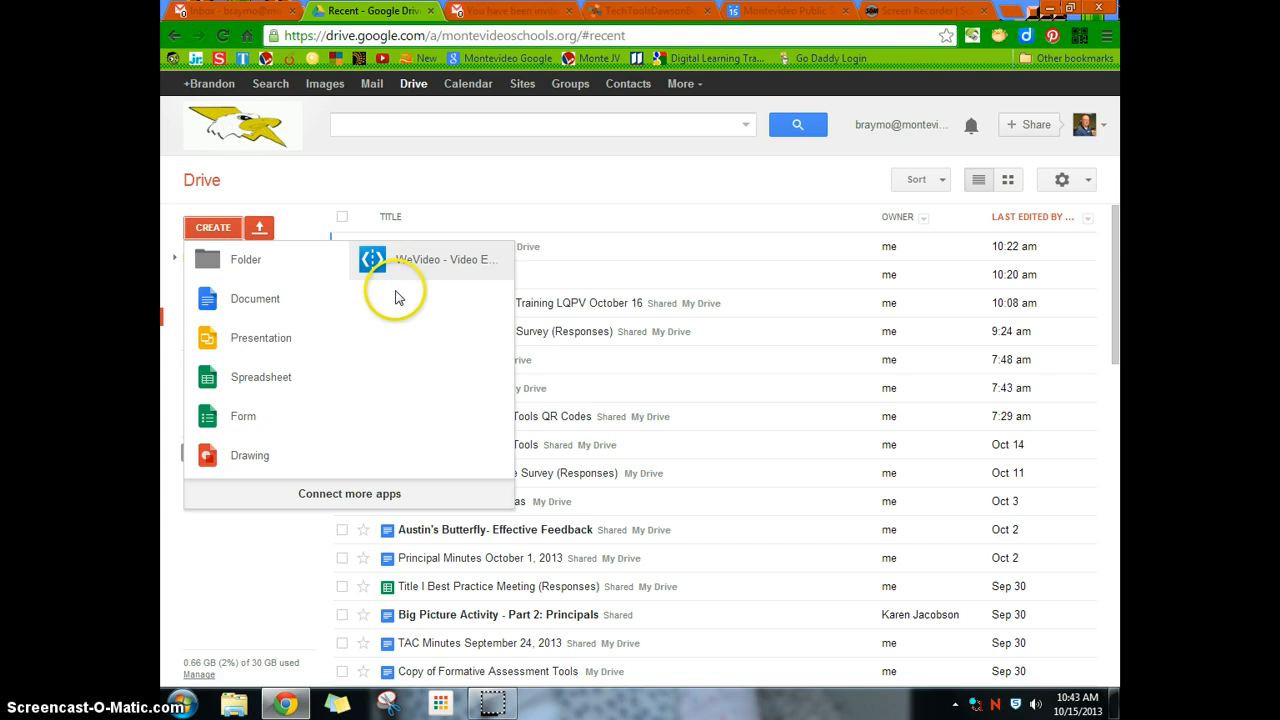
mouse_move(370, 304)
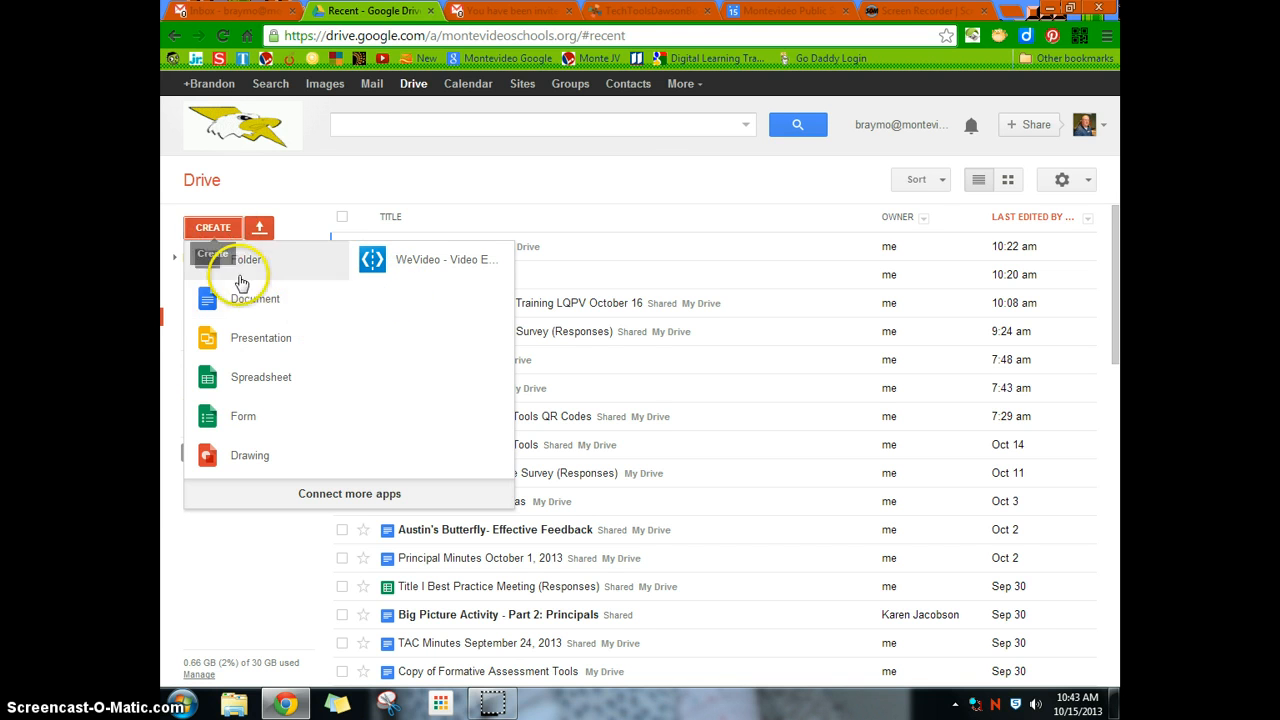
- Start a new blank Google Doc from the Create list
left_click(252, 298)
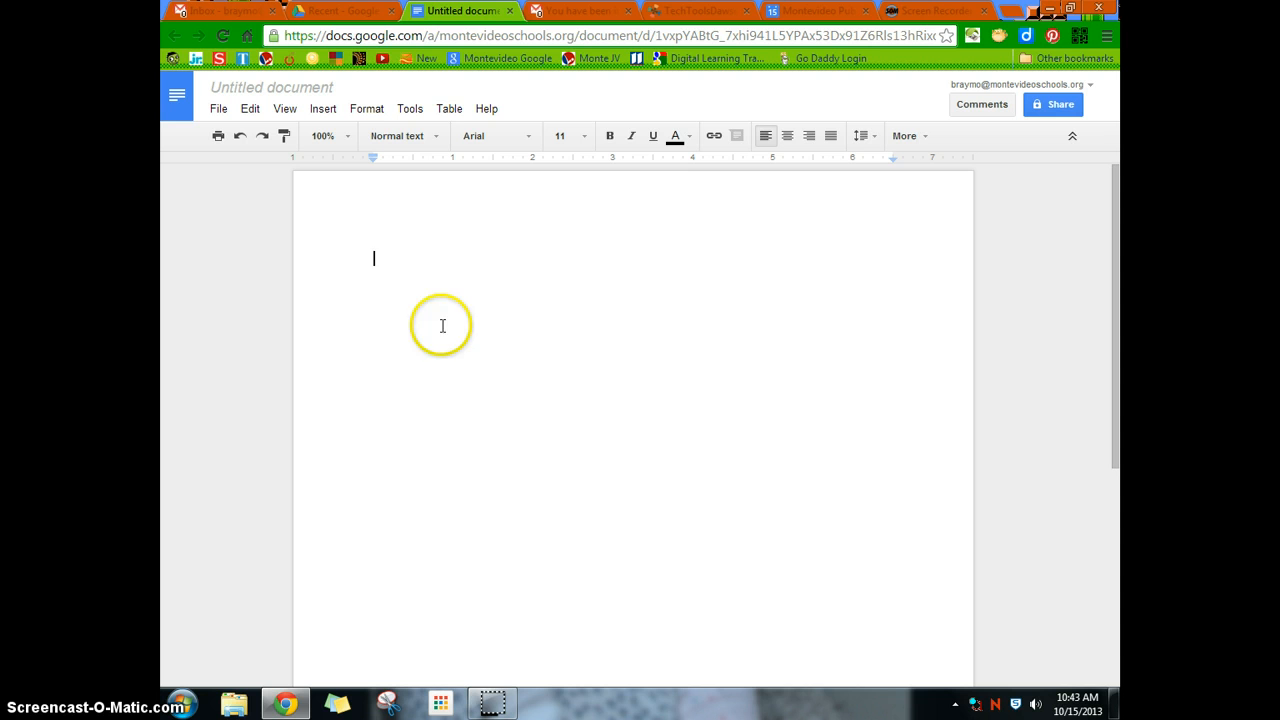
mouse_move(348, 228)
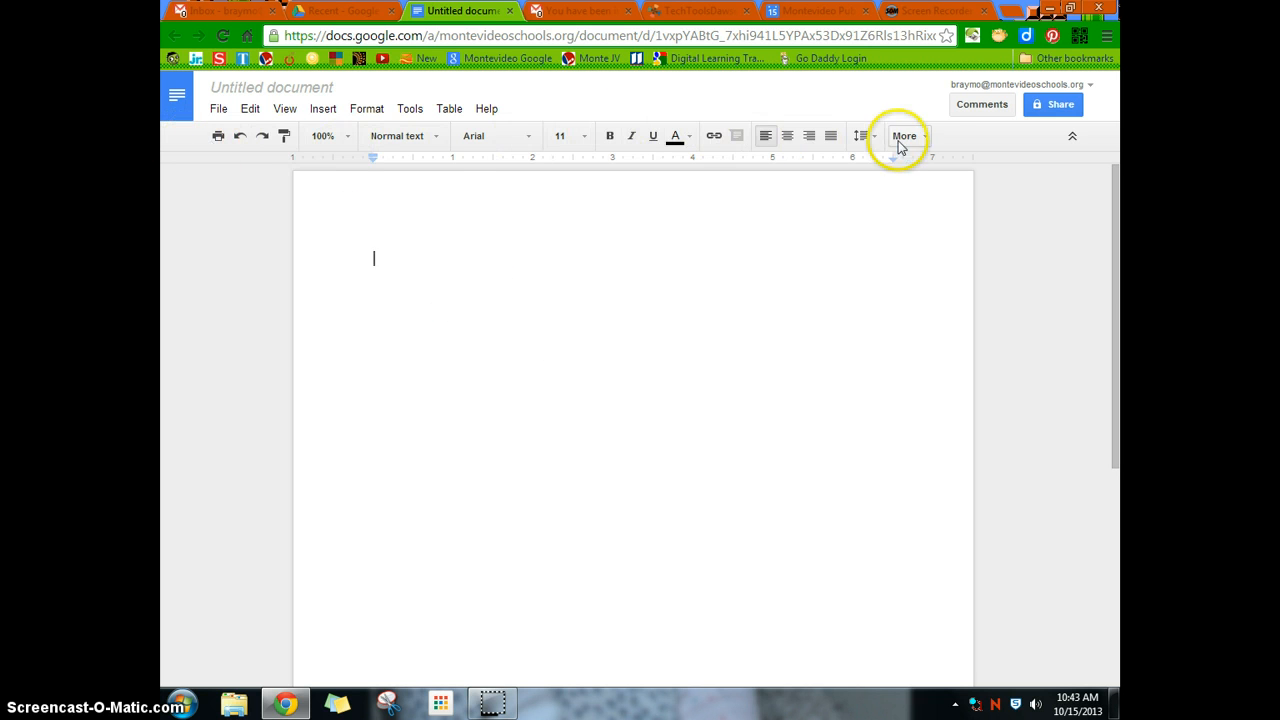
mouse_move(820, 200)
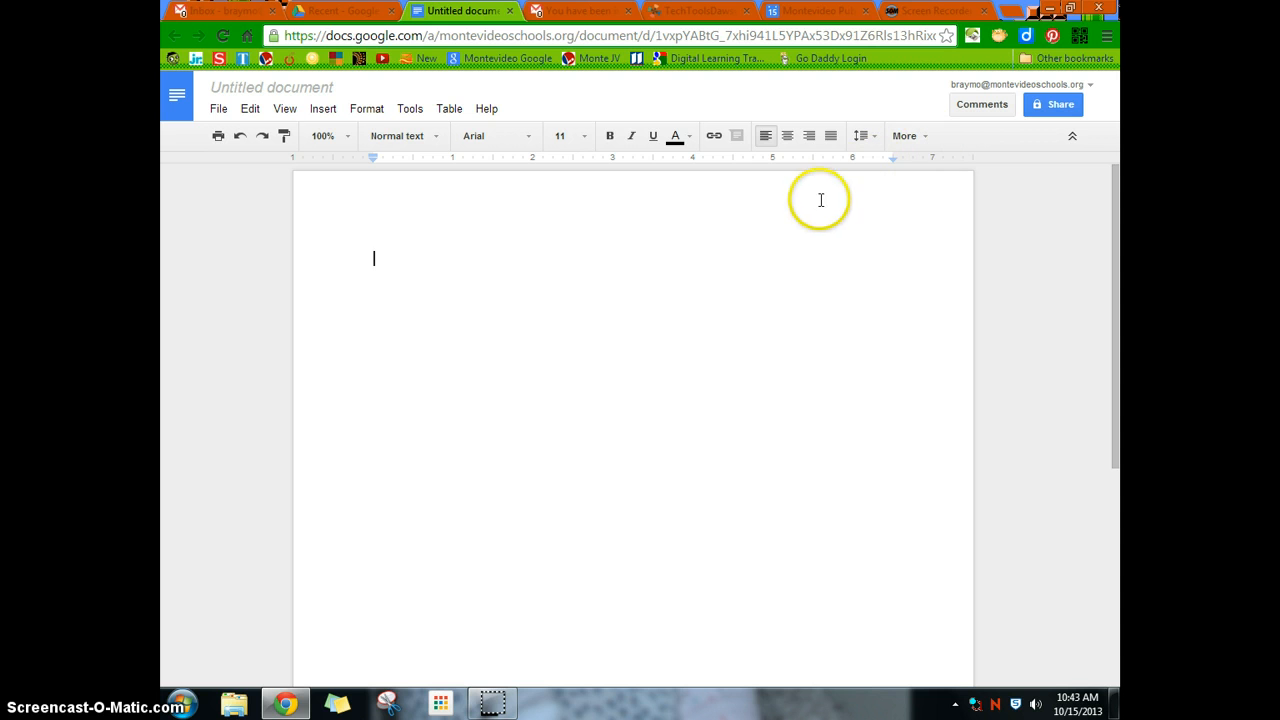
mouse_move(790, 312)
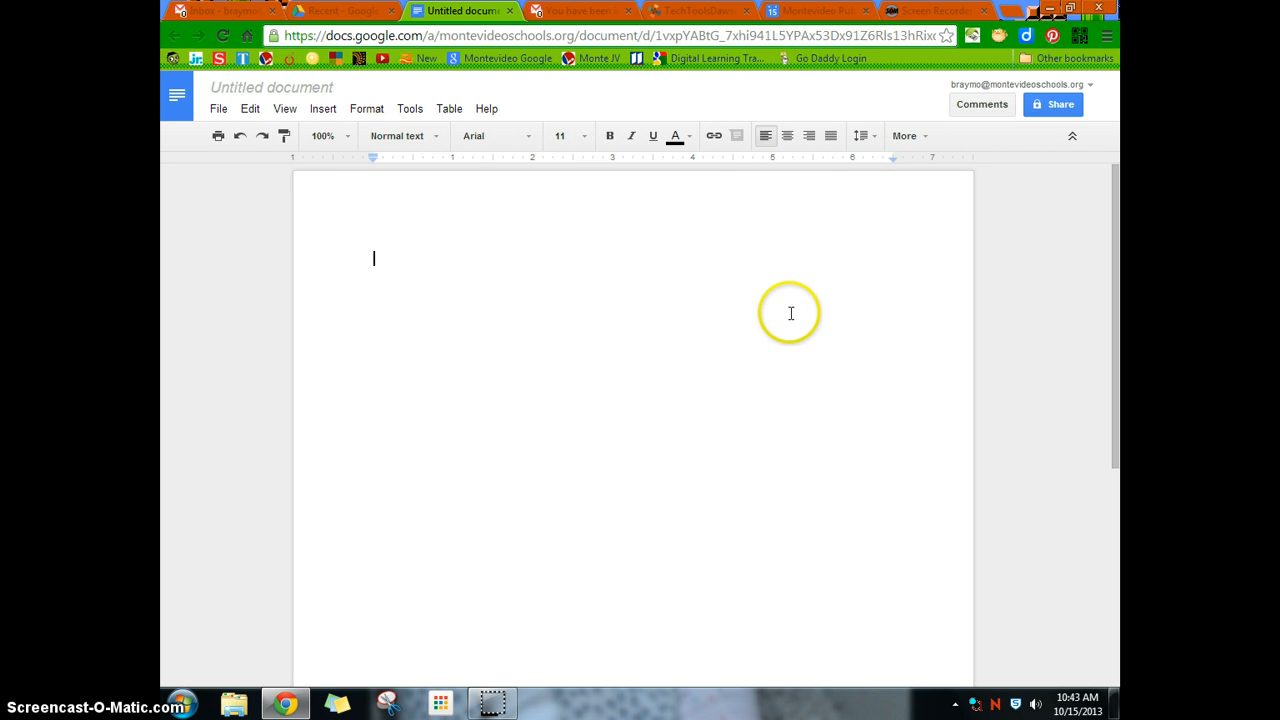
mouse_move(594, 128)
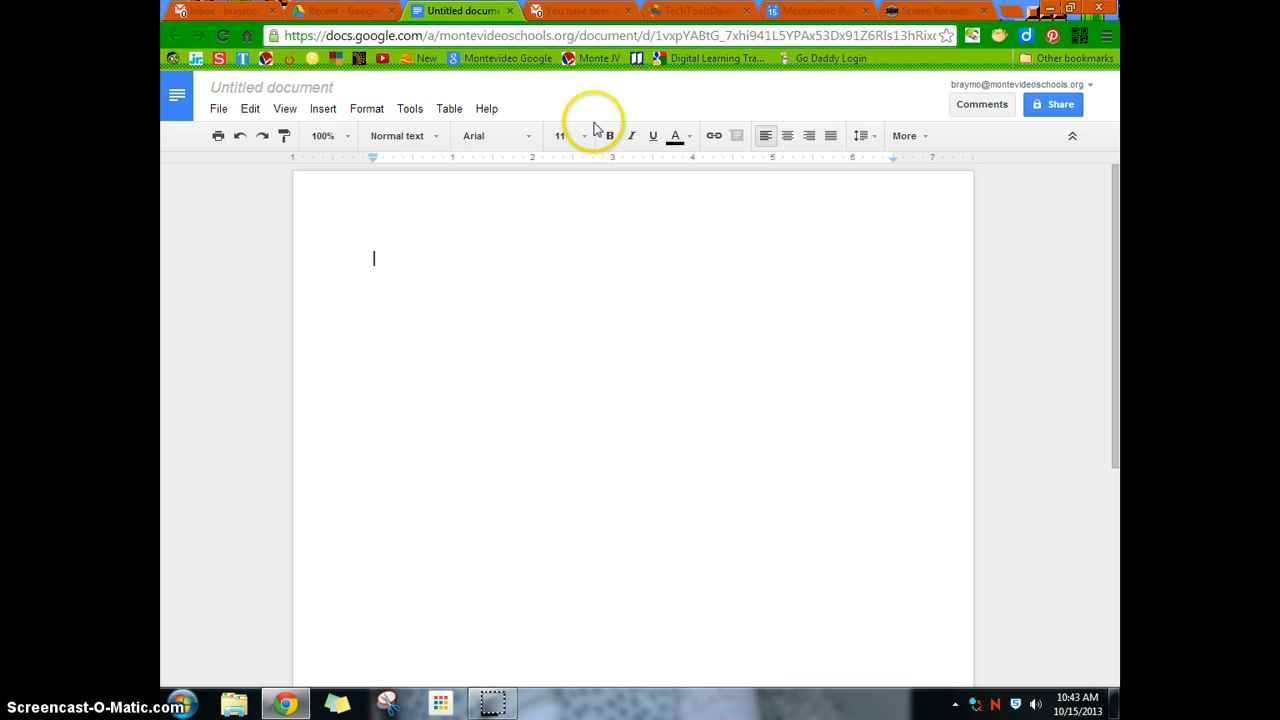
mouse_move(272, 94)
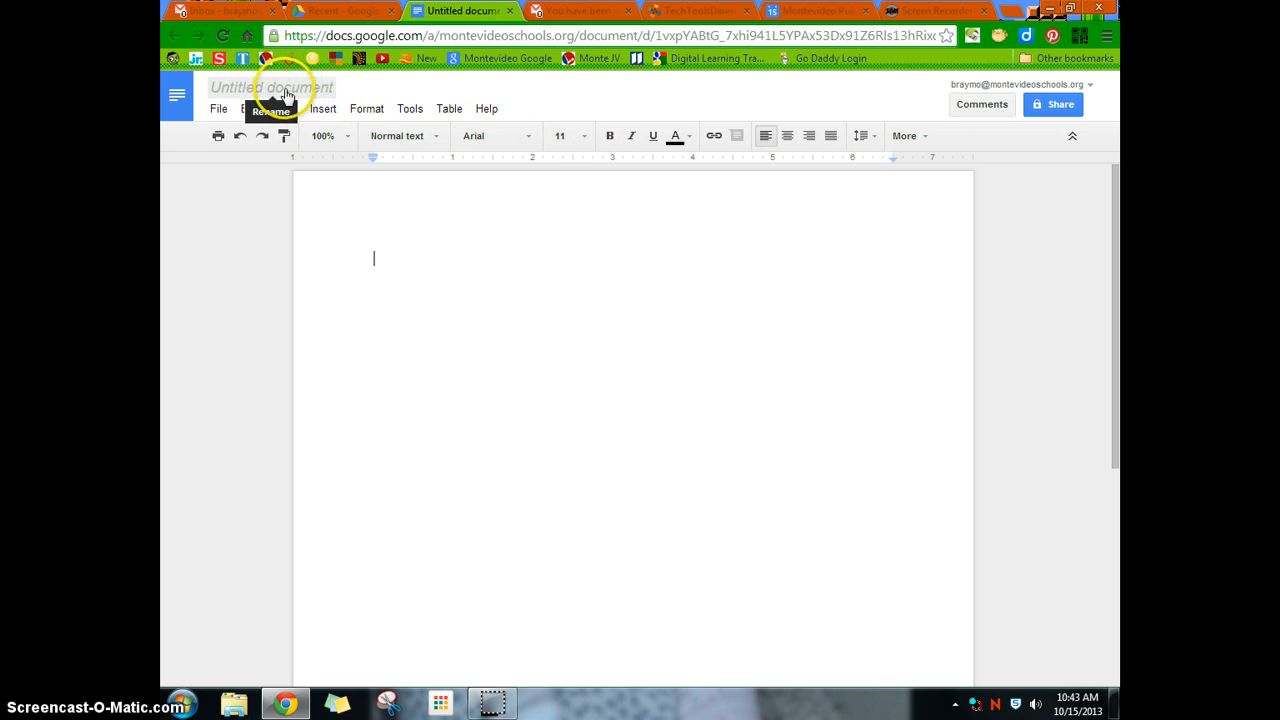
- Rename the untitled document to 'Trial Document' and return to the page body
left_click(272, 88)
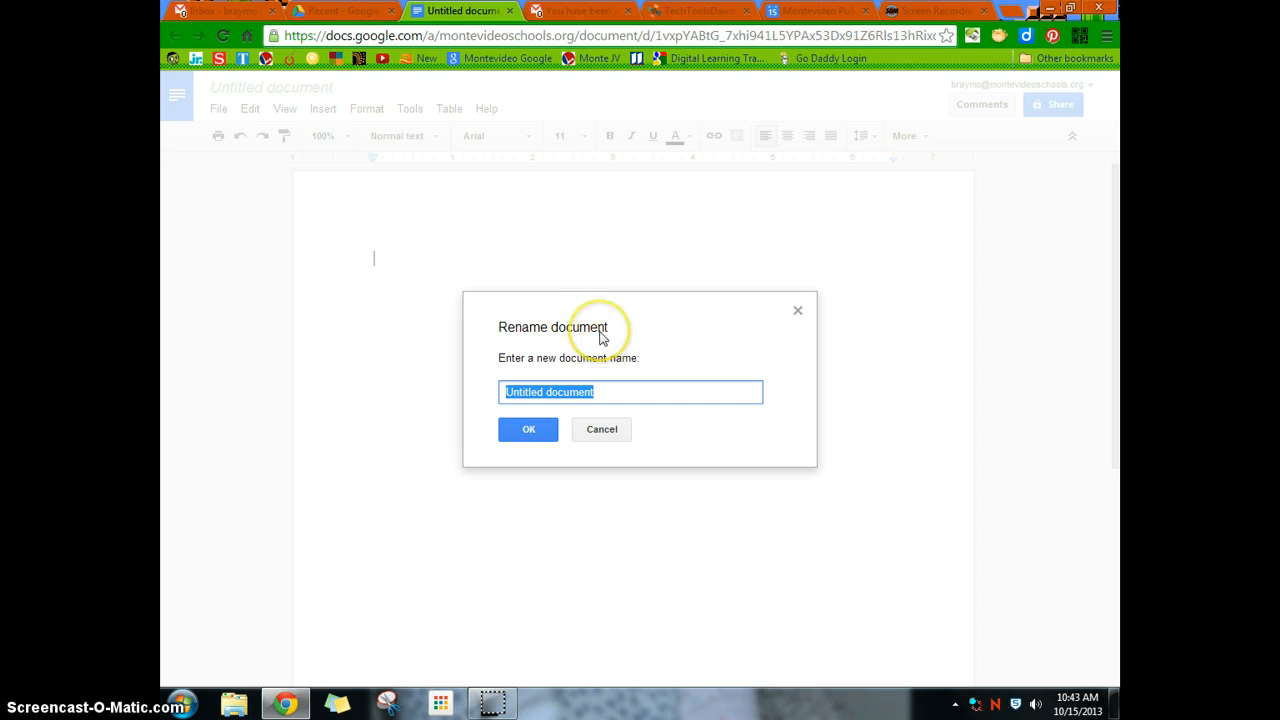
type("Trial Docu")
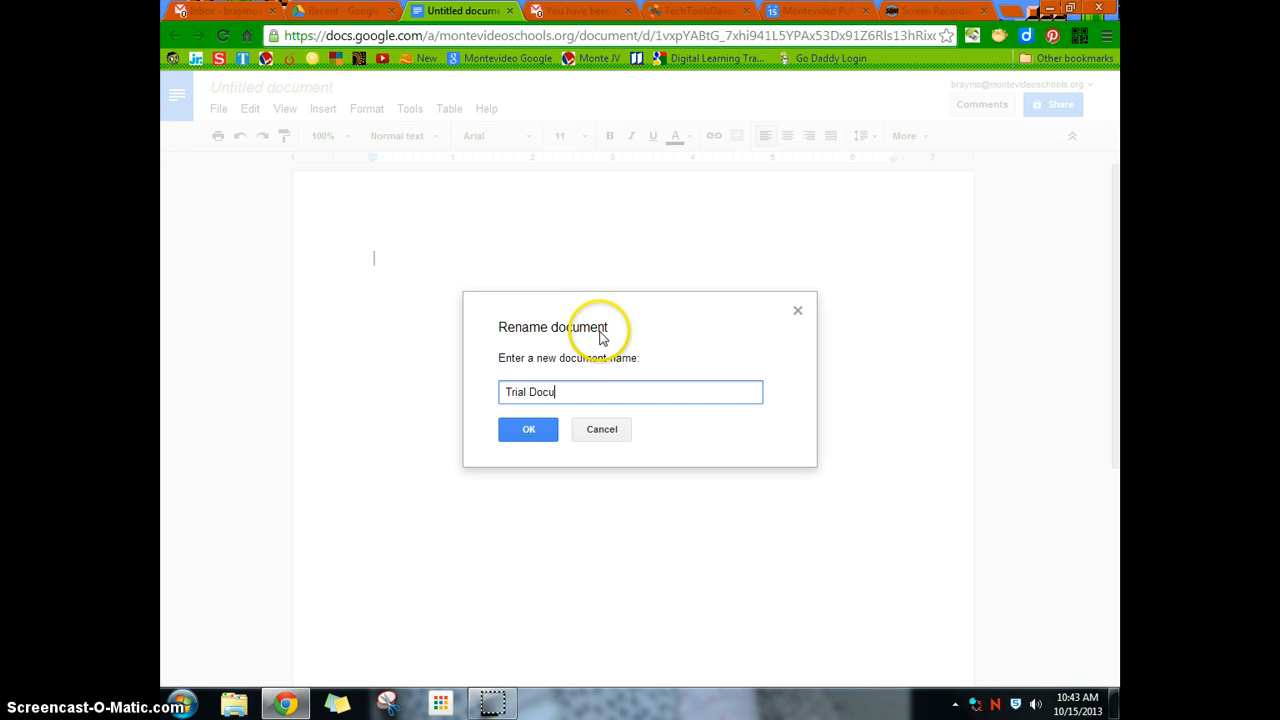
left_click(528, 428)
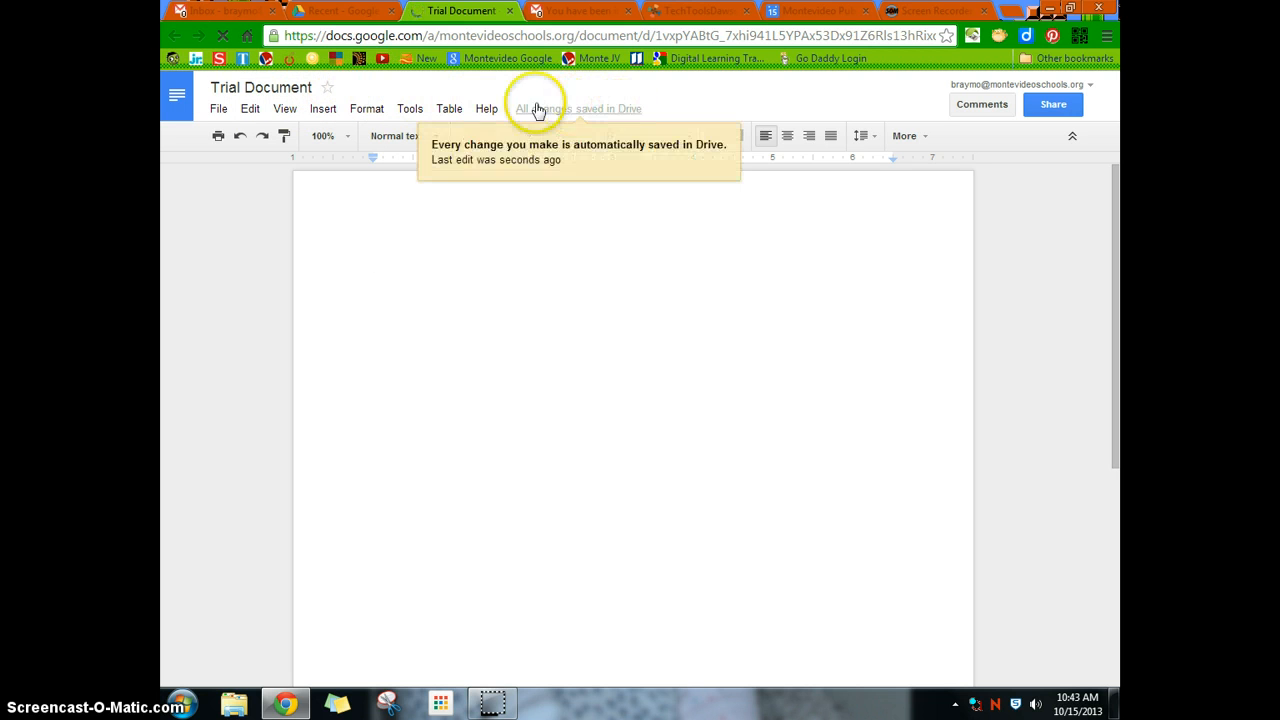
mouse_move(590, 114)
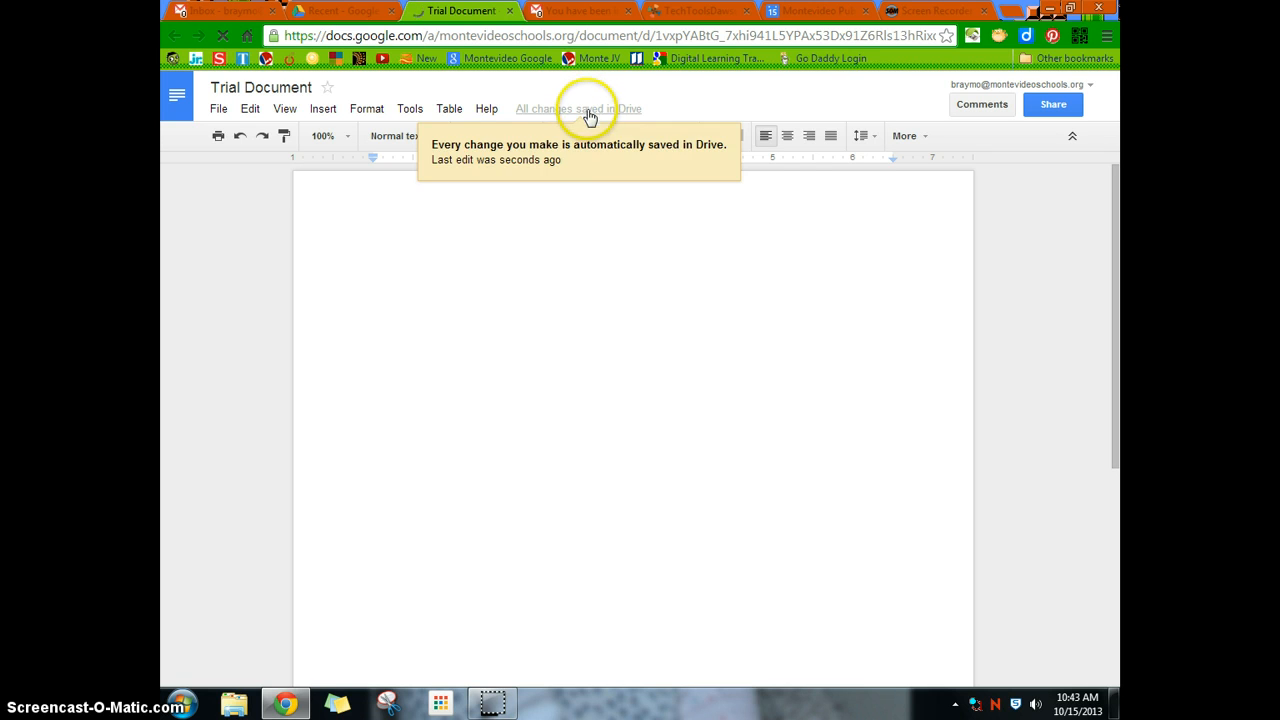
left_click(560, 298)
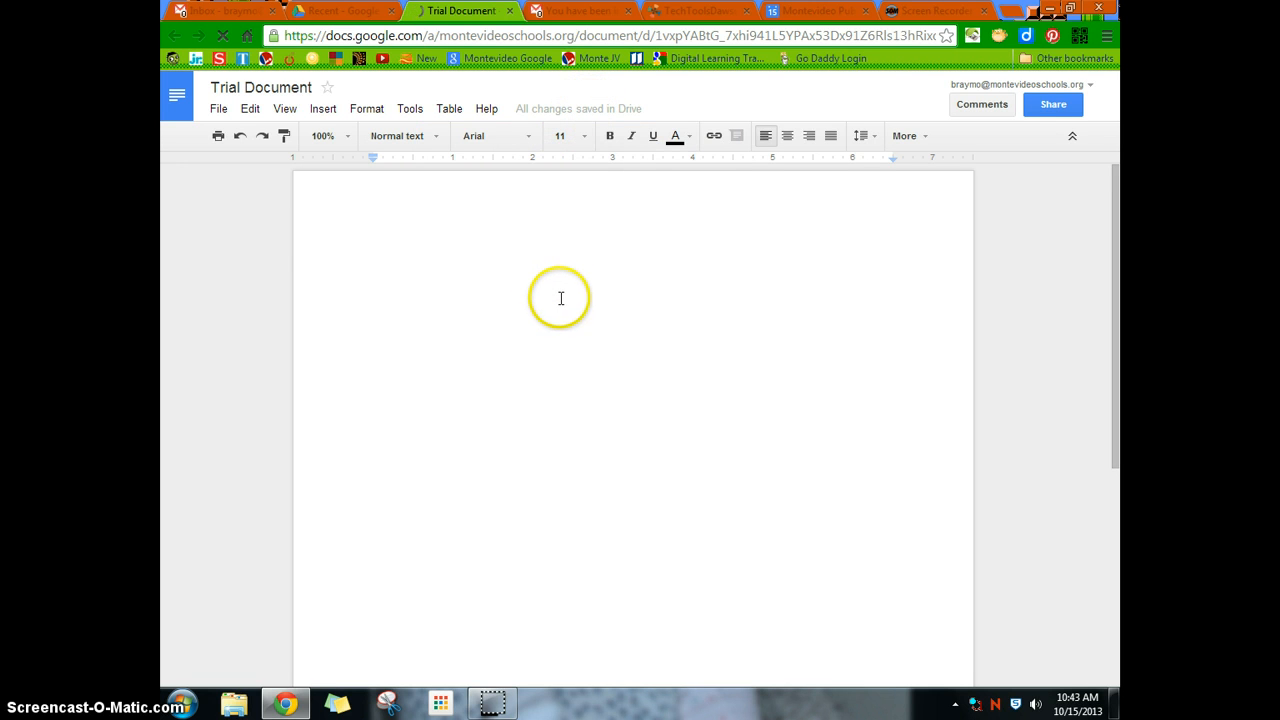
mouse_move(570, 254)
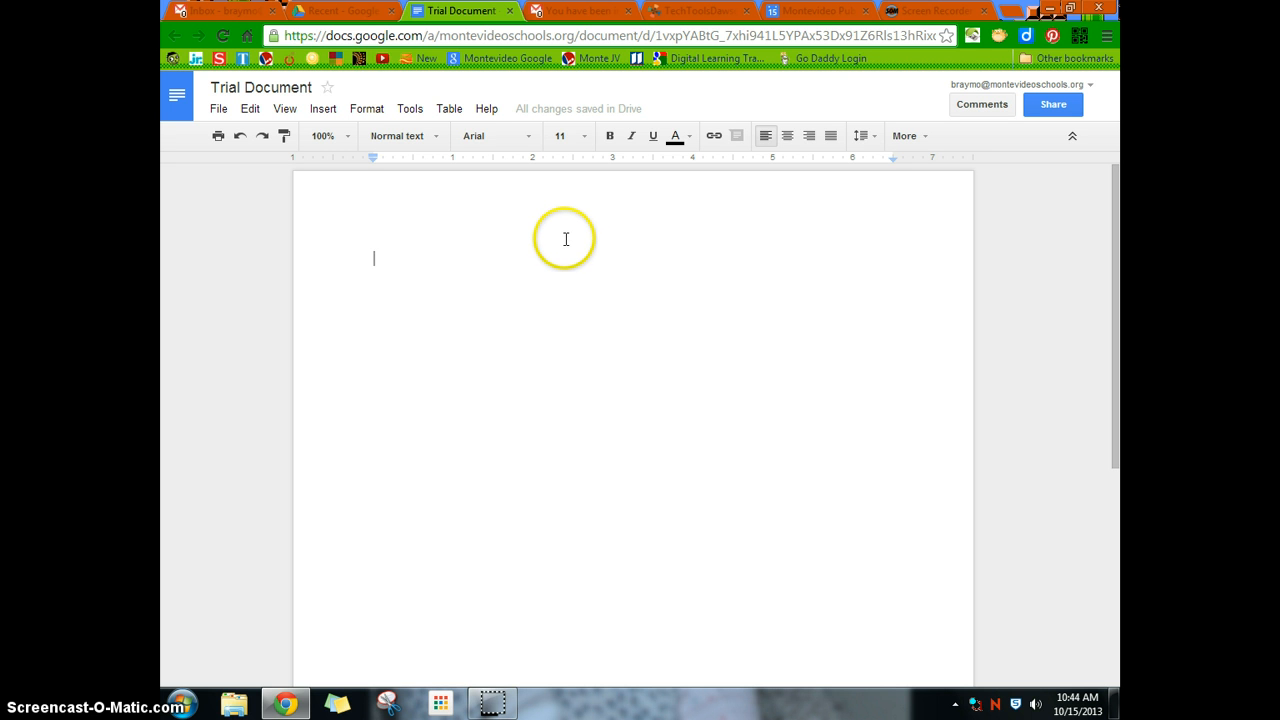
mouse_move(380, 180)
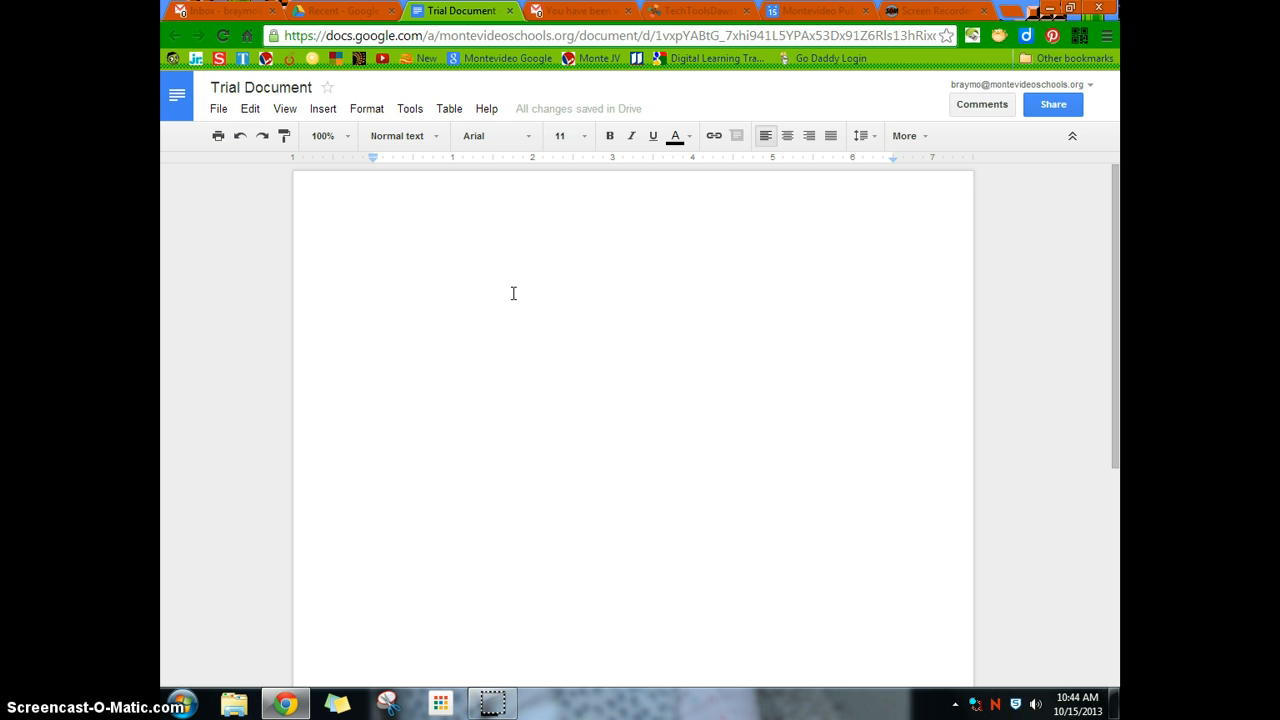
left_click(374, 258)
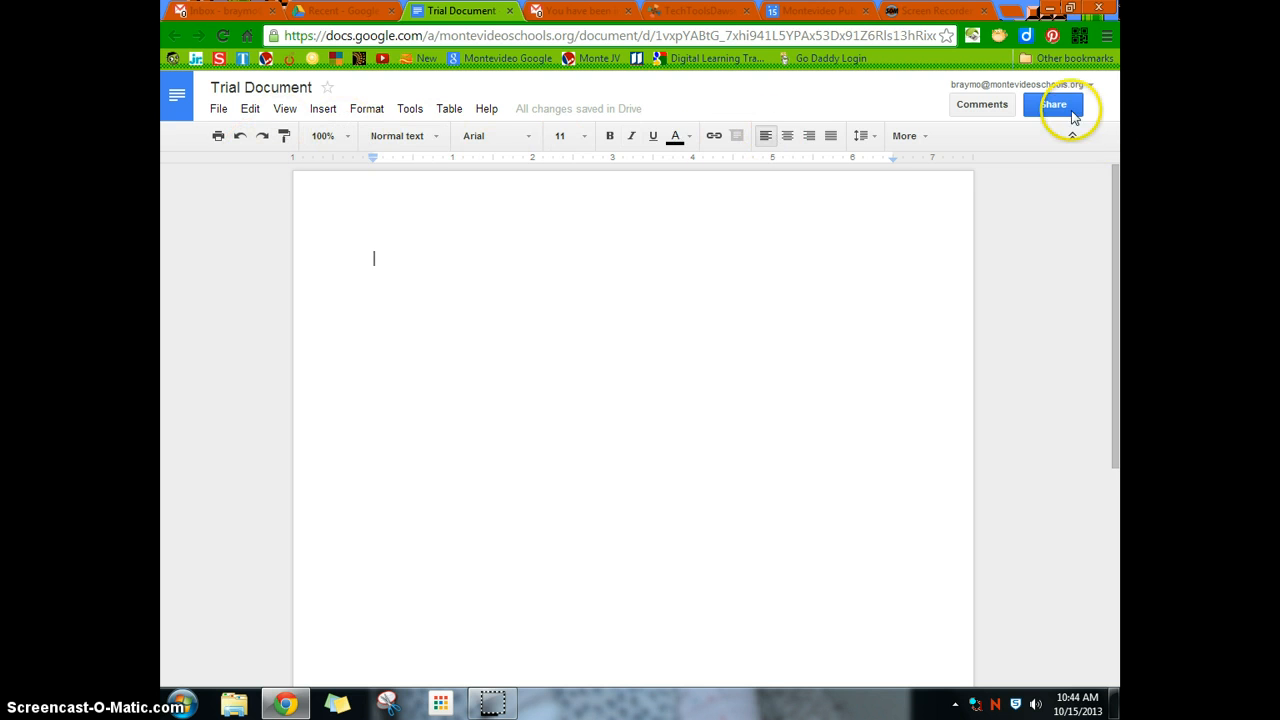
mouse_move(564, 376)
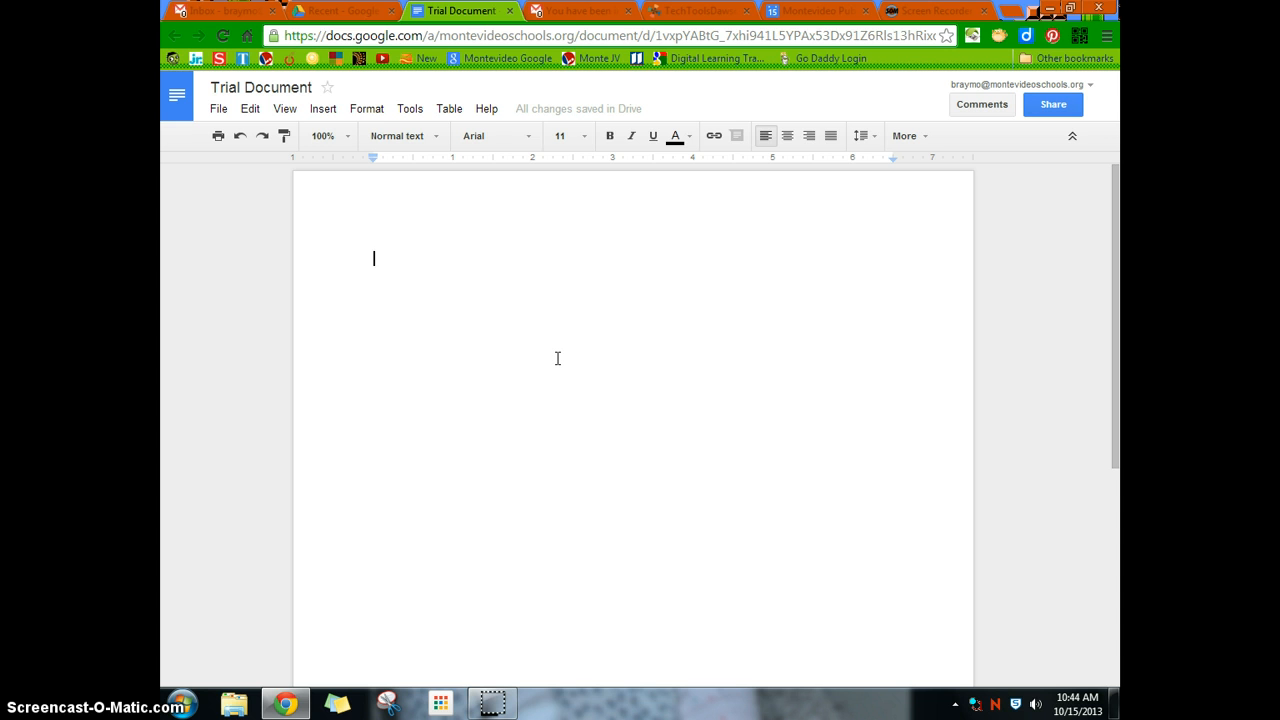
left_click(624, 356)
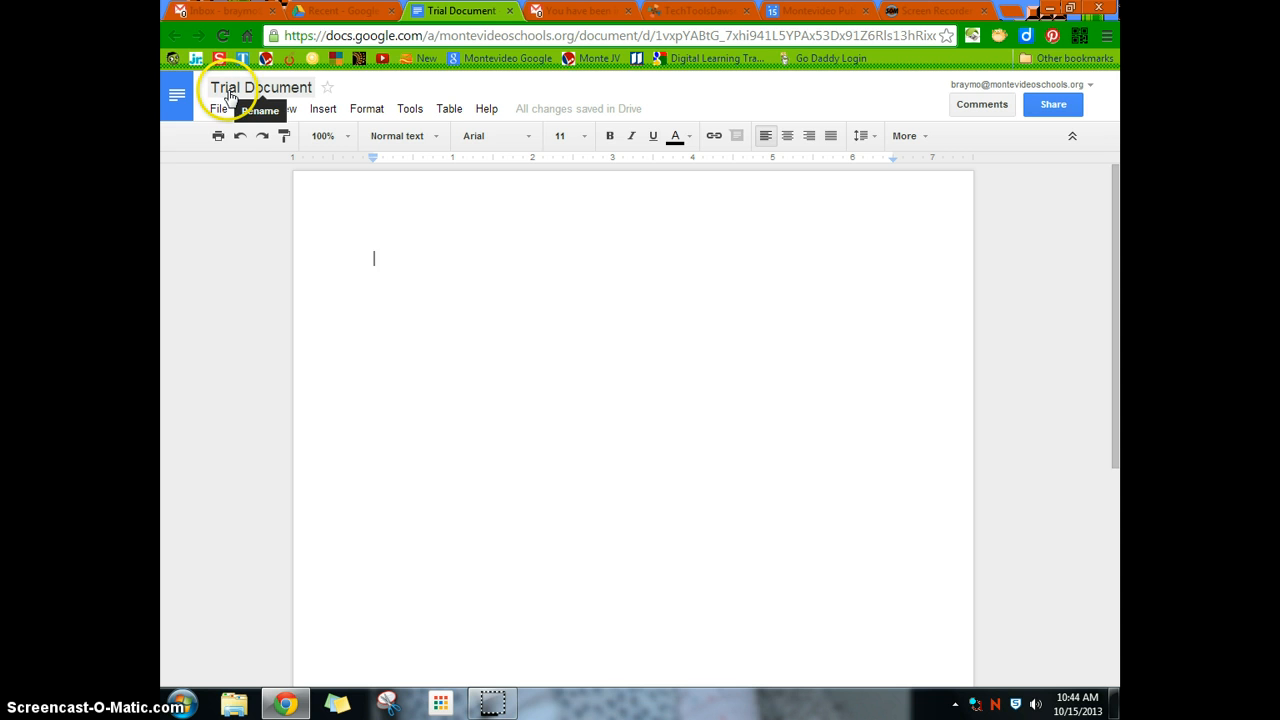
mouse_move(944, 140)
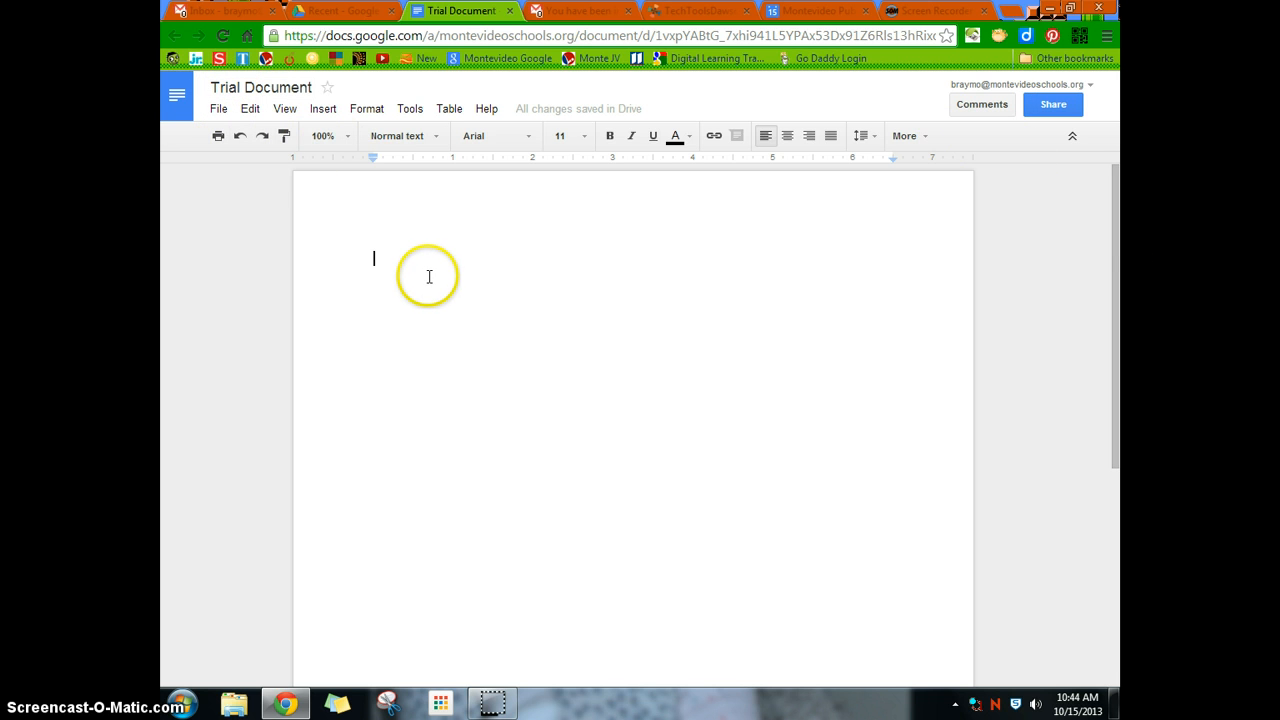
type("gdfgdsfgsdfg")
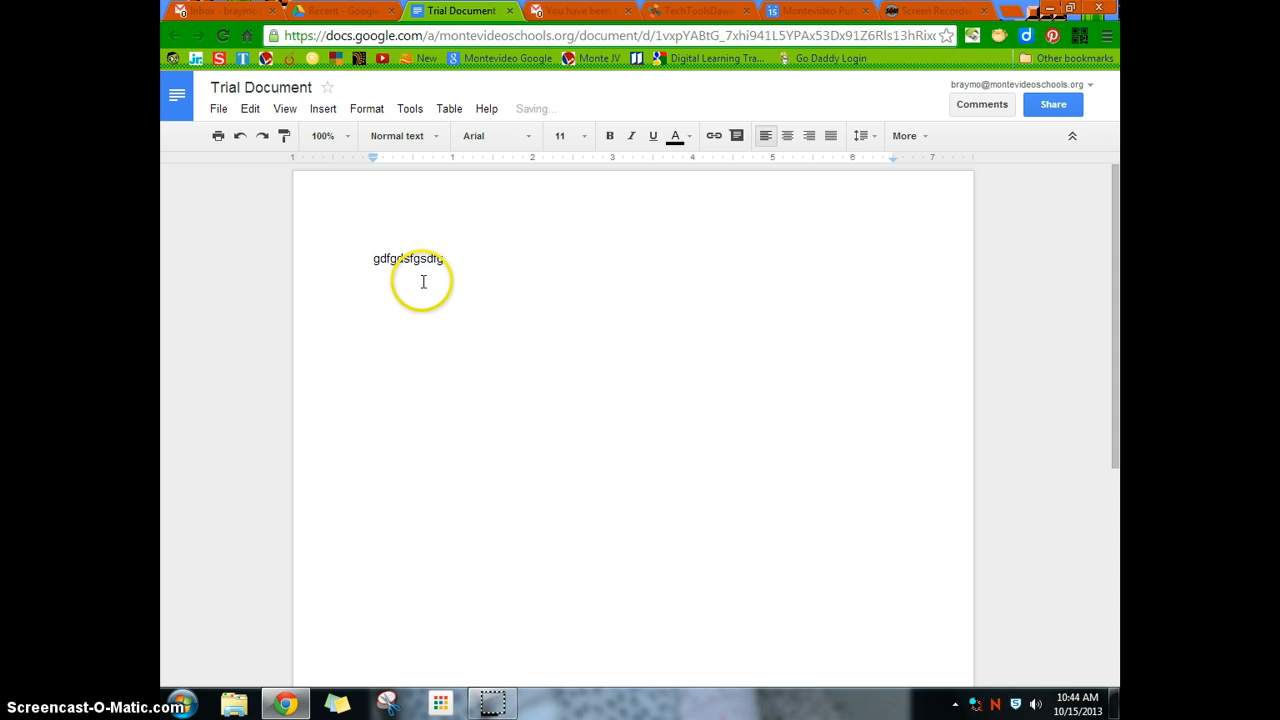
type("Type in this document")
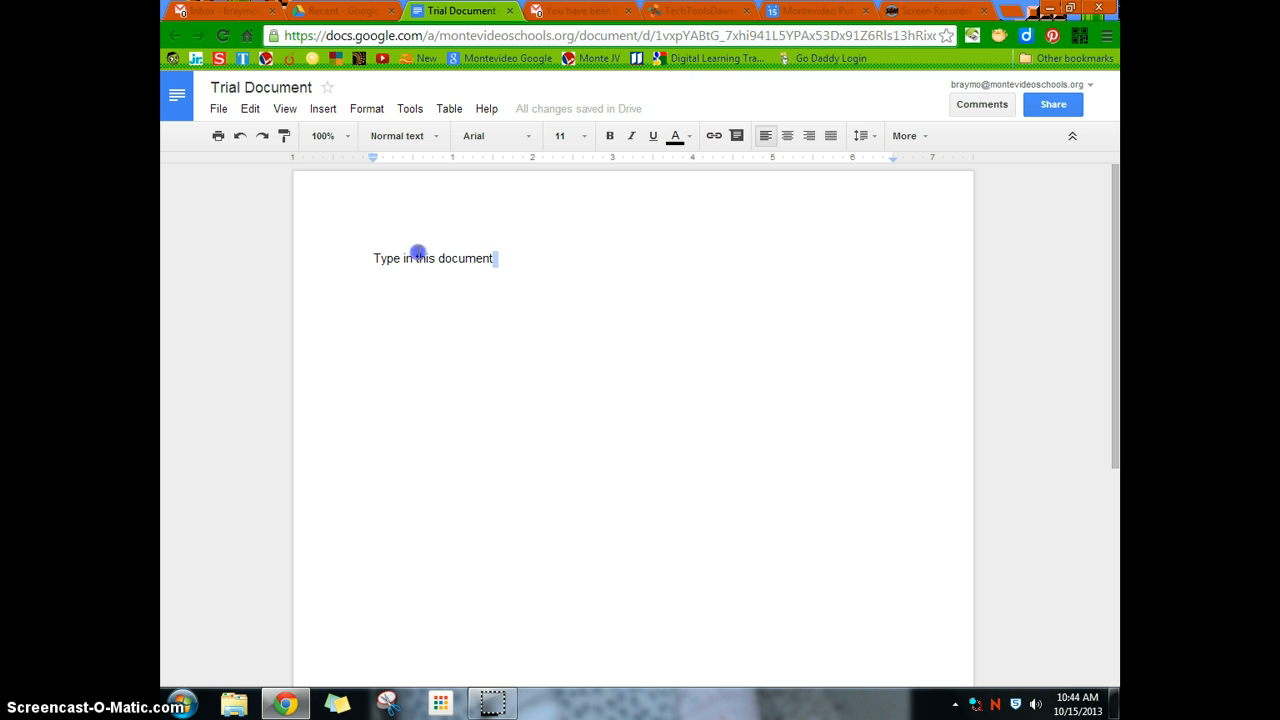
left_click(652, 136)
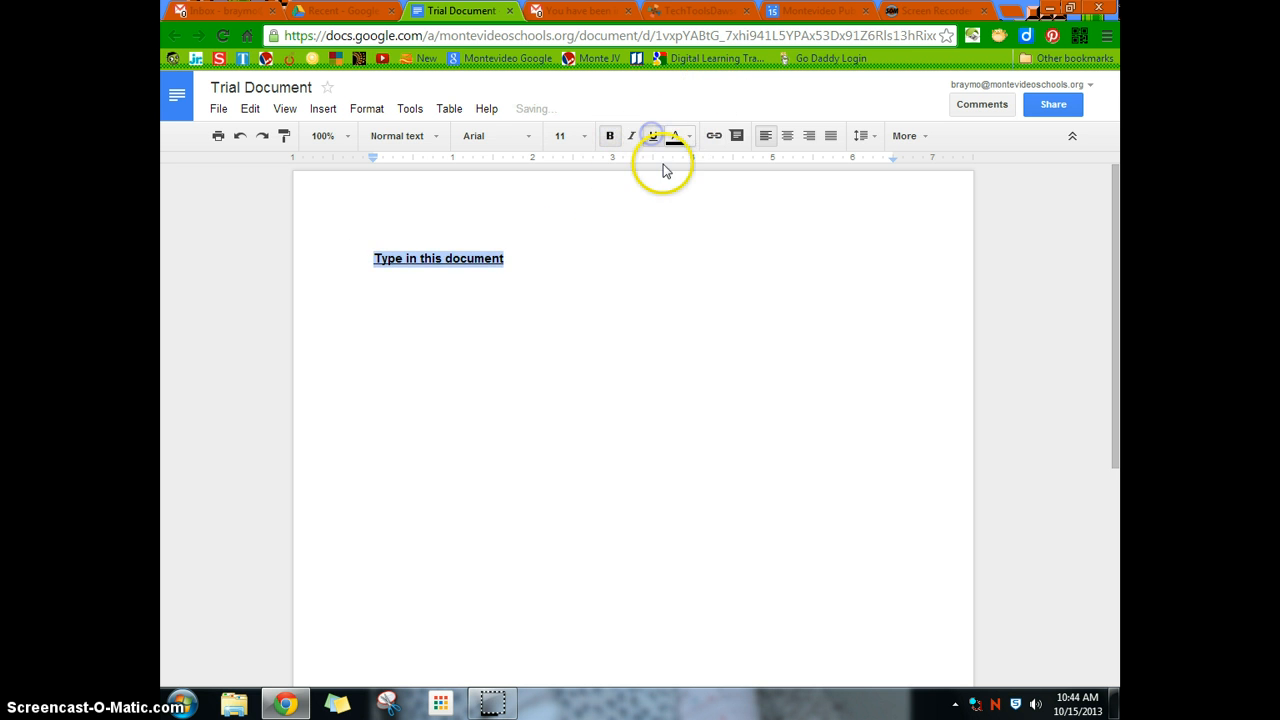
left_click(652, 136)
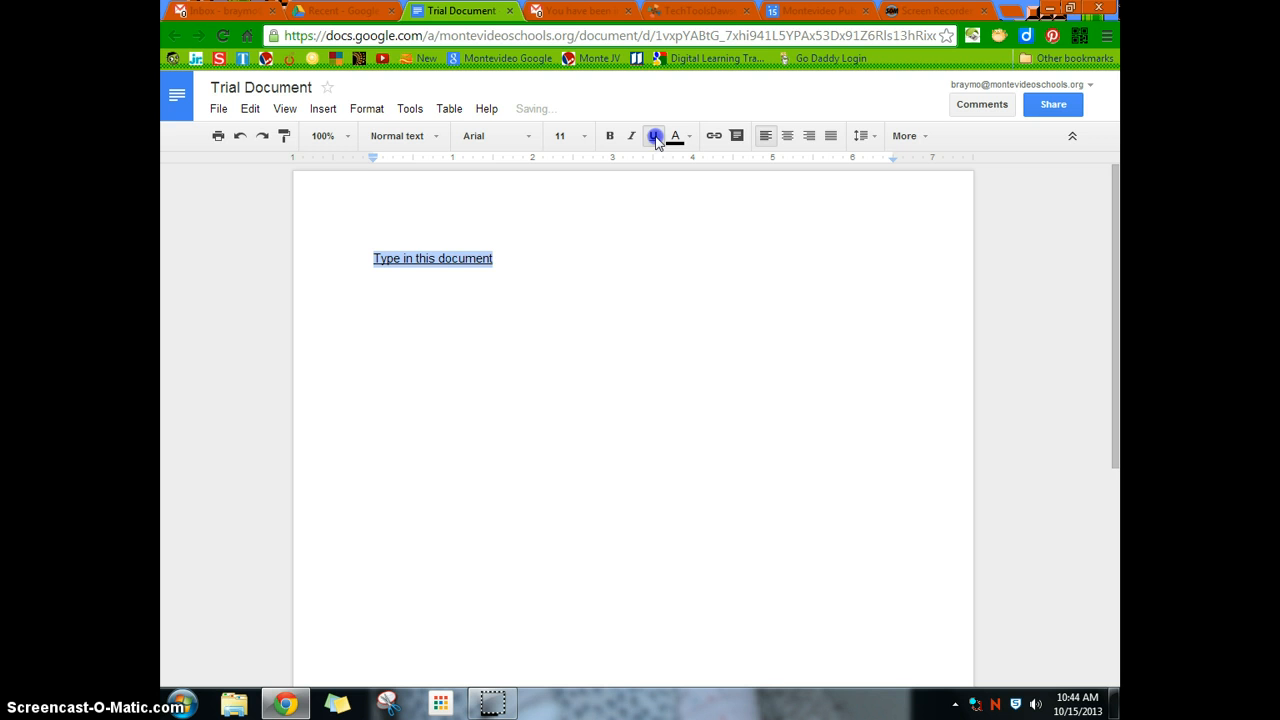
left_click(654, 136)
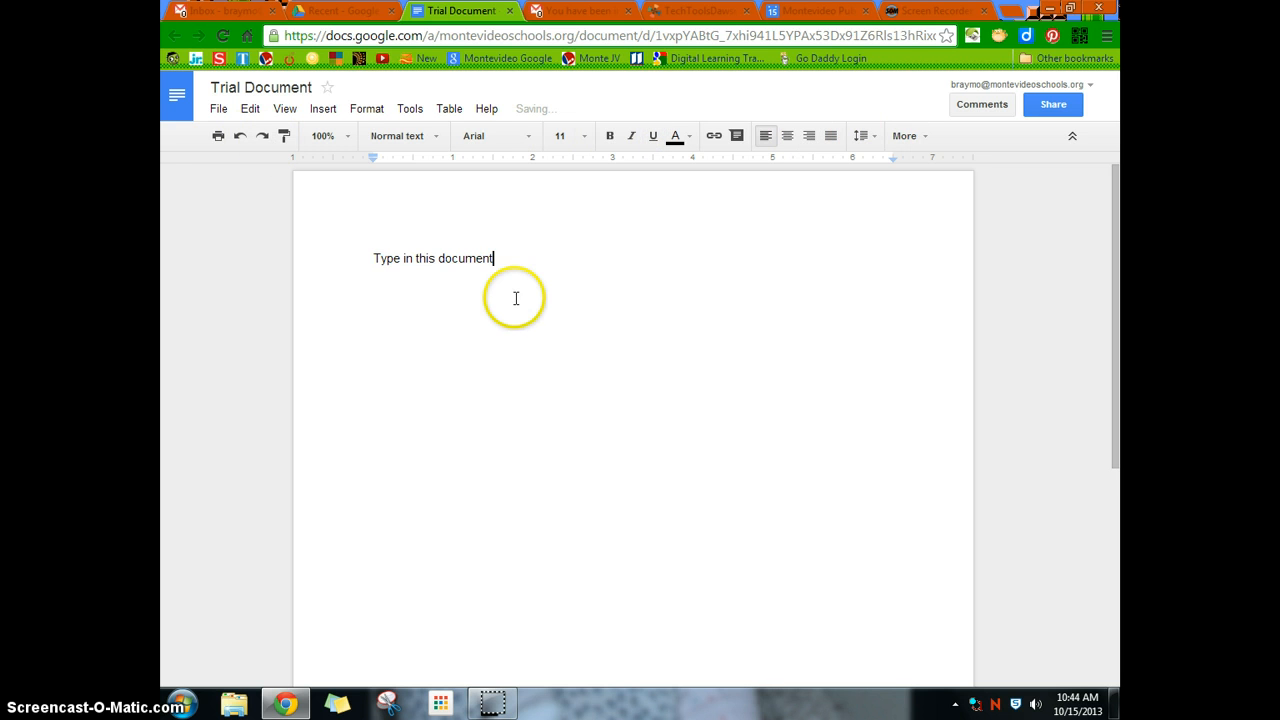
left_click(218, 108)
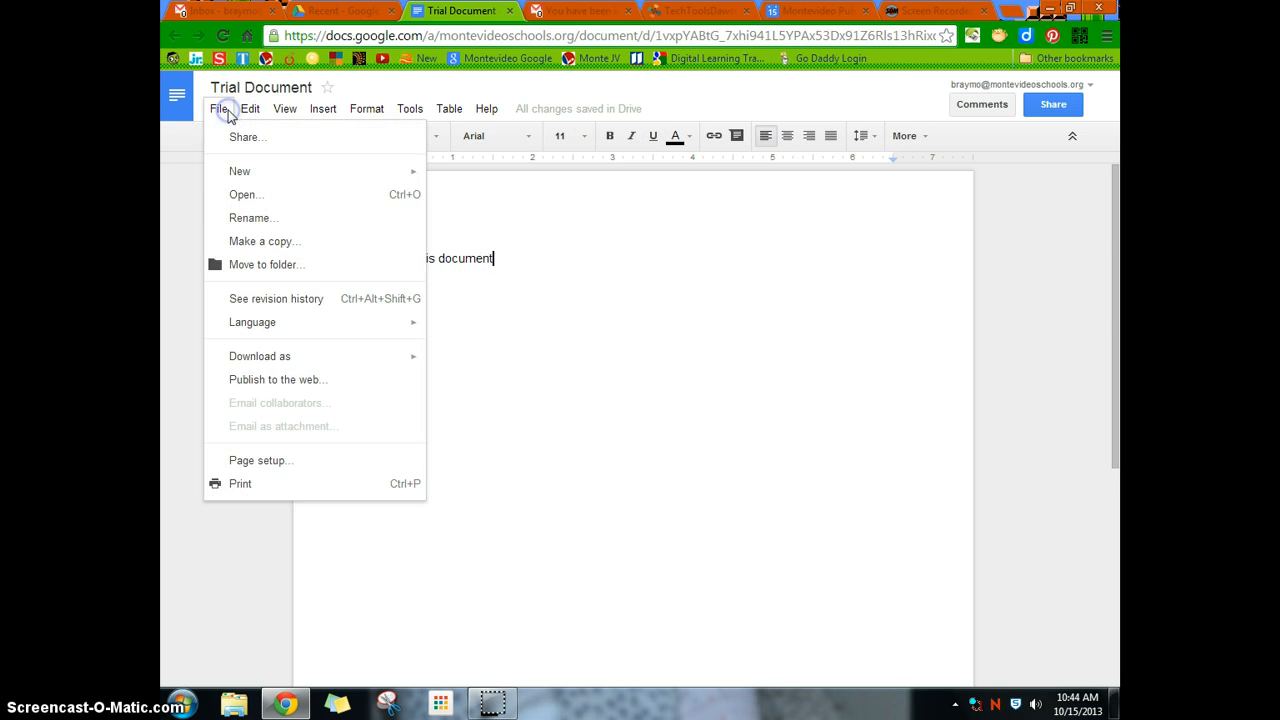
left_click(448, 108)
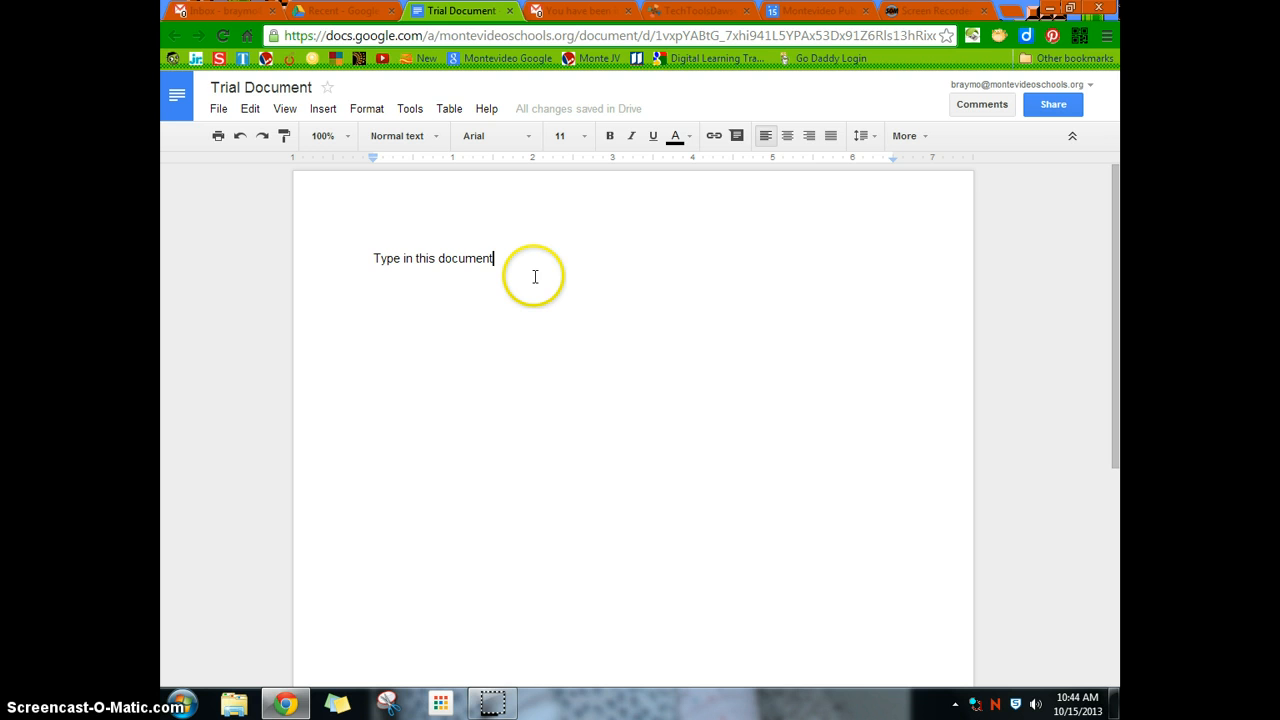
mouse_move(588, 292)
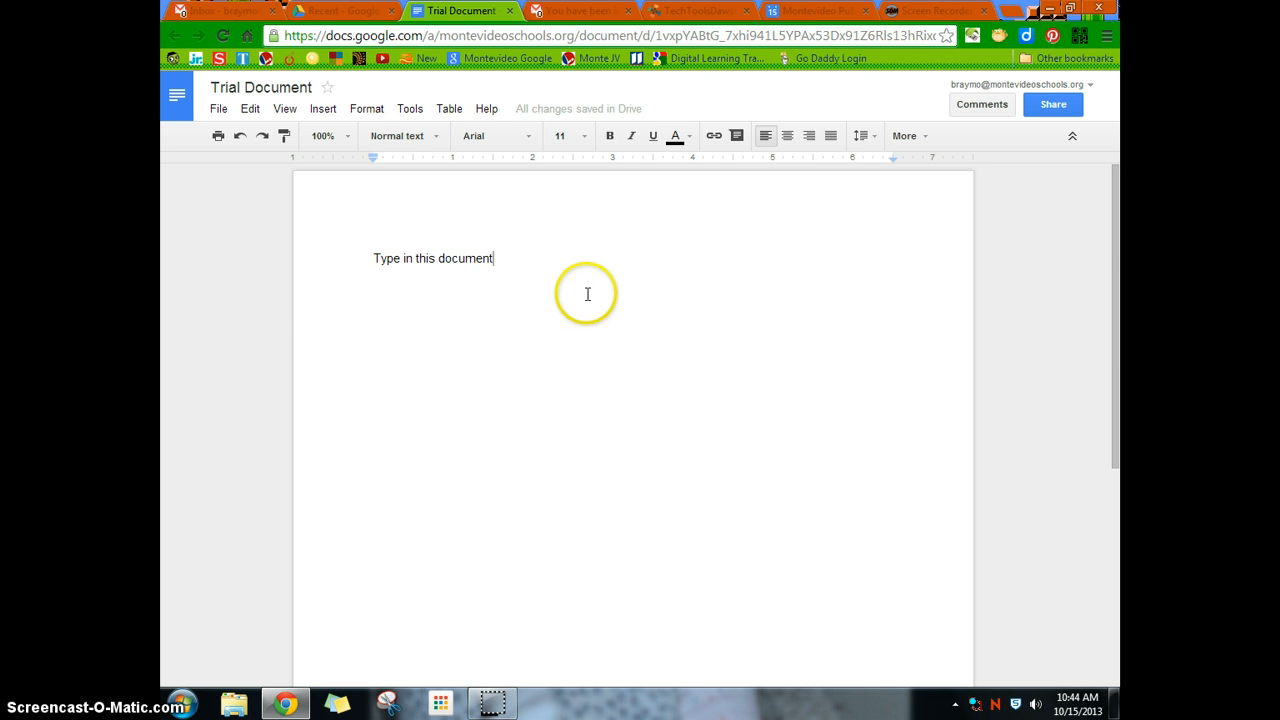
mouse_move(700, 334)
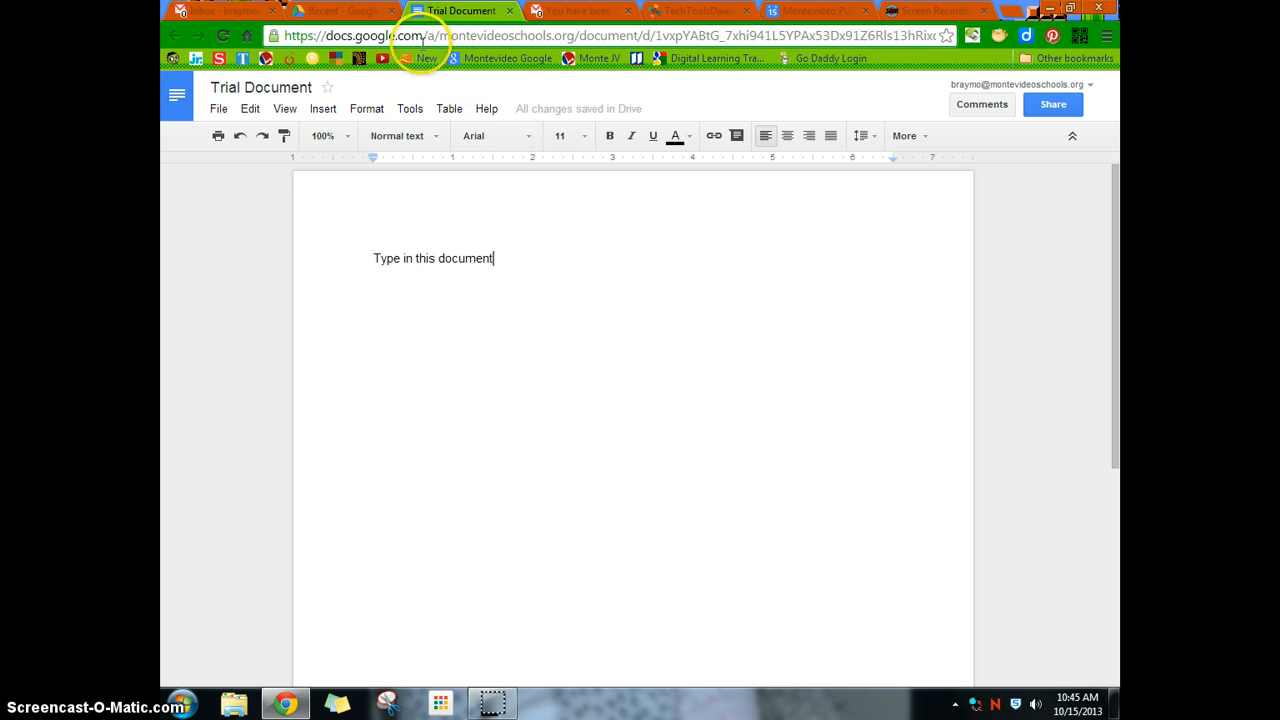
left_click(340, 10)
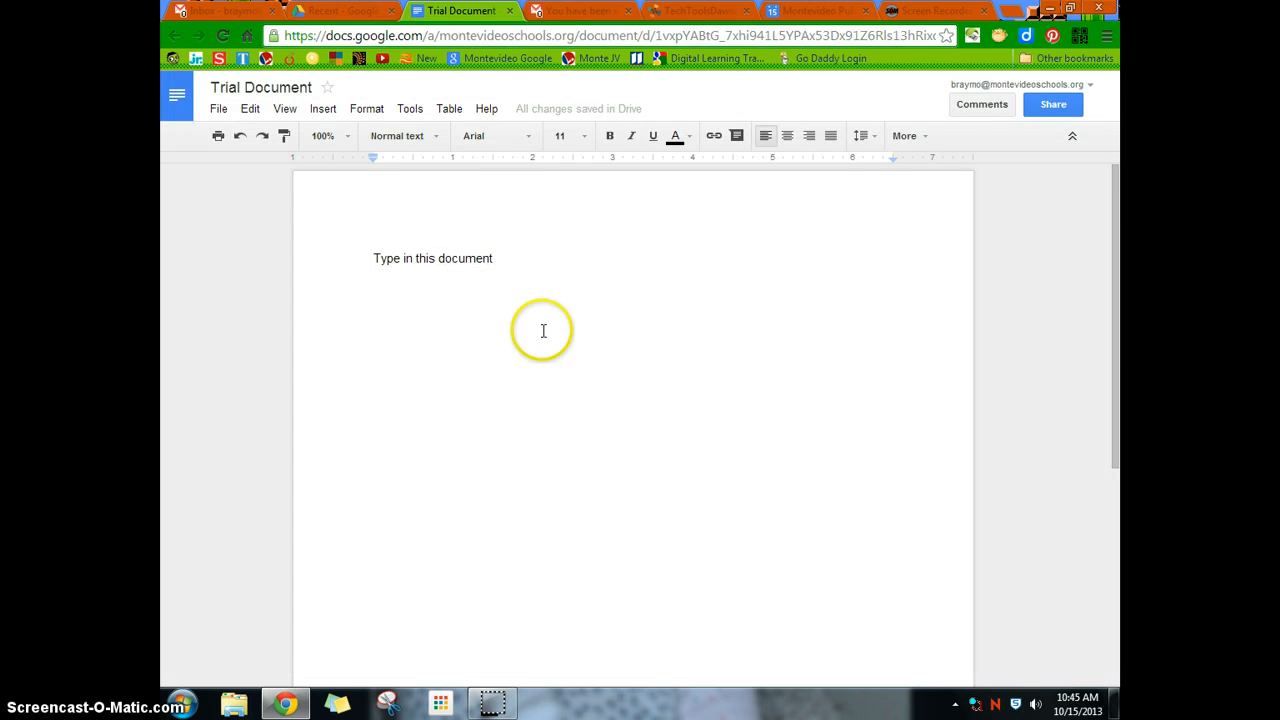
mouse_move(218, 108)
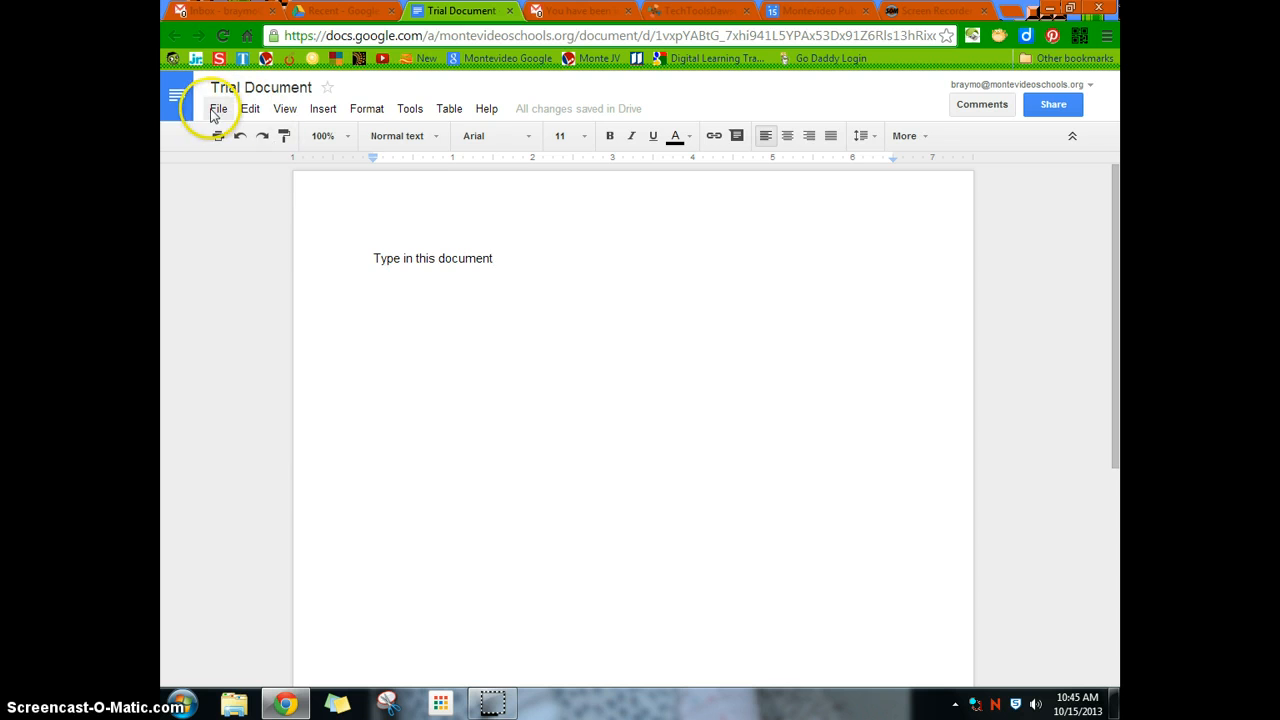
- Try File > Rename but keep the name 'Trial Document', then return to the file options
left_click(218, 108)
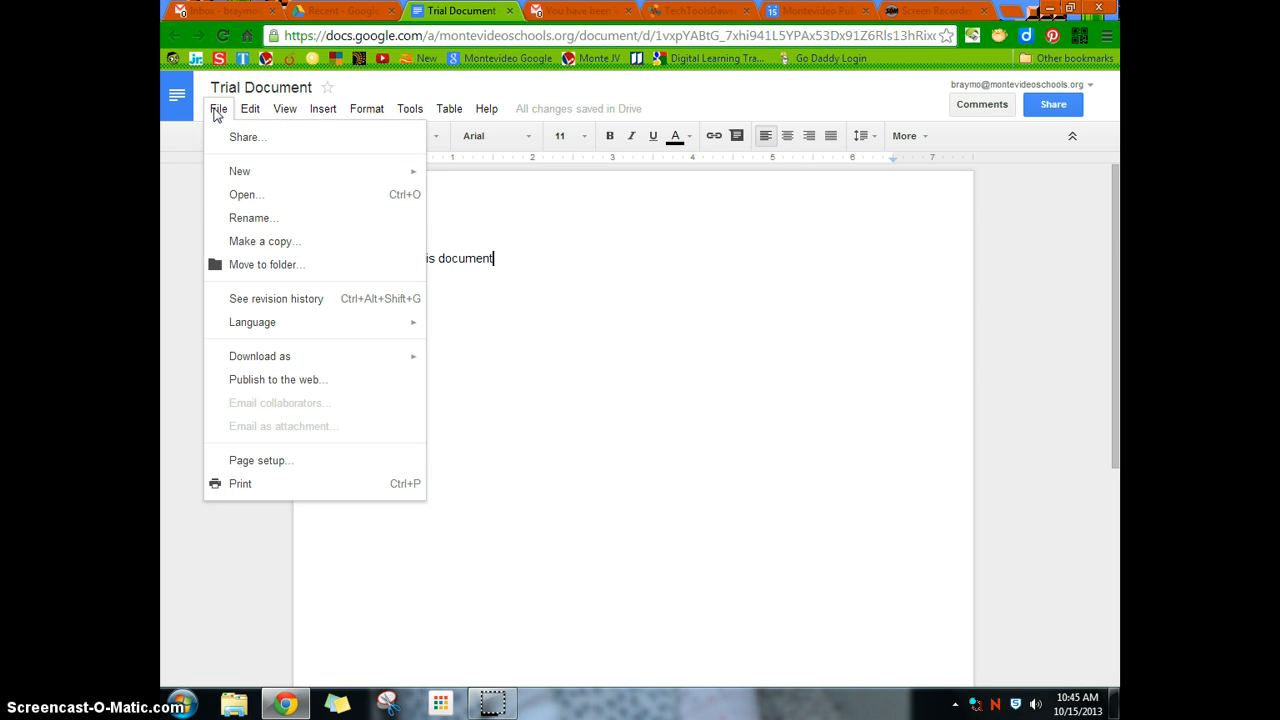
mouse_move(244, 136)
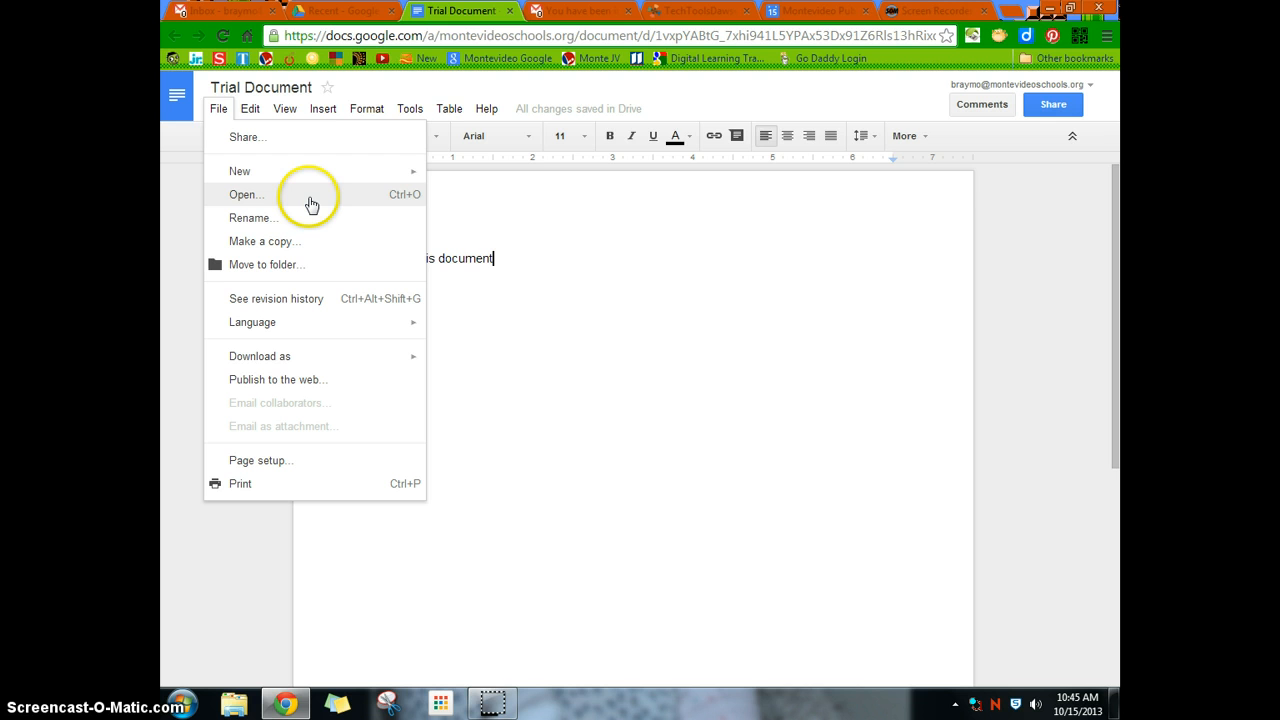
mouse_move(310, 220)
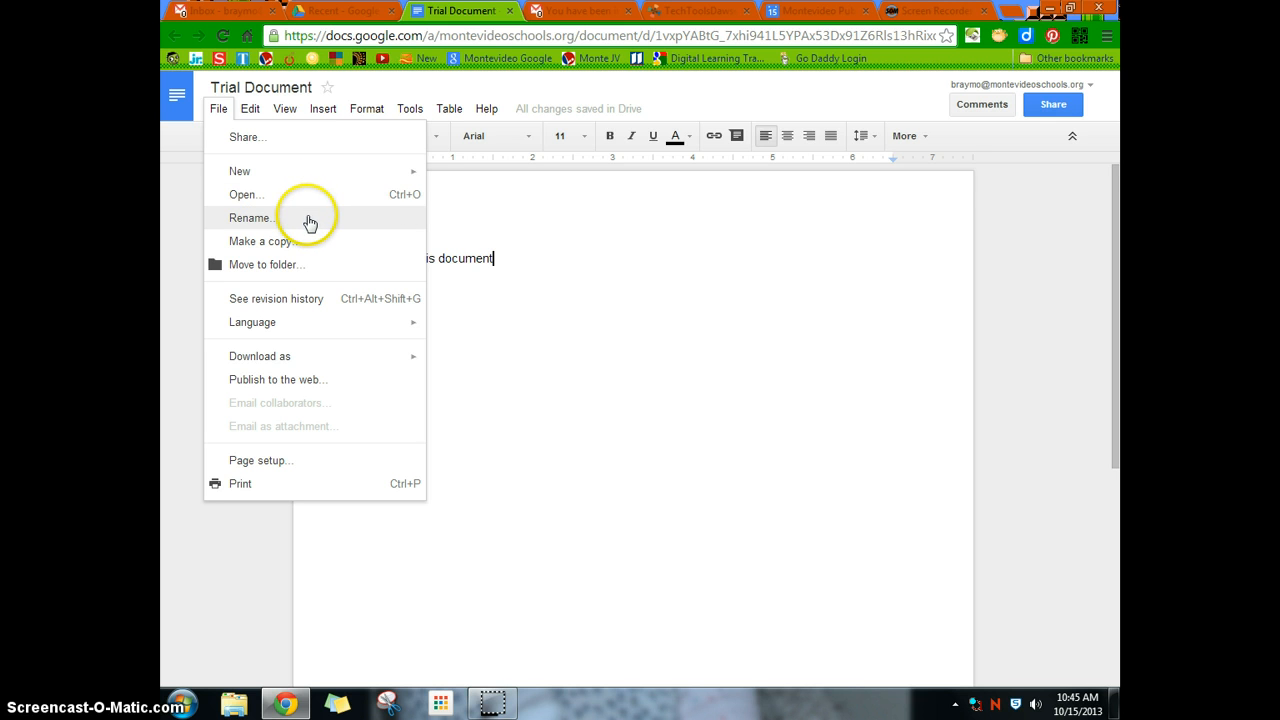
left_click(250, 218)
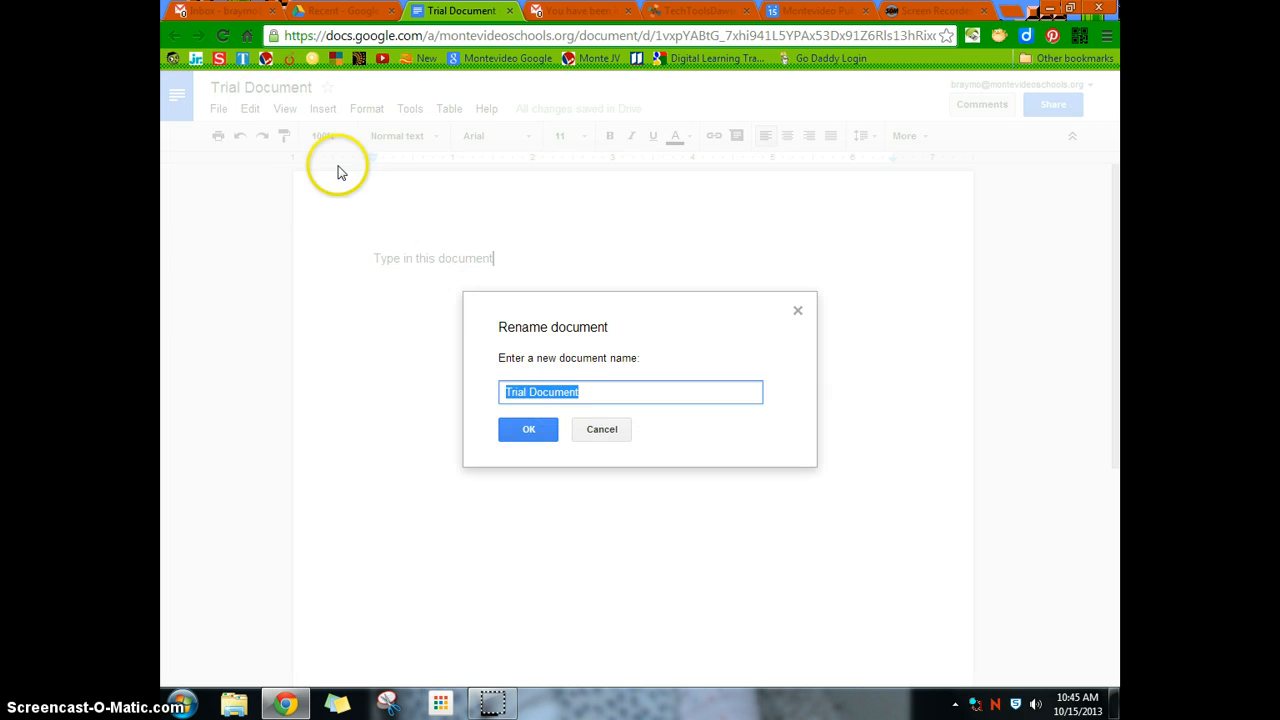
left_click(600, 428)
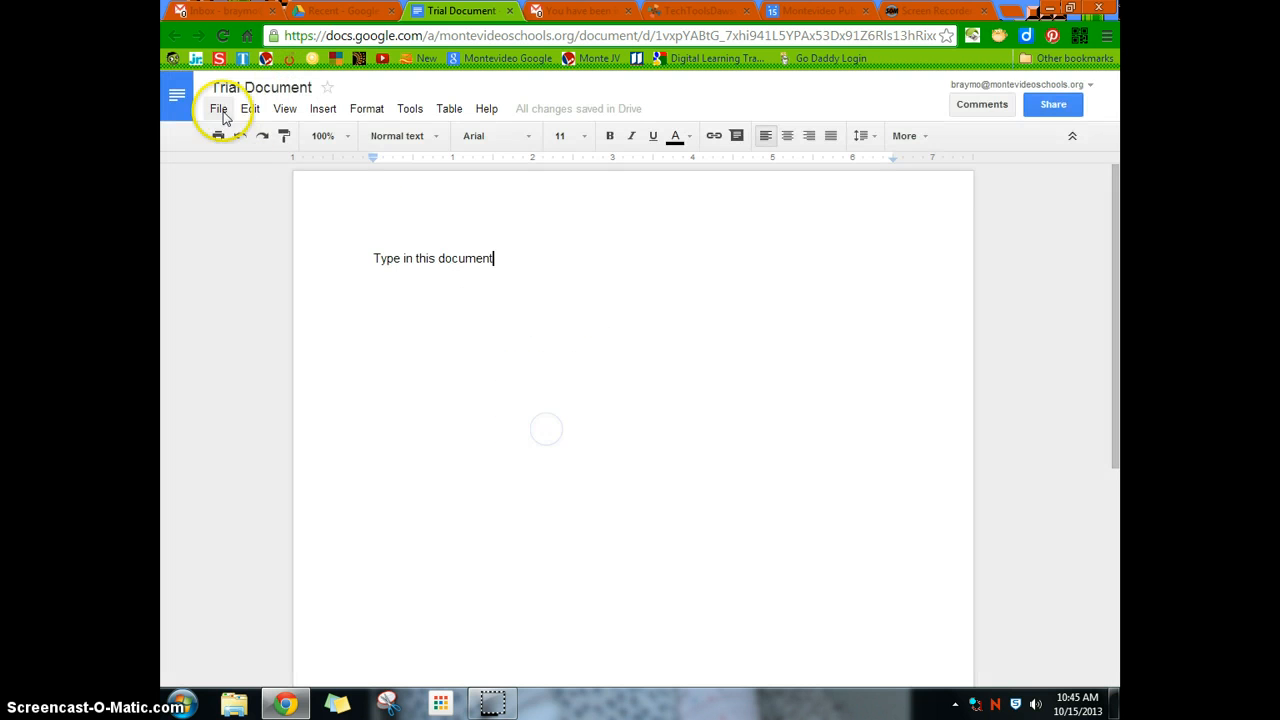
left_click(218, 108)
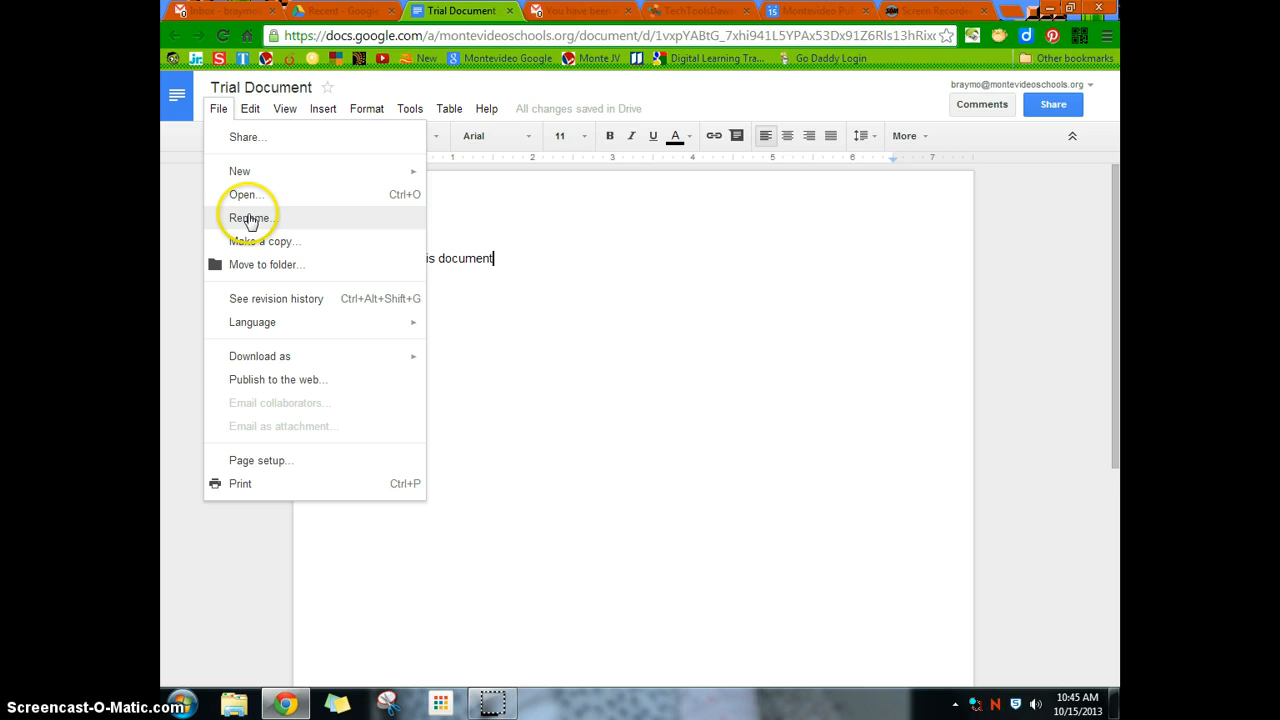
mouse_move(272, 248)
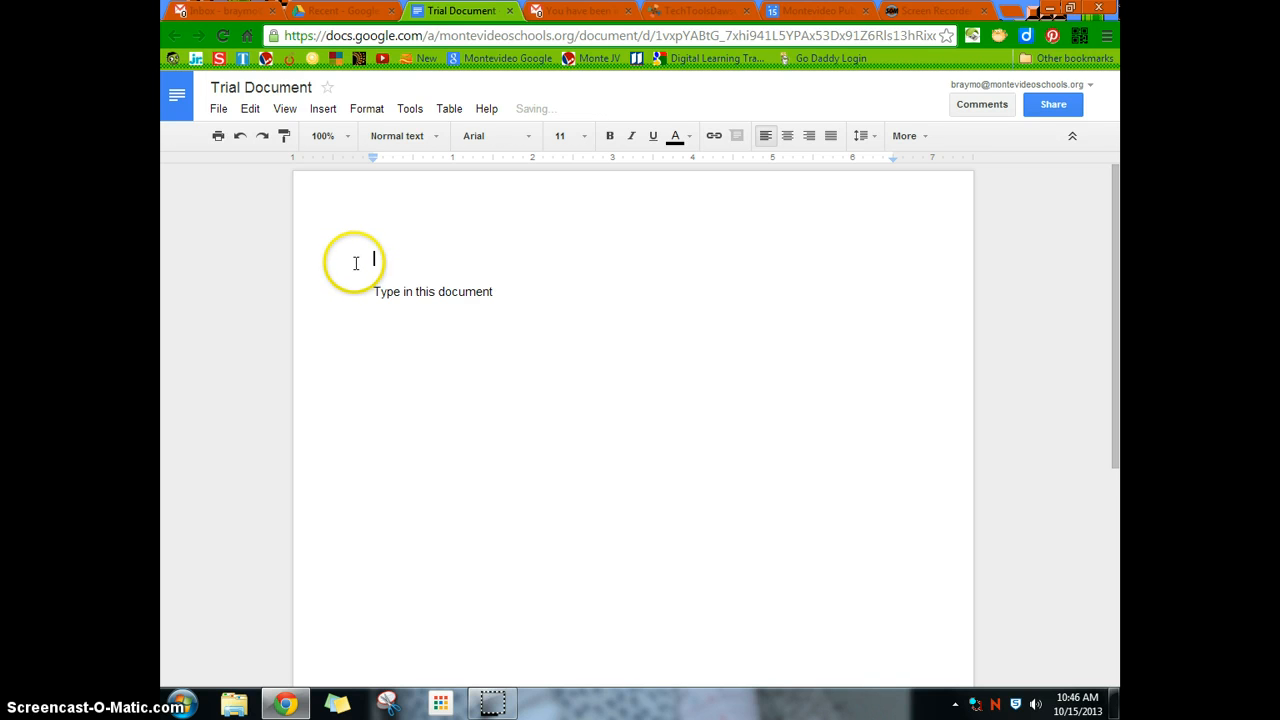
- Write 'Go to File, Make a Copy' on the new first line
type("Go to File")
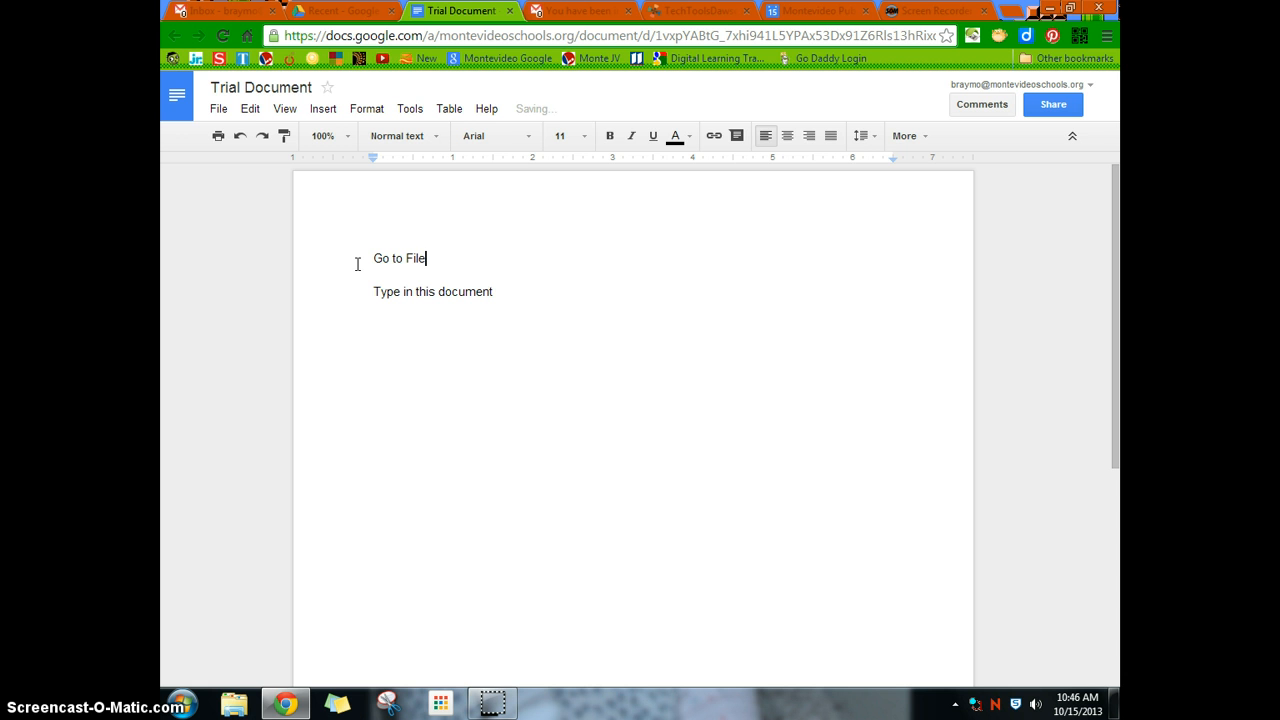
type(", Make a")
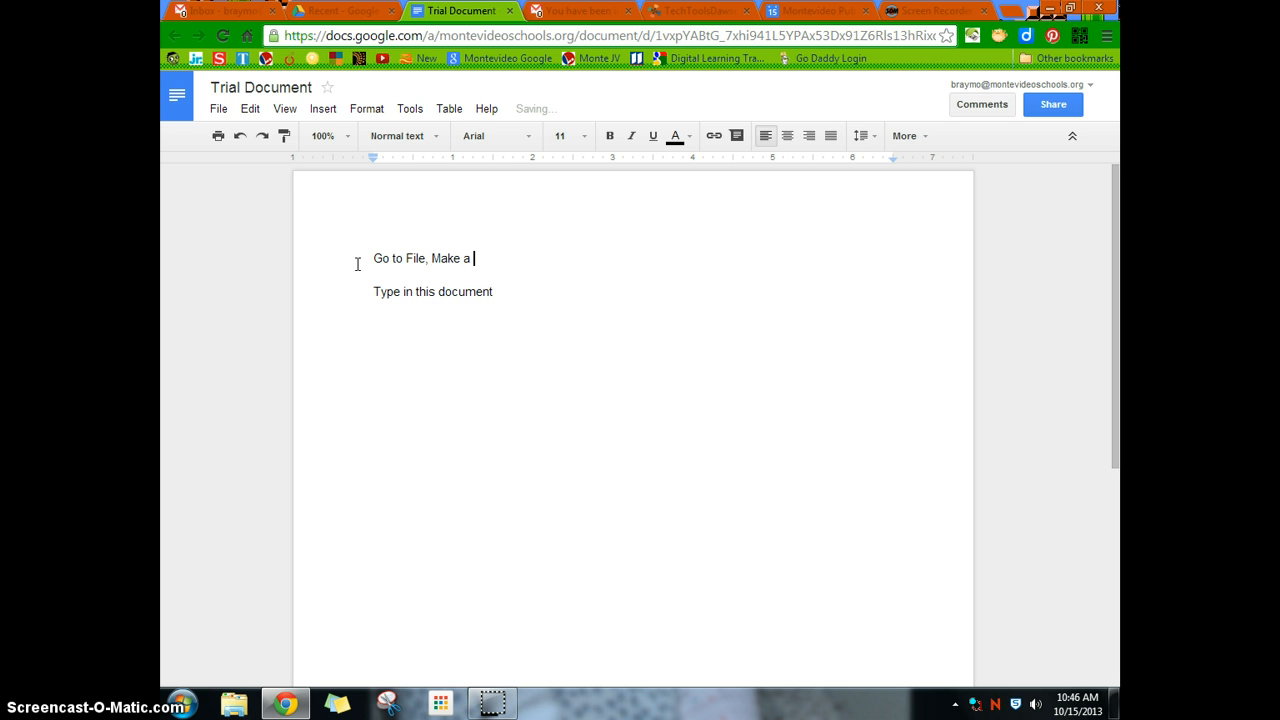
type("Copy")
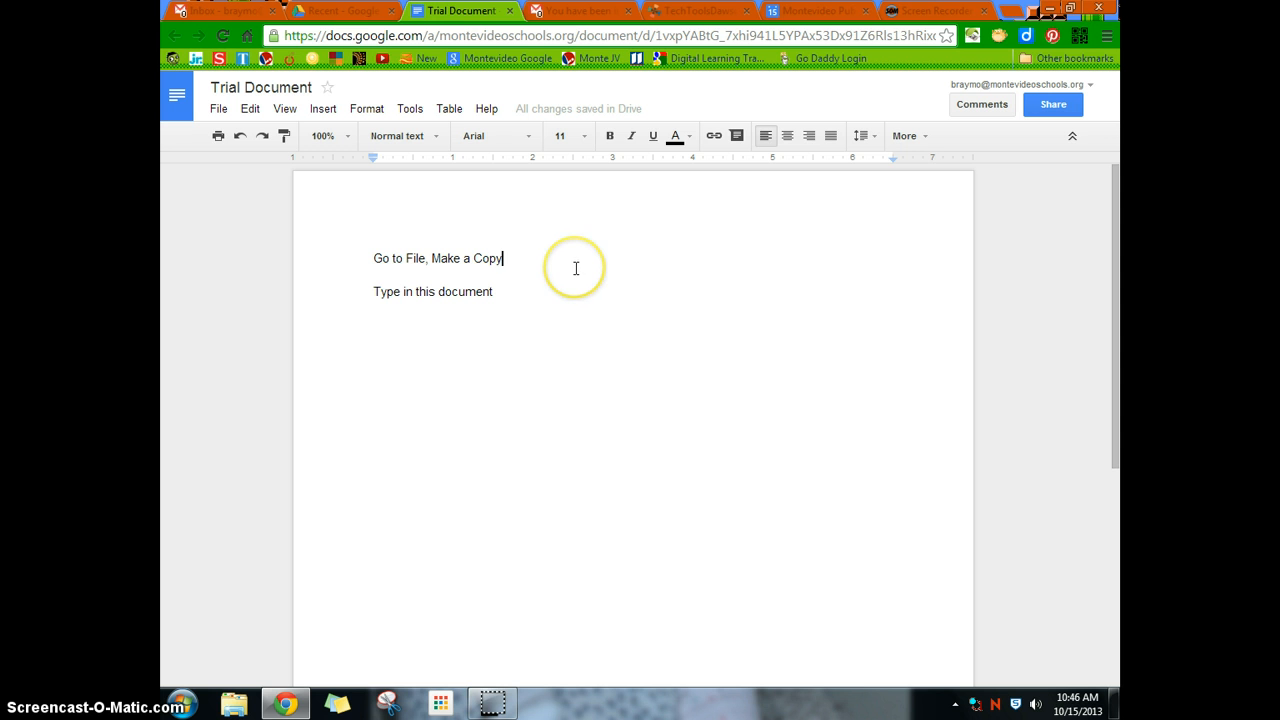
mouse_move(612, 248)
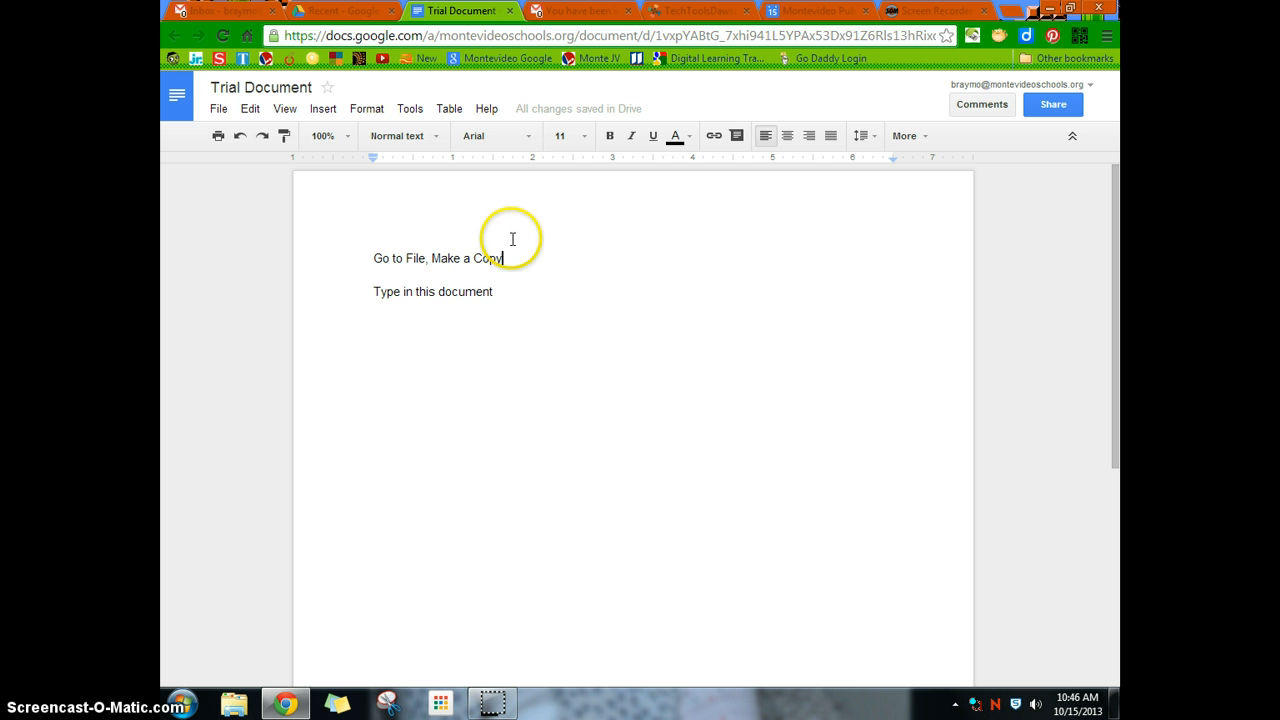
mouse_move(400, 304)
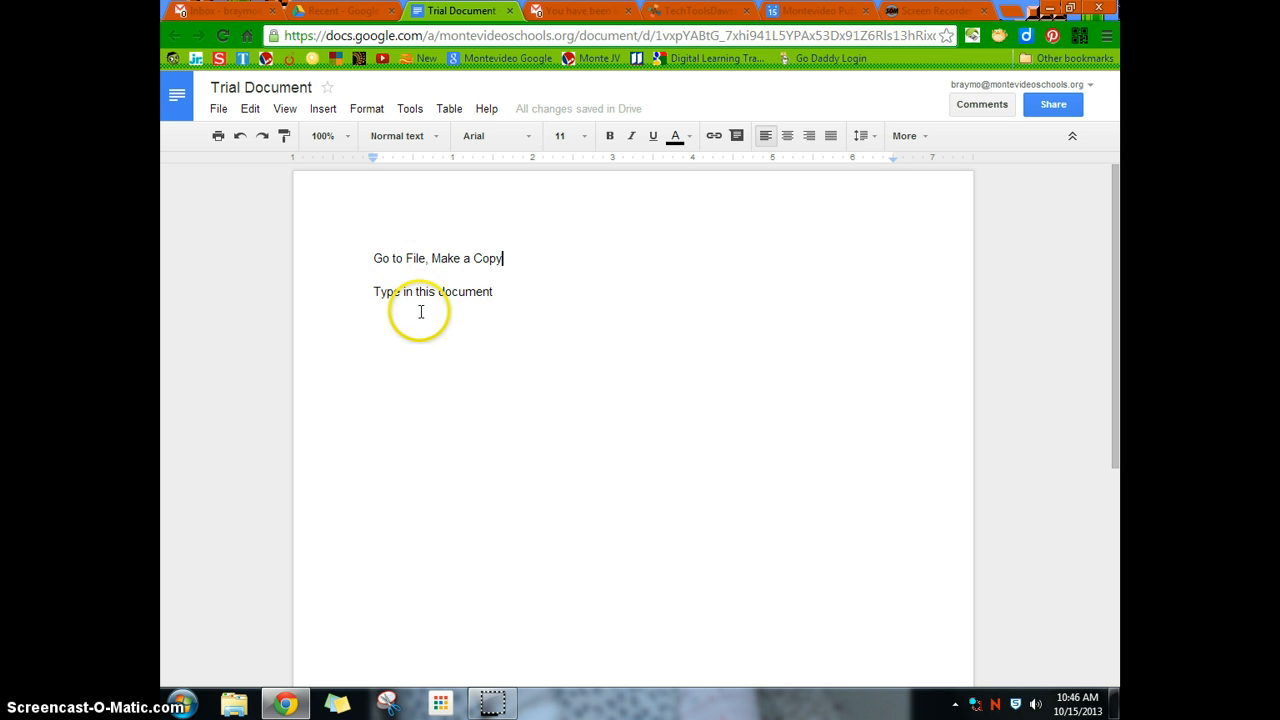
left_click(218, 108)
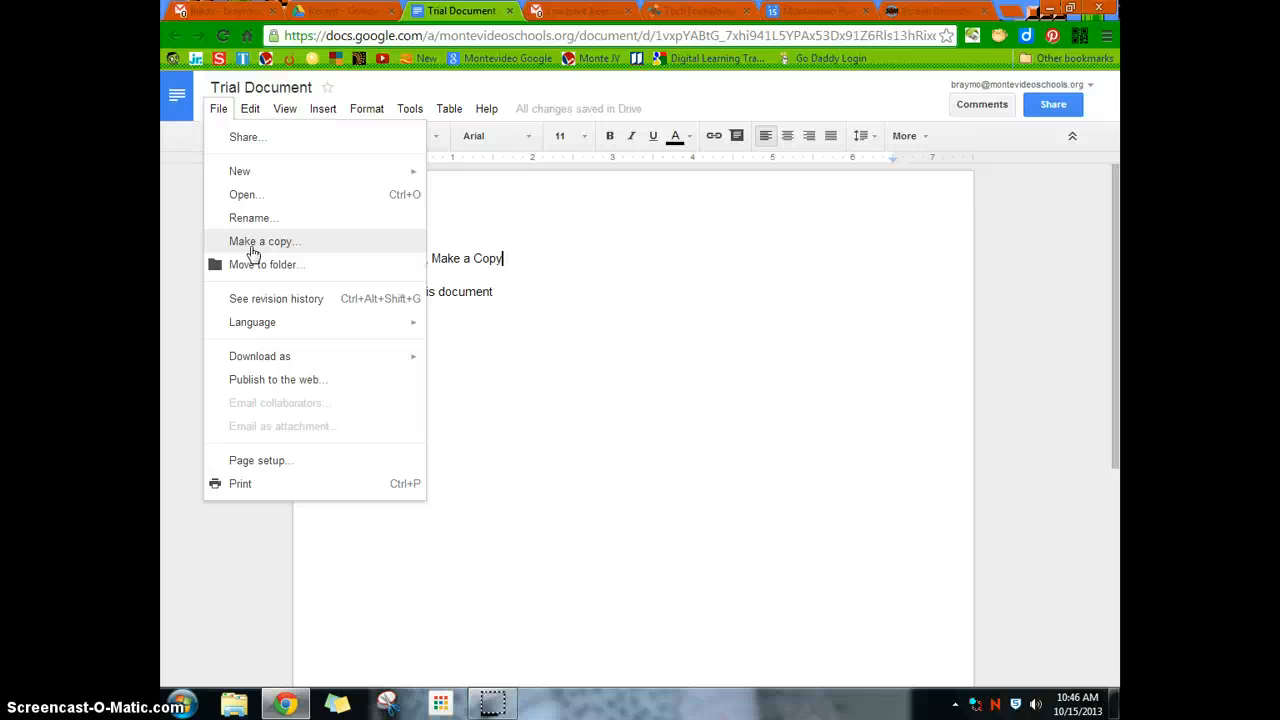
left_click(264, 240)
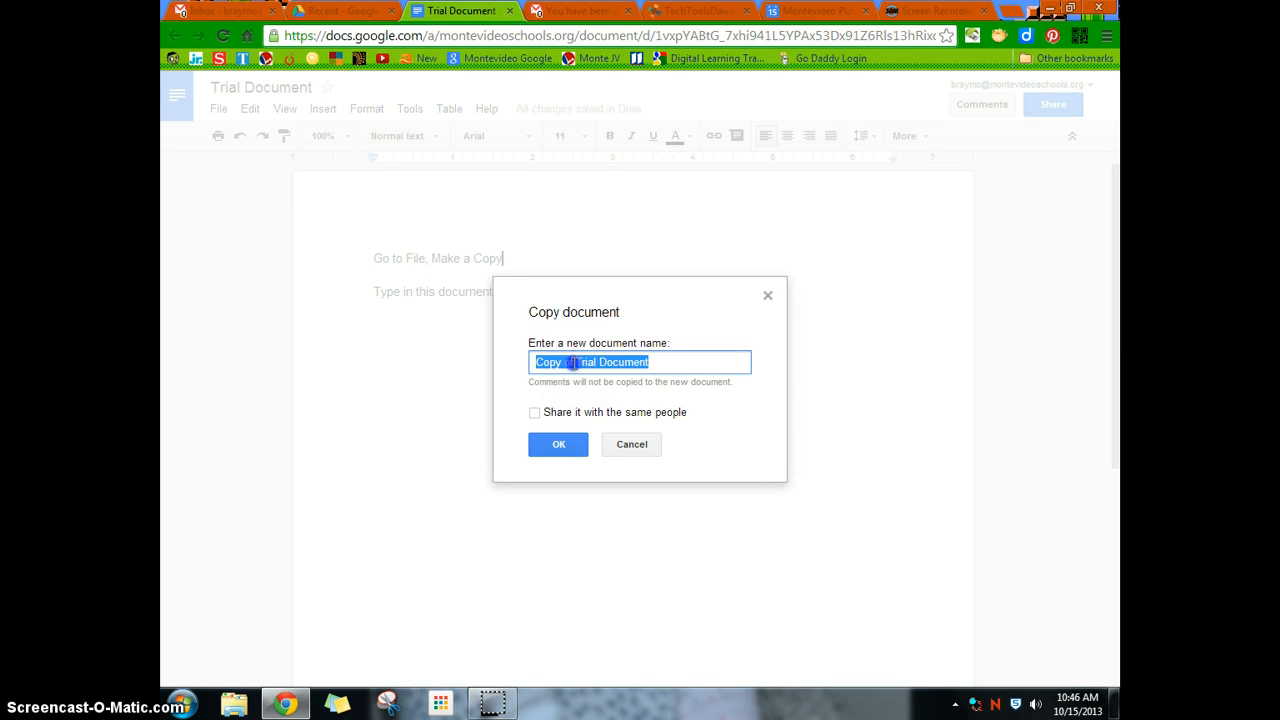
left_click(700, 360)
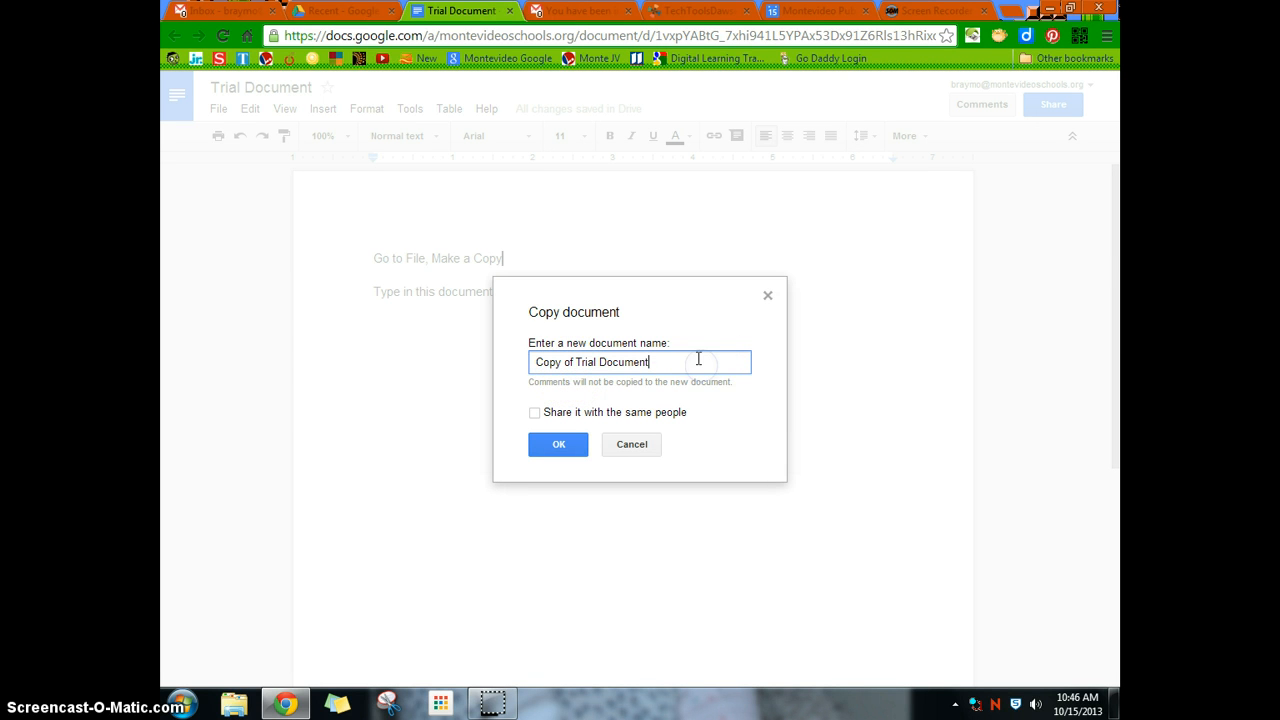
left_click(558, 444)
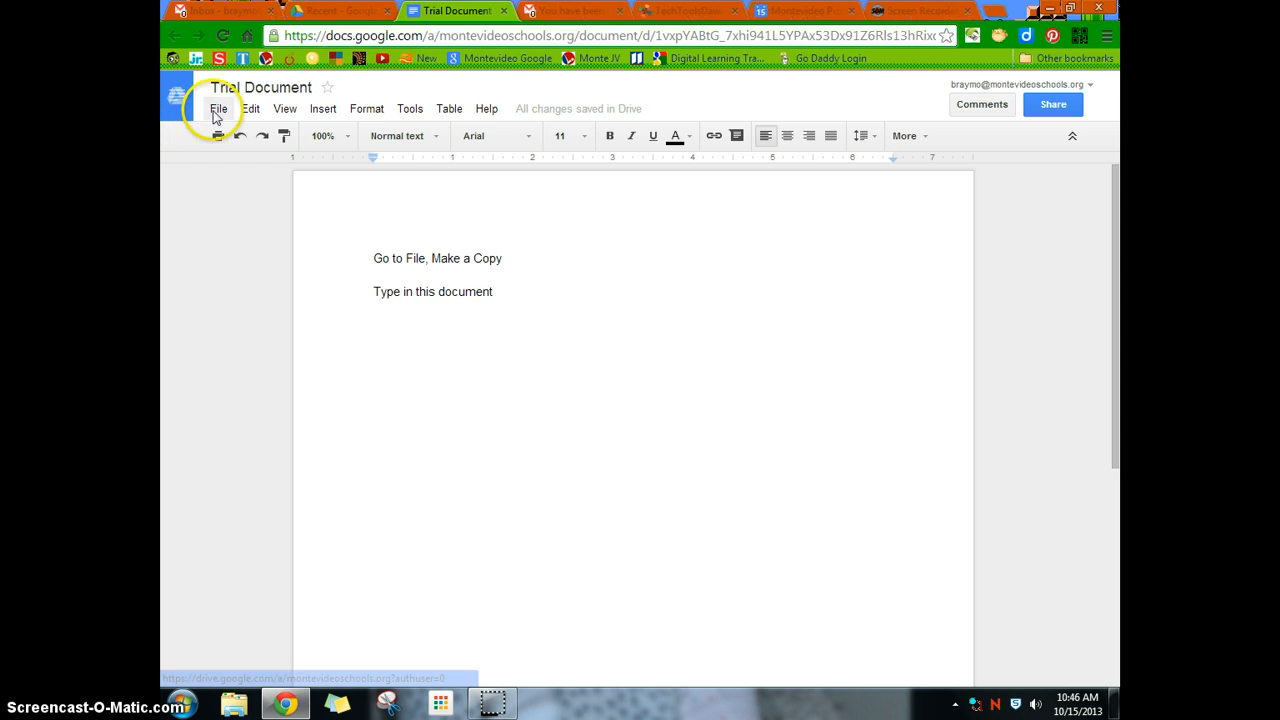
- Restore the 10:44 AM revision from the detailed revision history
left_click(218, 108)
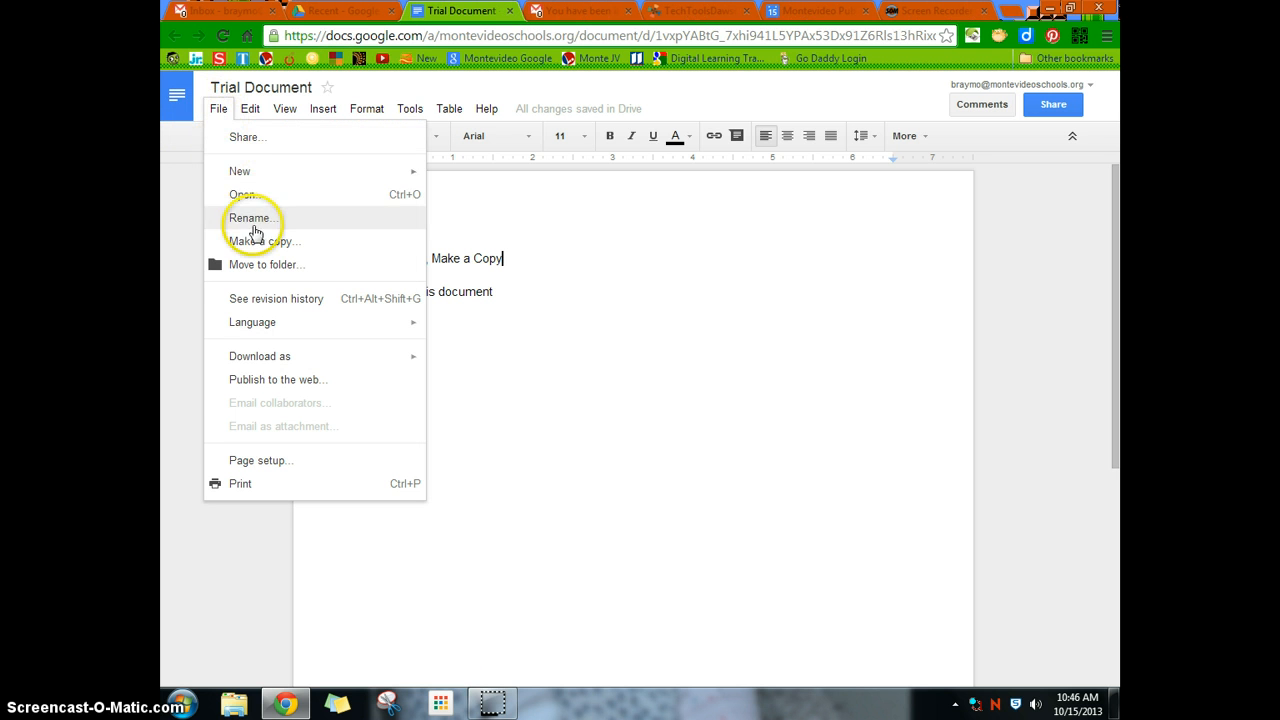
mouse_move(318, 276)
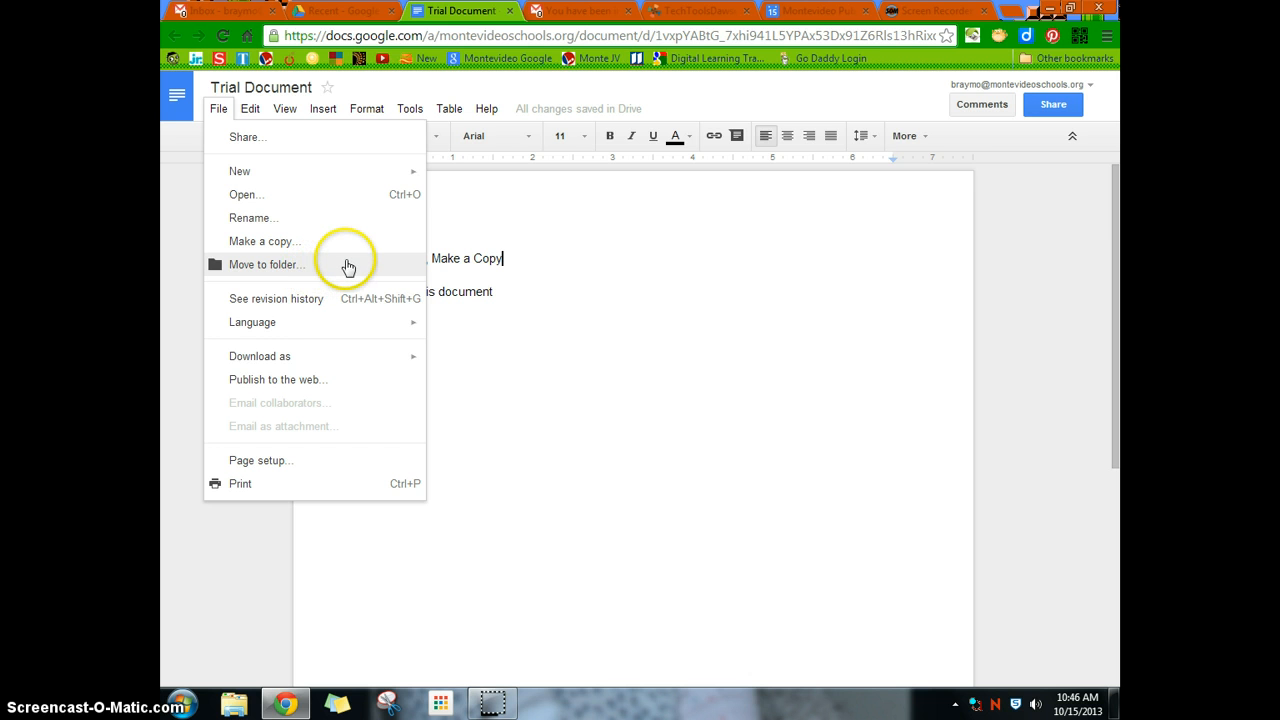
mouse_move(304, 300)
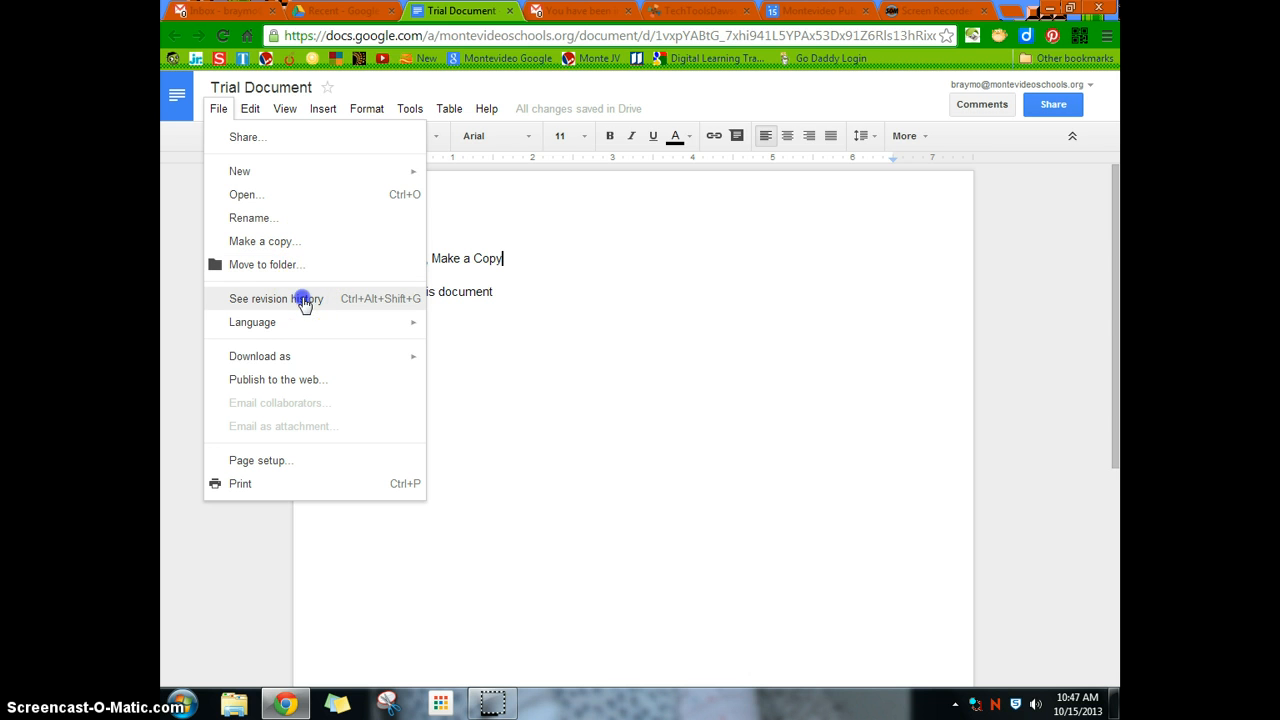
left_click(276, 298)
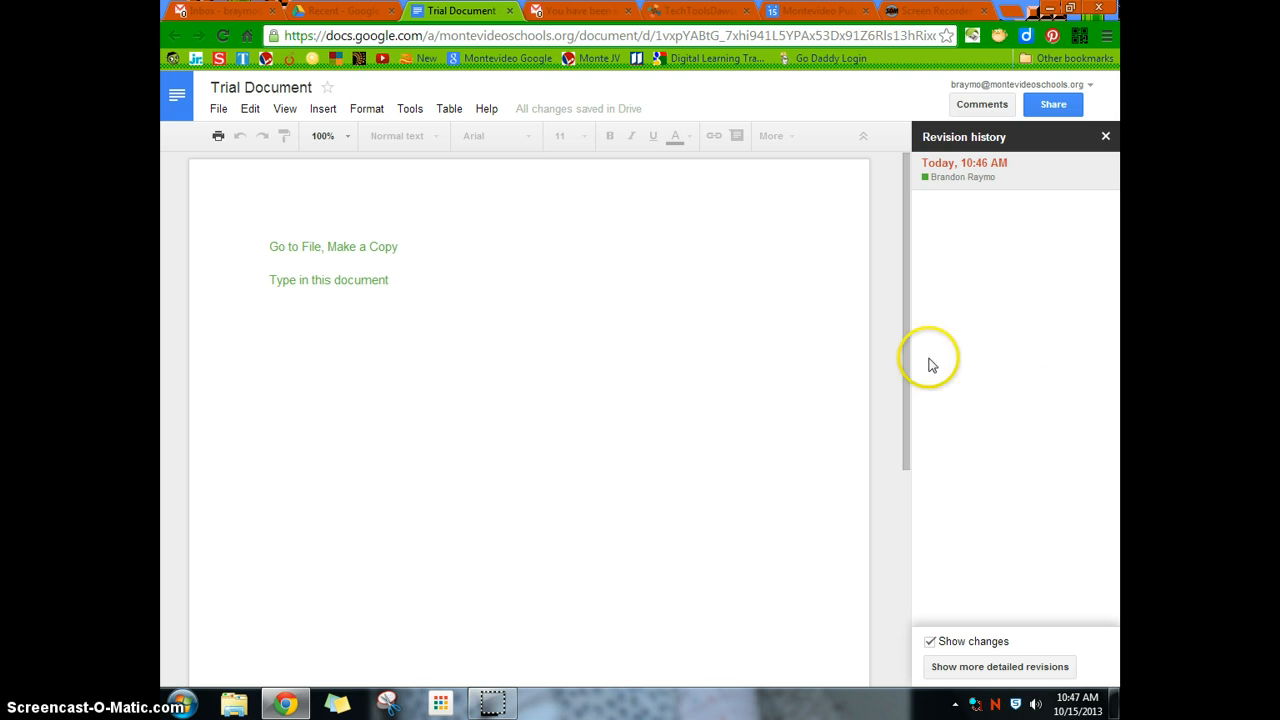
mouse_move(1020, 468)
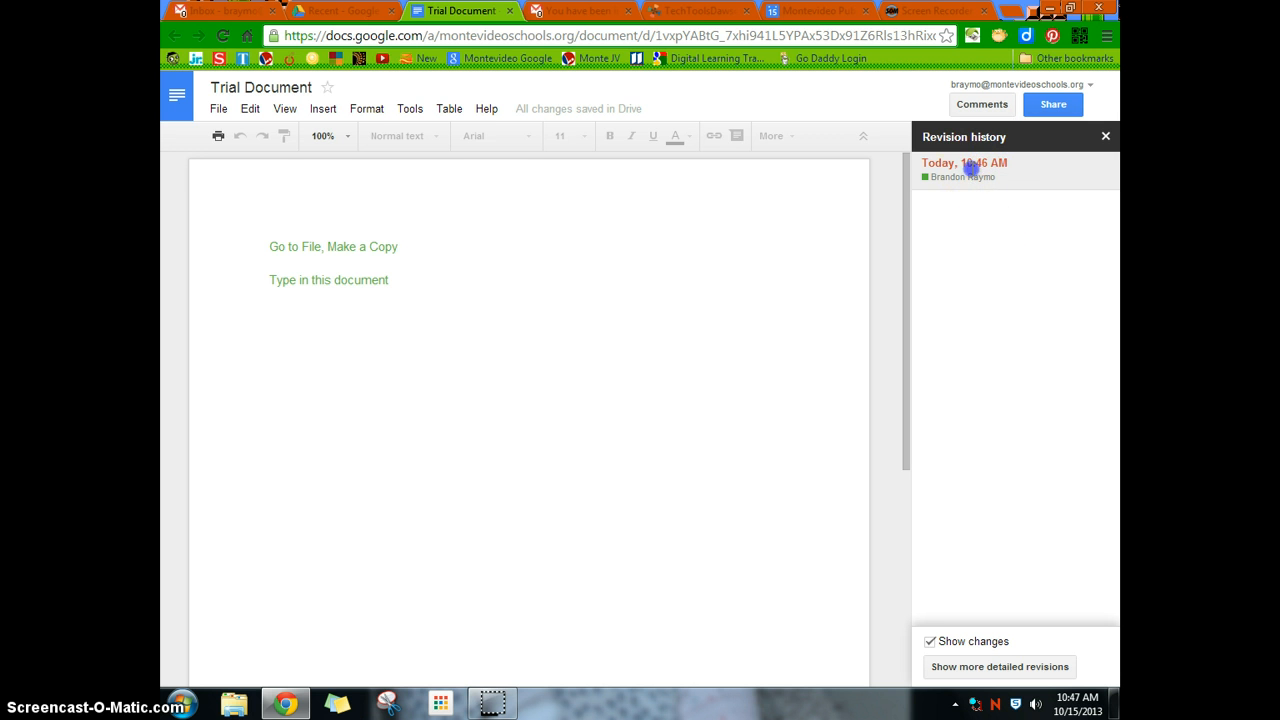
mouse_move(940, 620)
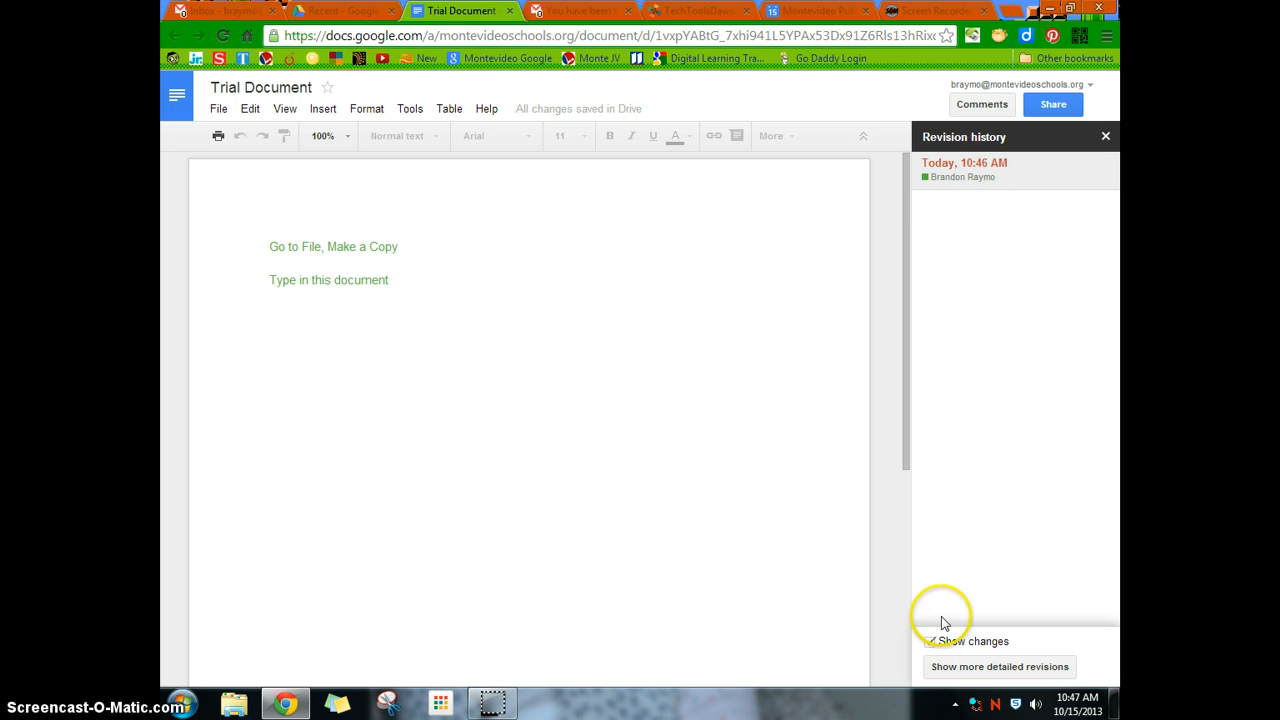
left_click(998, 666)
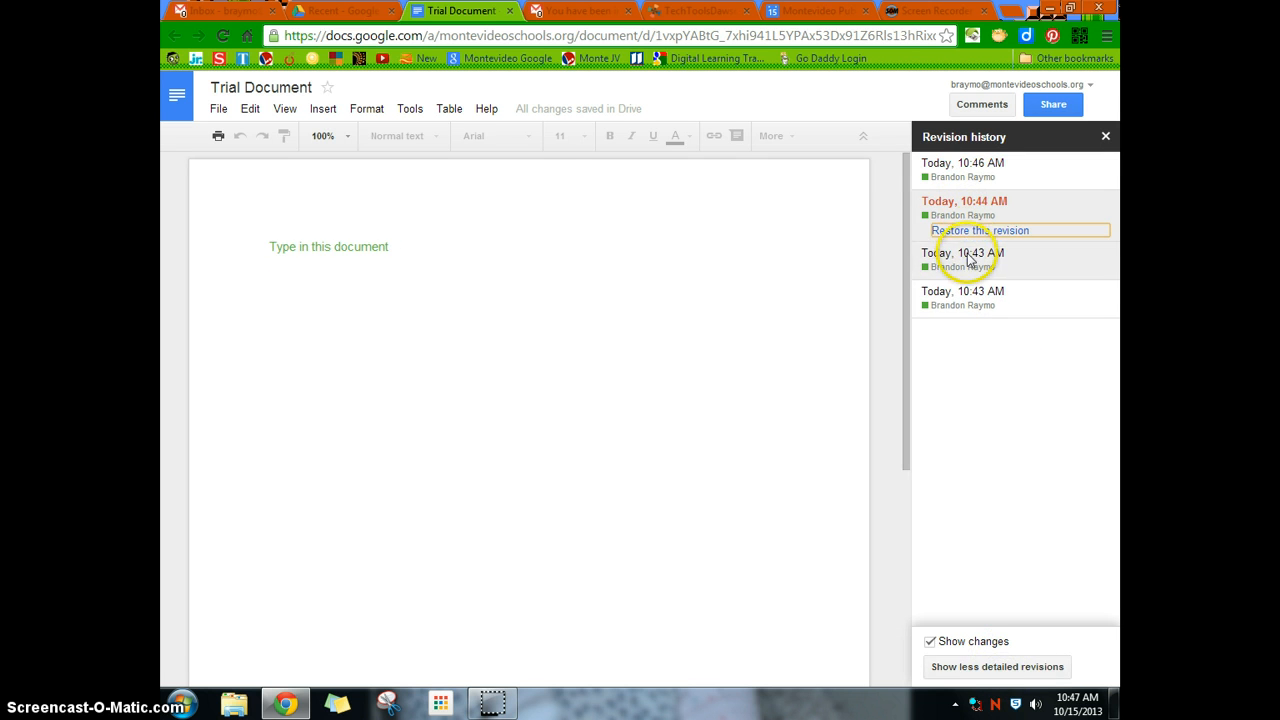
left_click(980, 230)
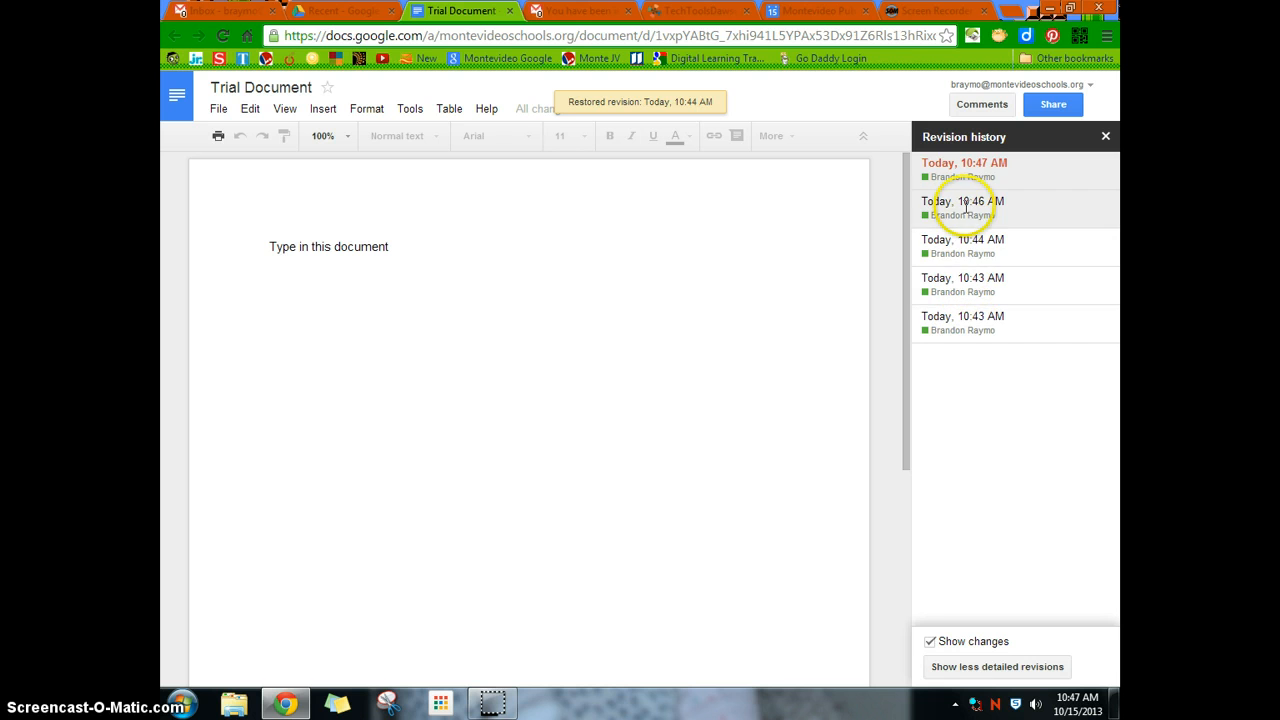
- Preview the 10:43 and 10:46 AM versions and restore the 10:46 AM one
left_click(962, 278)
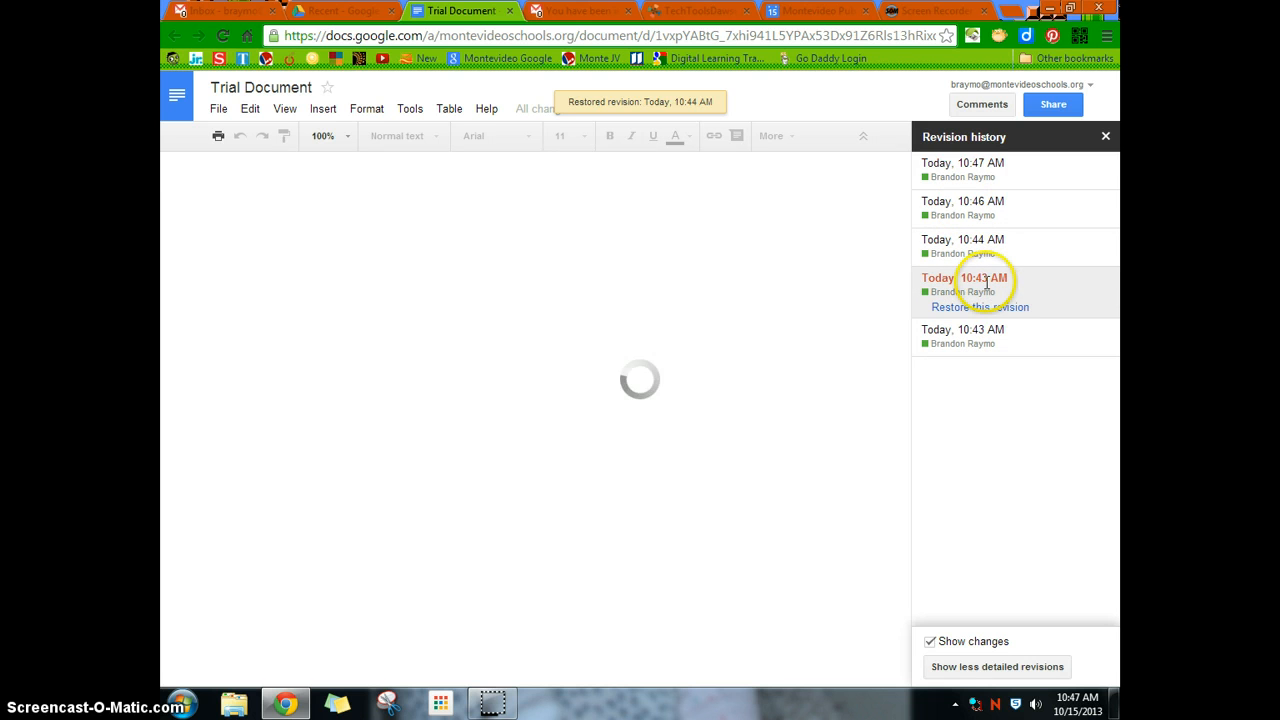
left_click(962, 200)
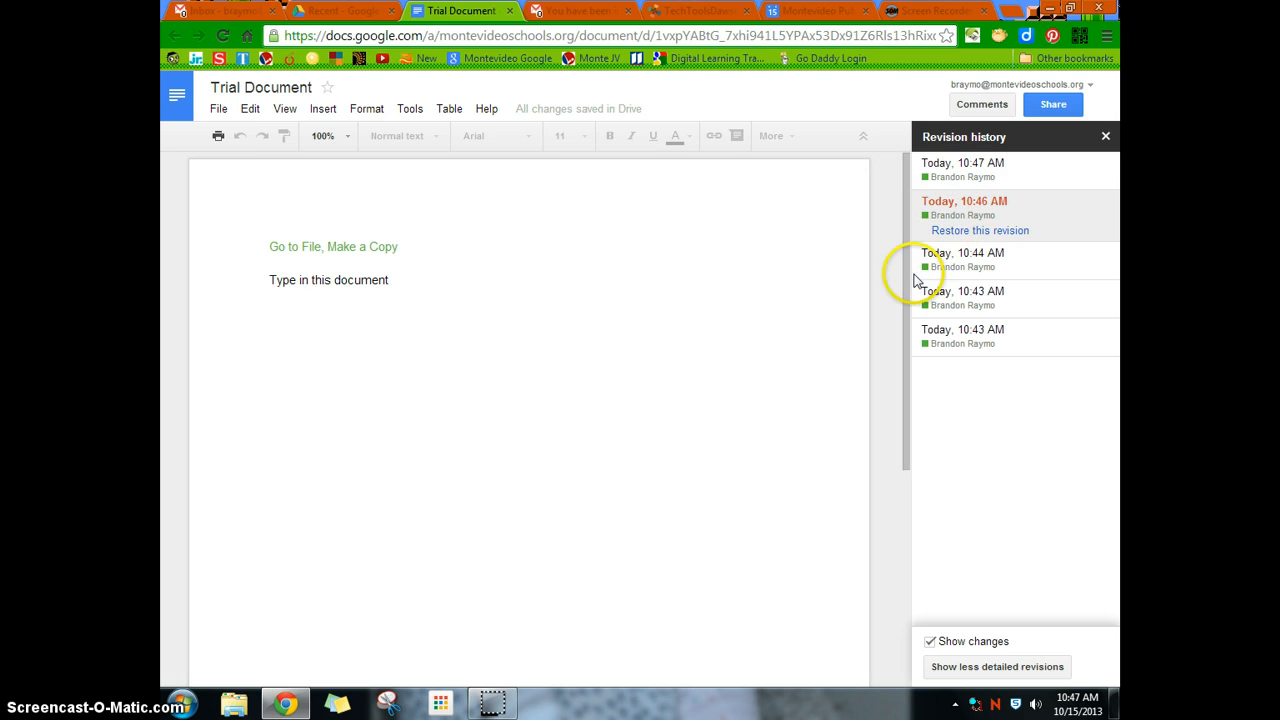
mouse_move(380, 268)
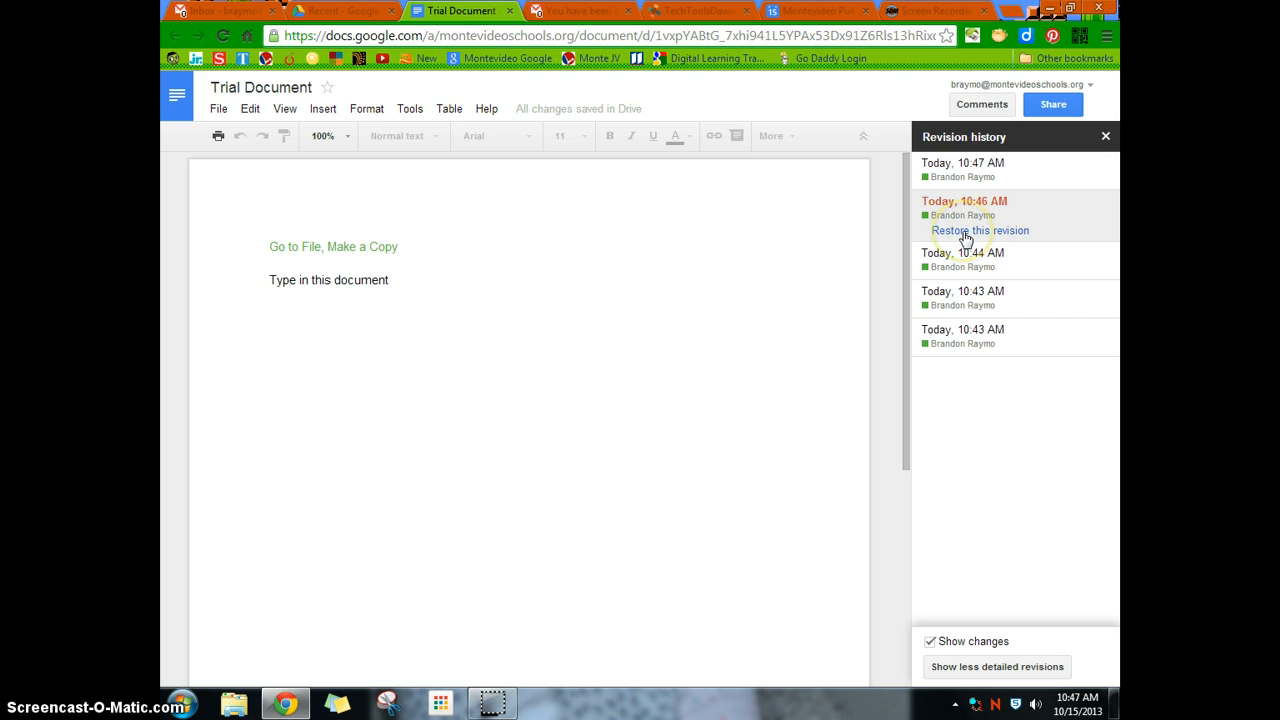
left_click(980, 230)
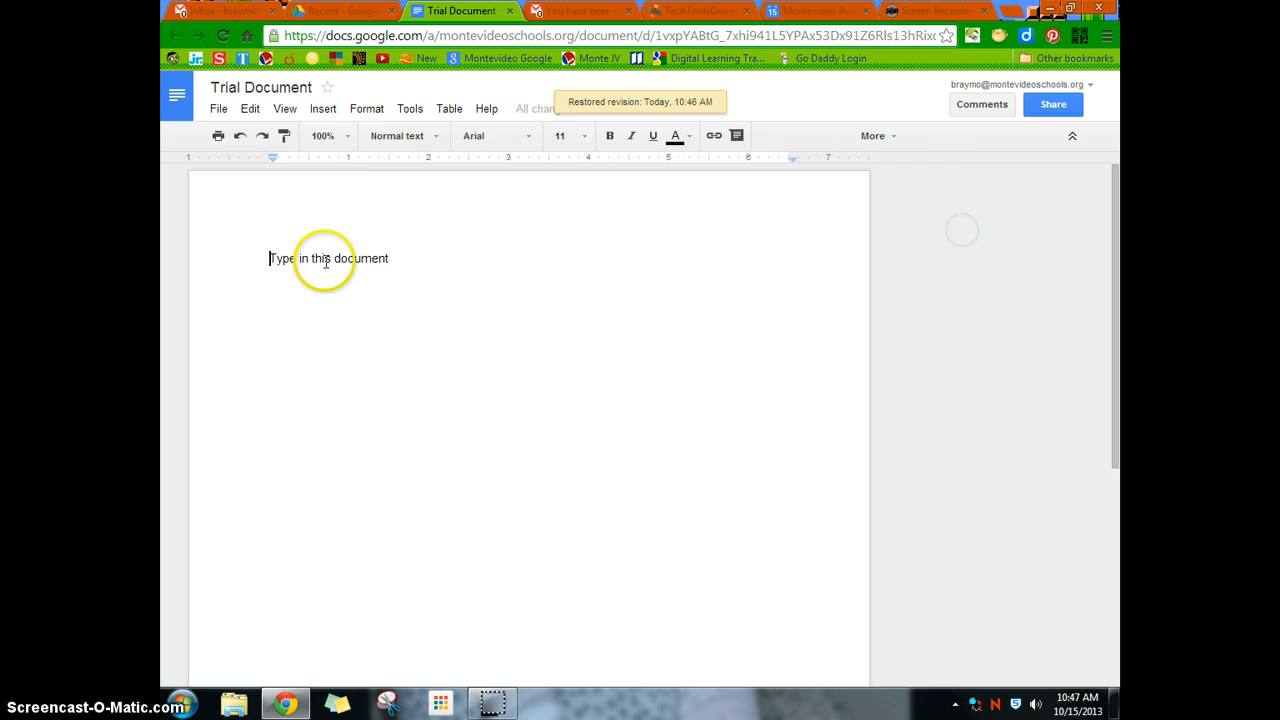
- Reopen the detailed revision history to preview earlier versions again
left_click(218, 108)
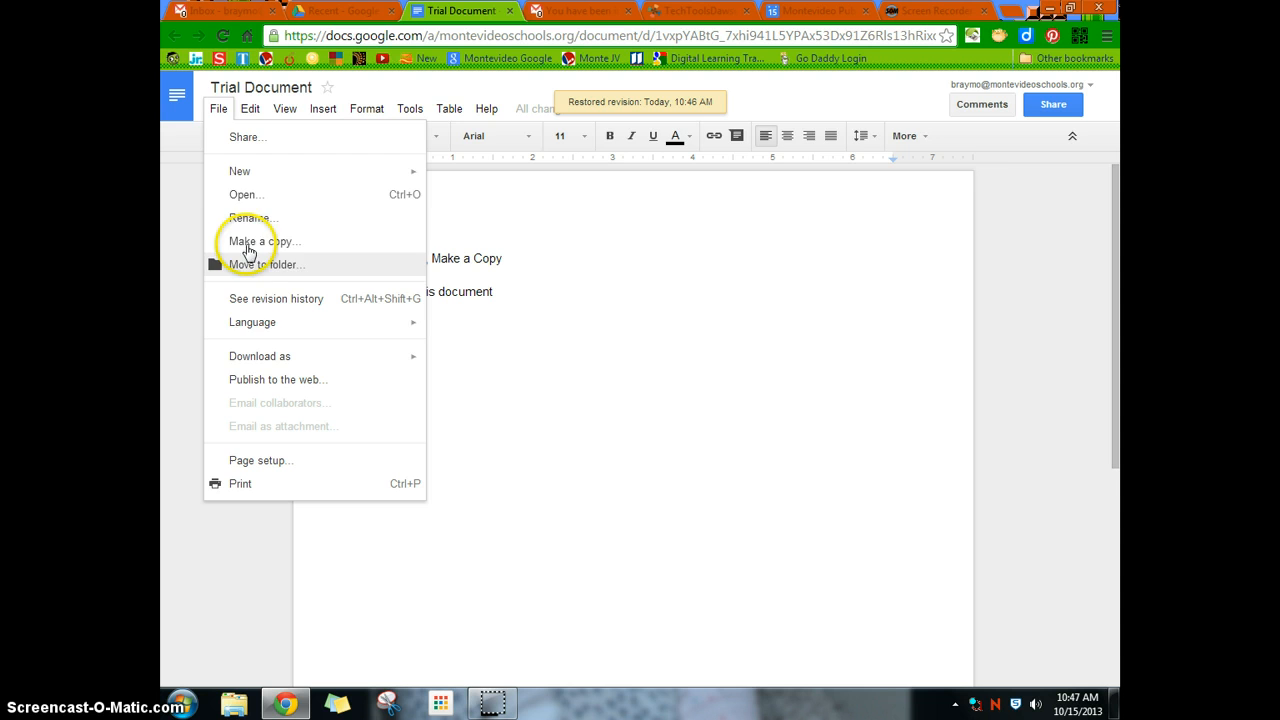
left_click(276, 298)
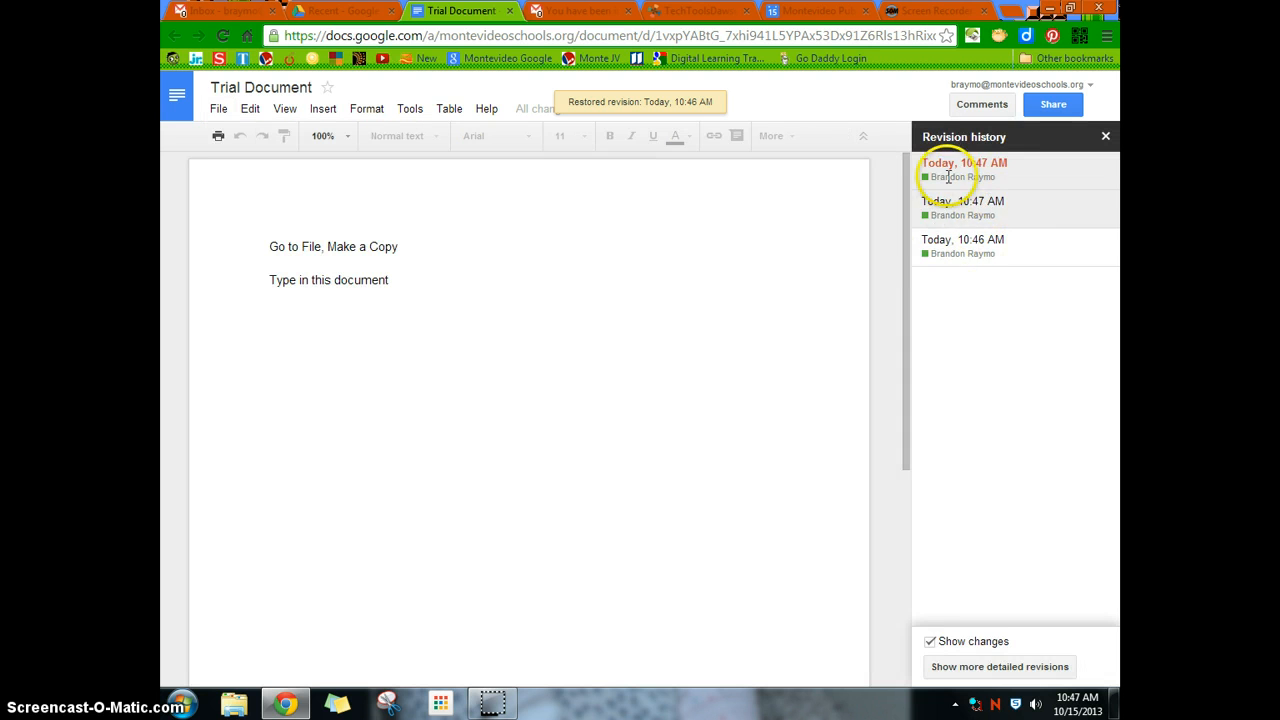
left_click(1000, 666)
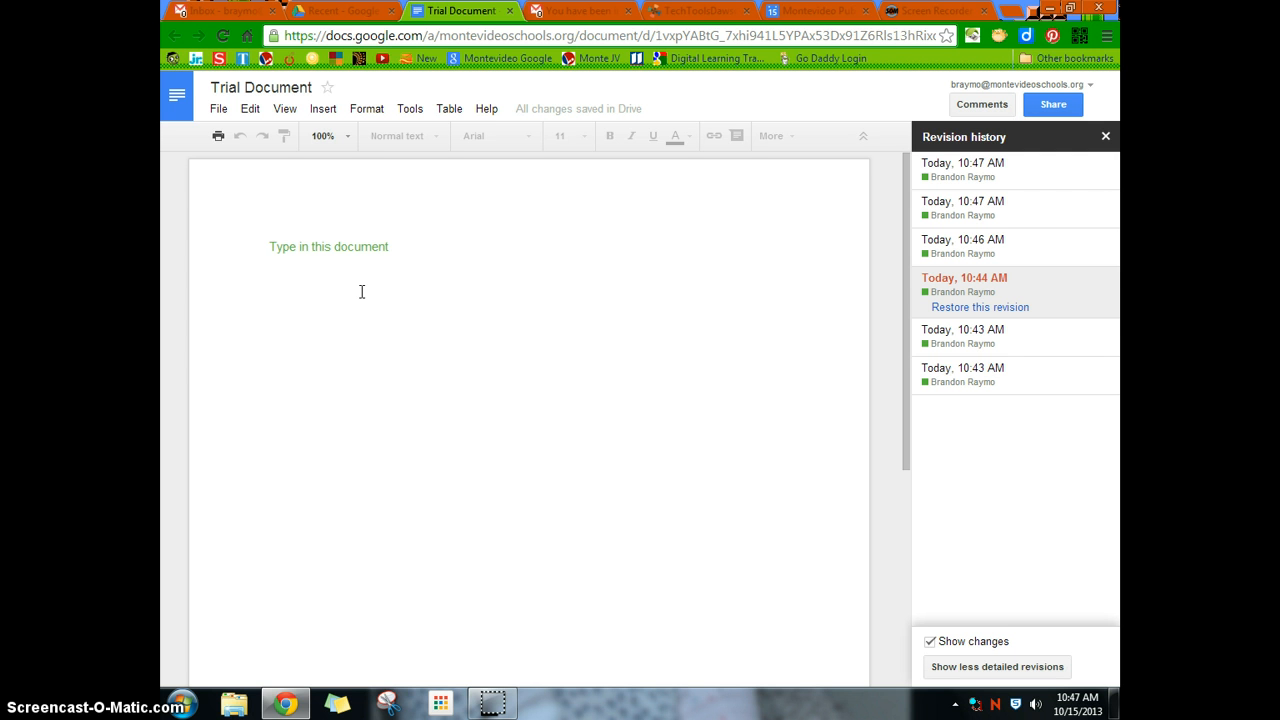
mouse_move(452, 336)
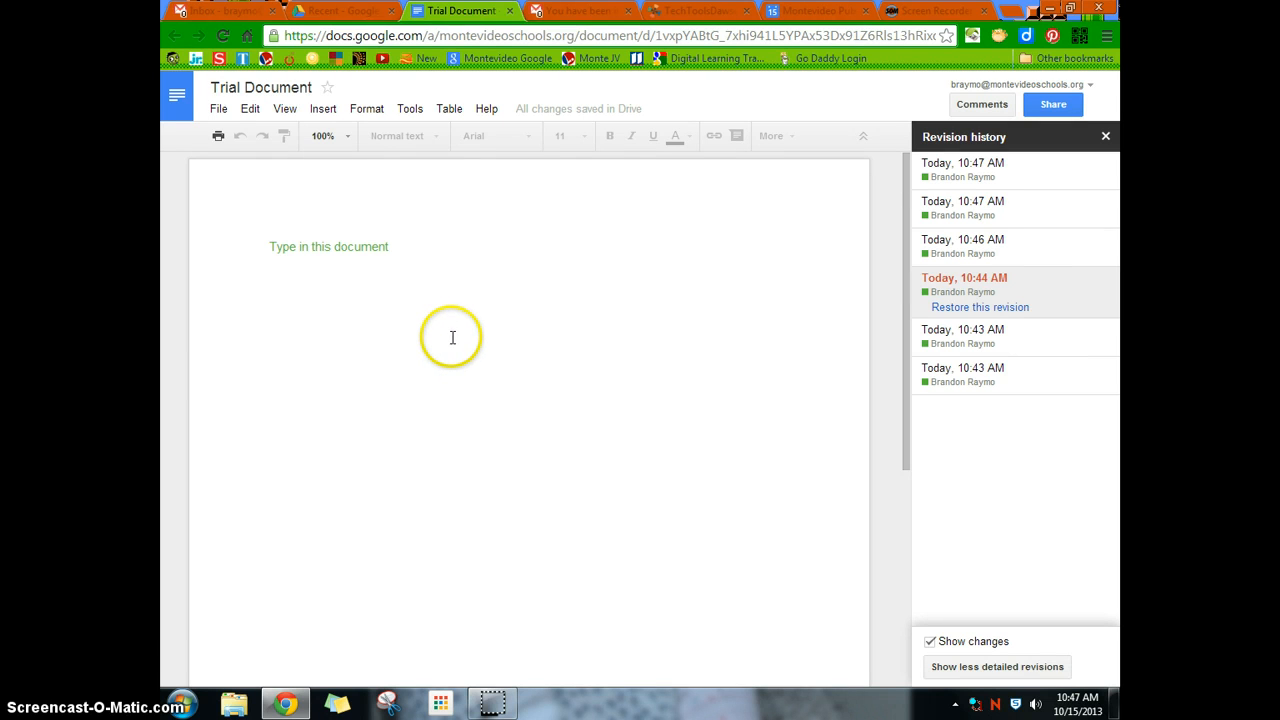
mouse_move(460, 336)
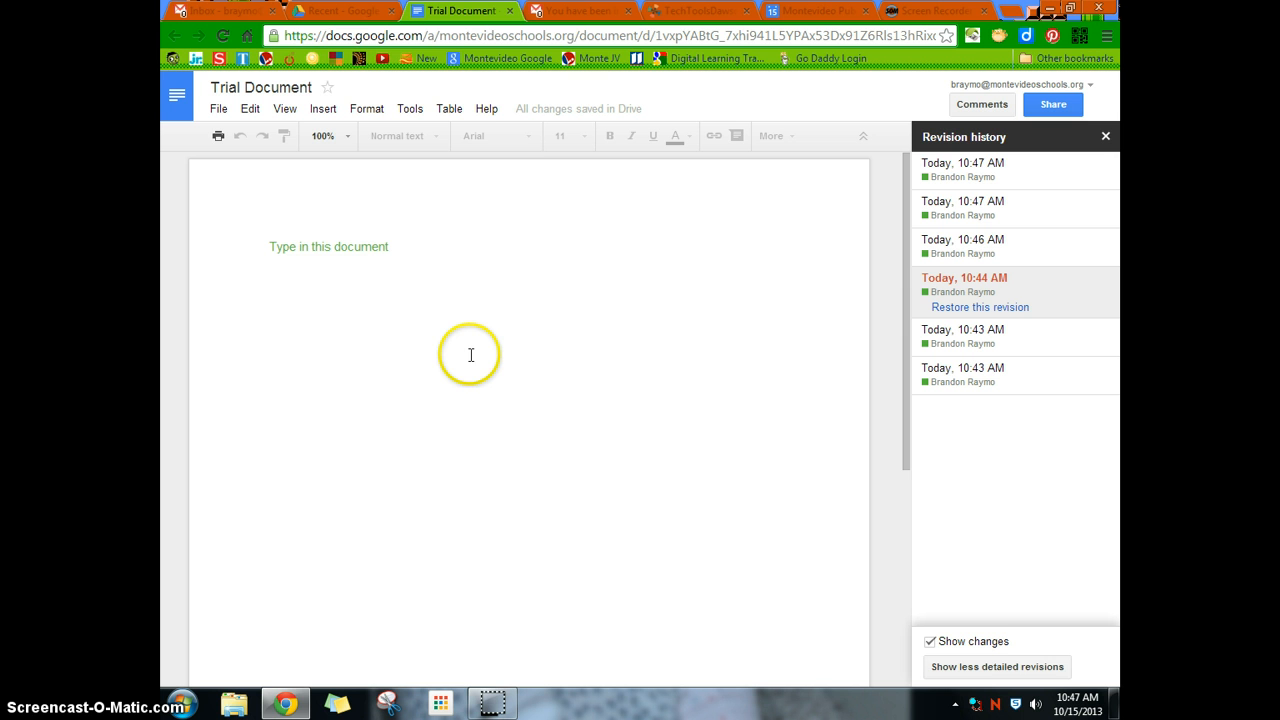
mouse_move(484, 312)
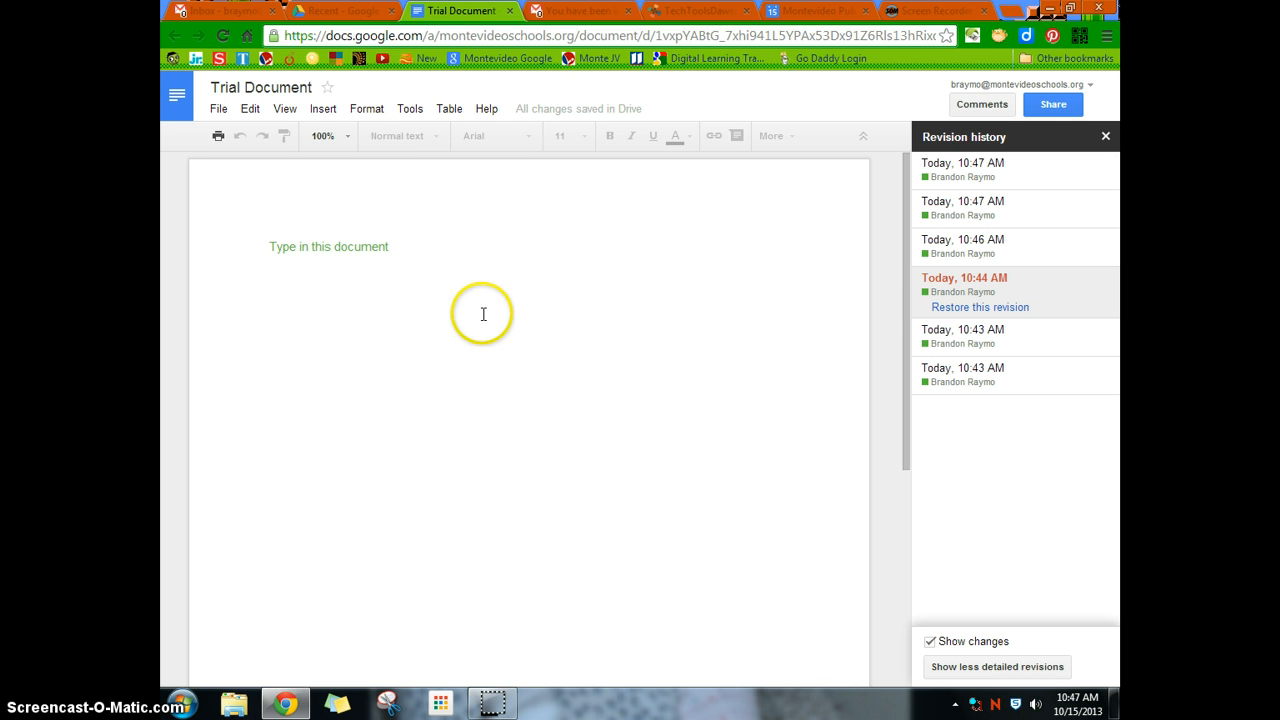
mouse_move(464, 344)
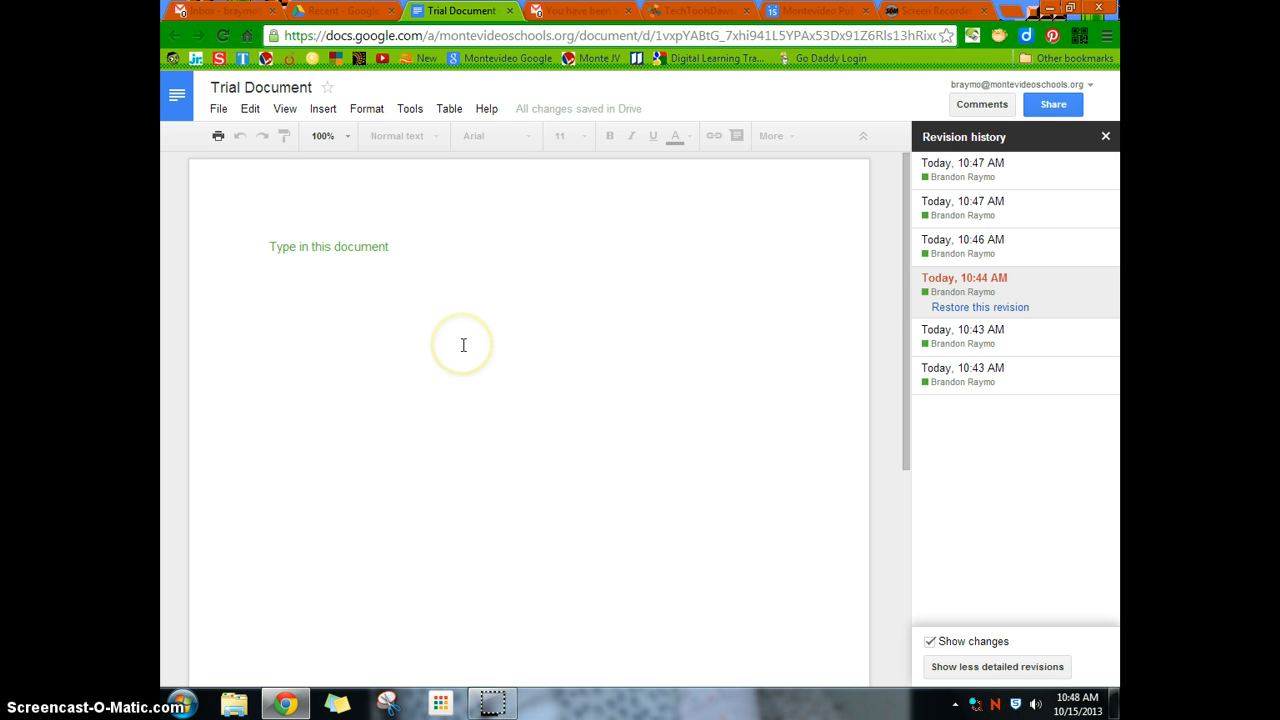
mouse_move(708, 256)
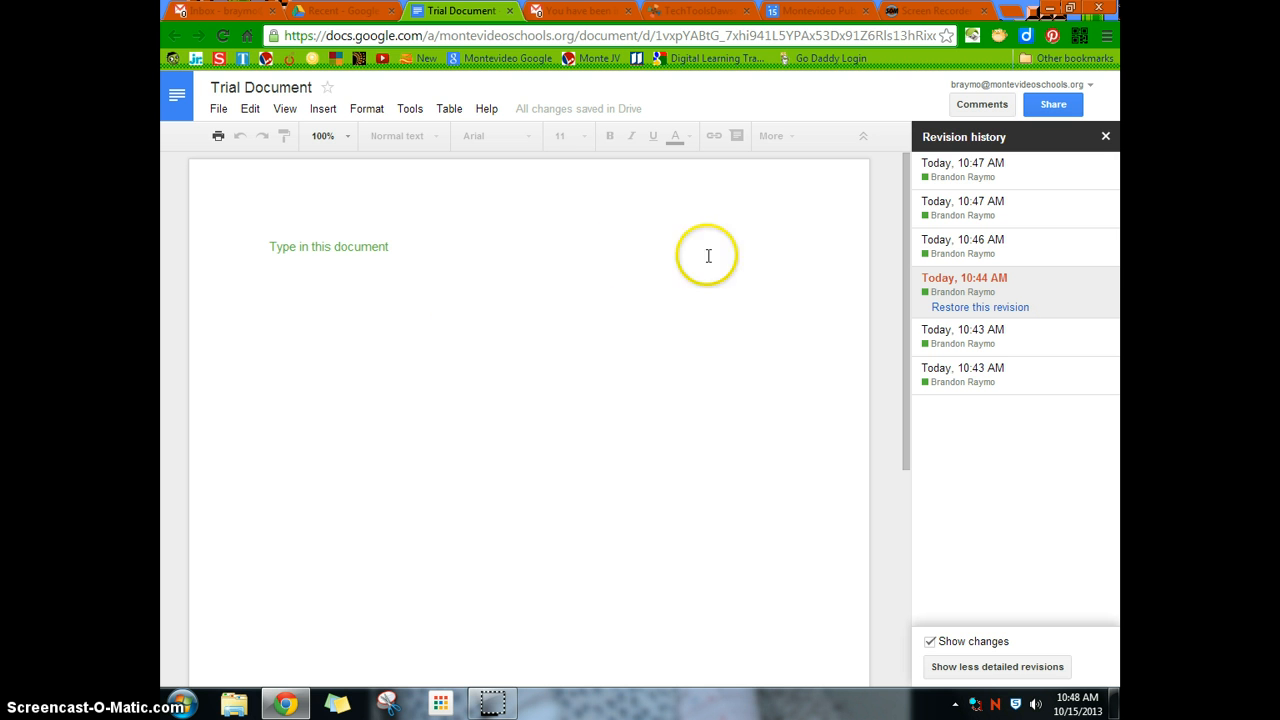
- Leave revision history without restoring and return to the file options
left_click(980, 308)
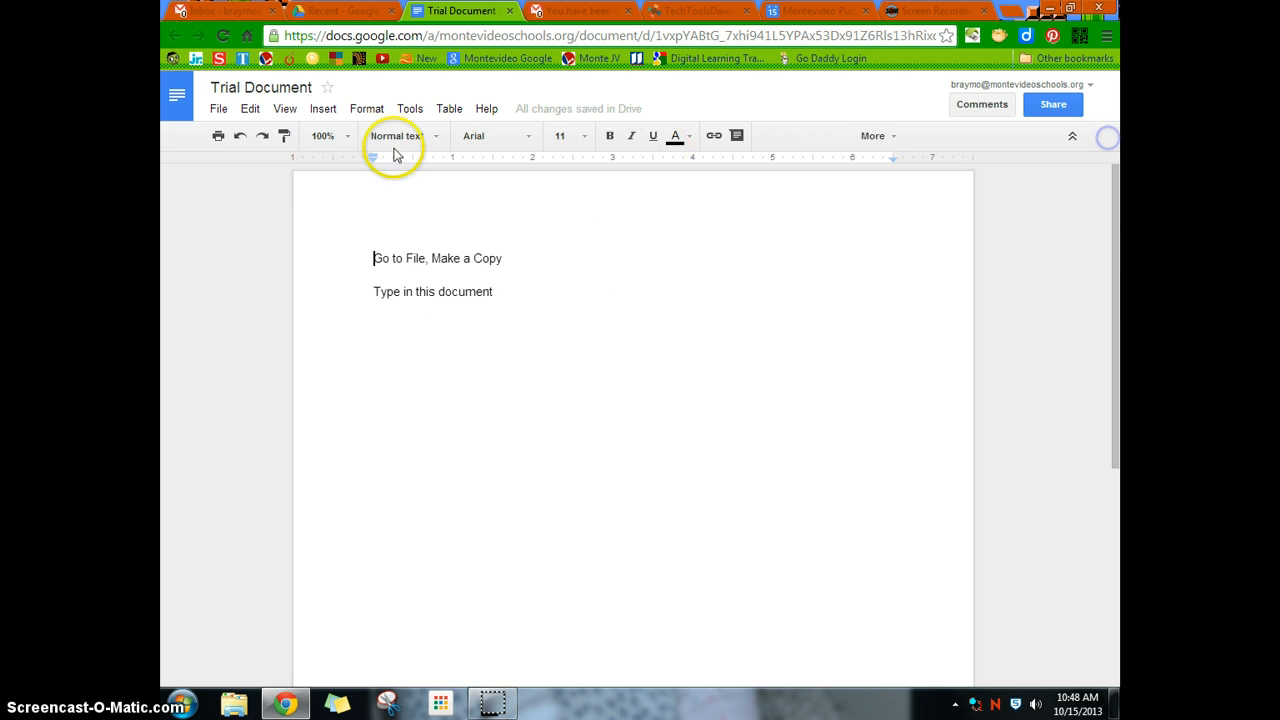
left_click(218, 108)
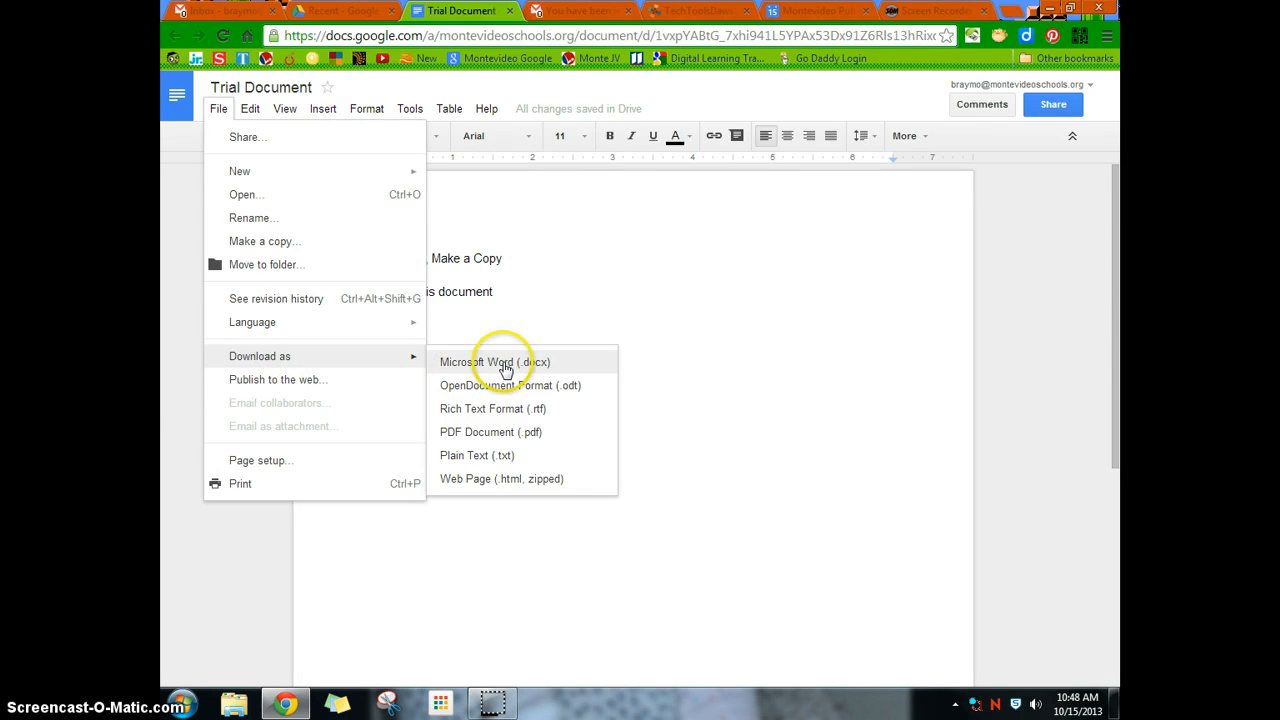
- Download the document as a Word .docx to the desktop and launch it
left_click(494, 362)
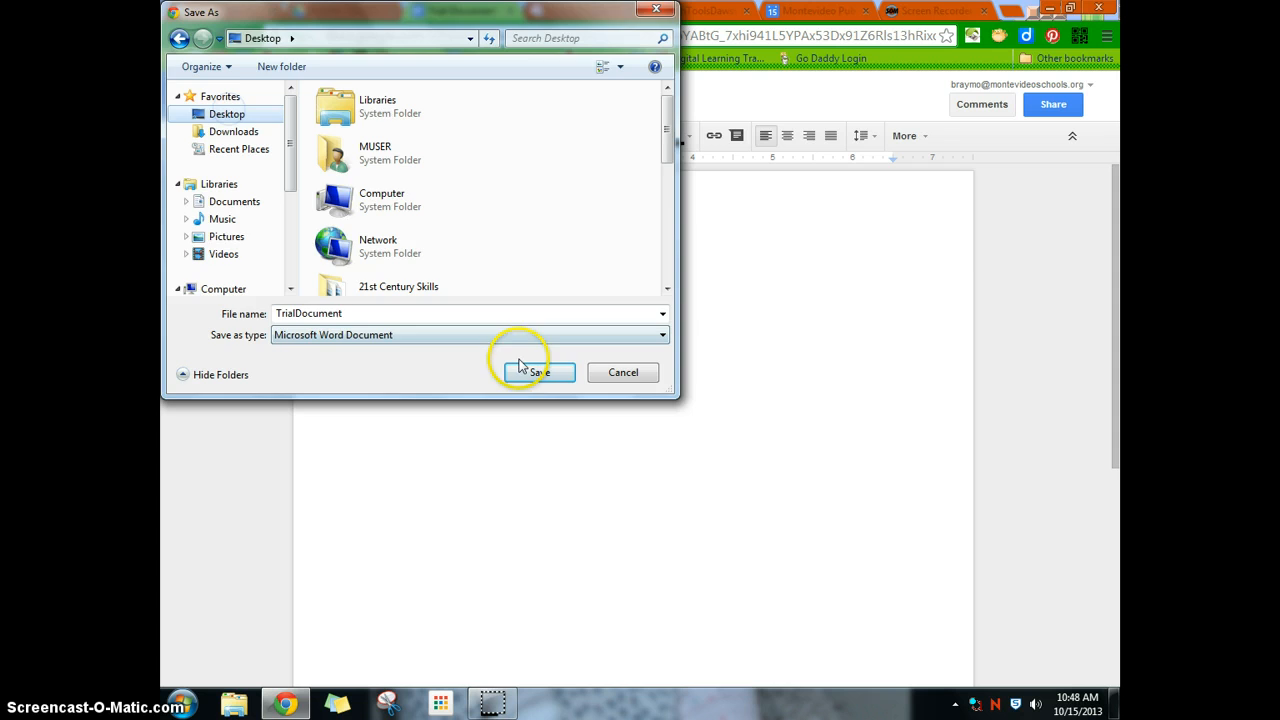
left_click(538, 372)
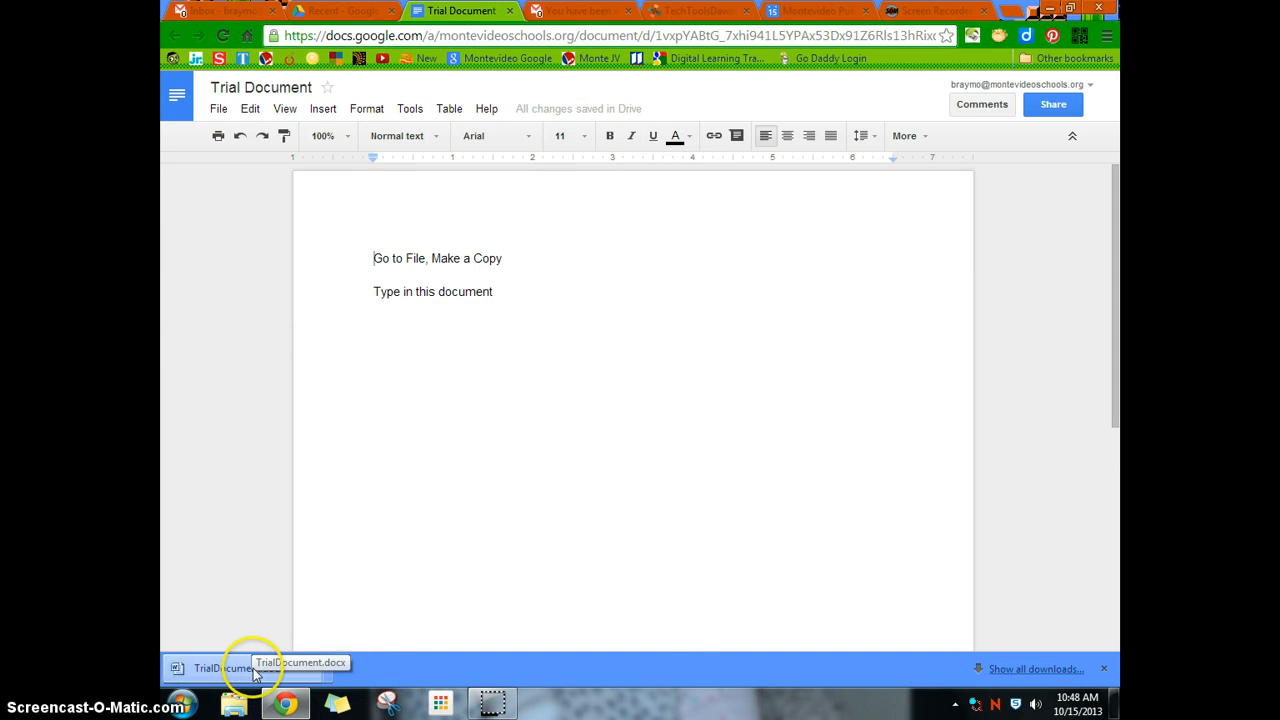
left_click(216, 668)
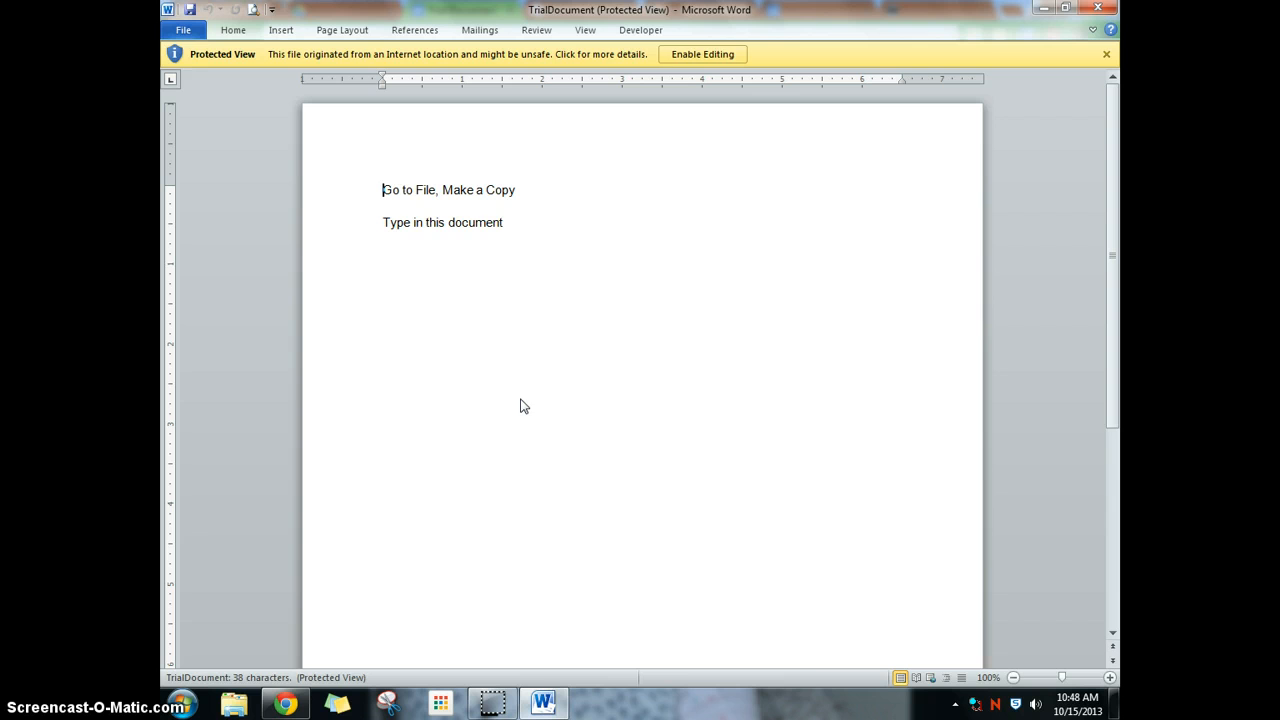
- Enable editing in Word and add a third line 'Typing in Word'
left_click(702, 54)
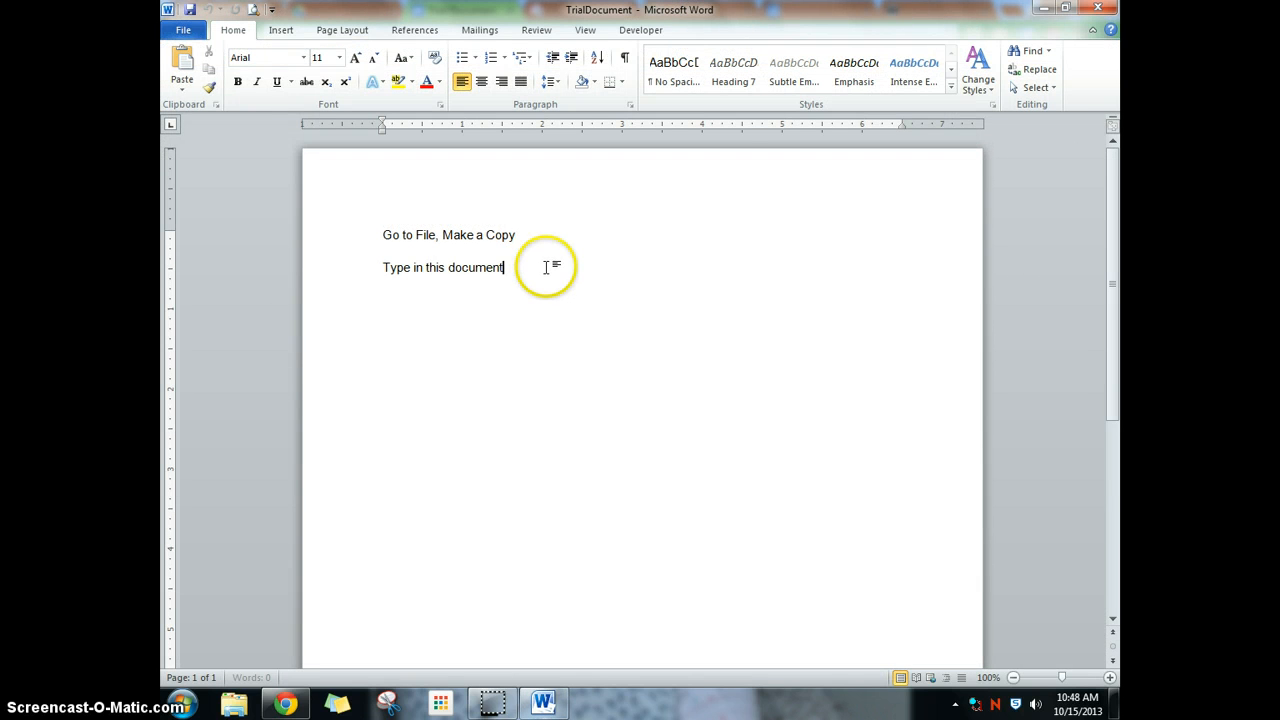
type("T")
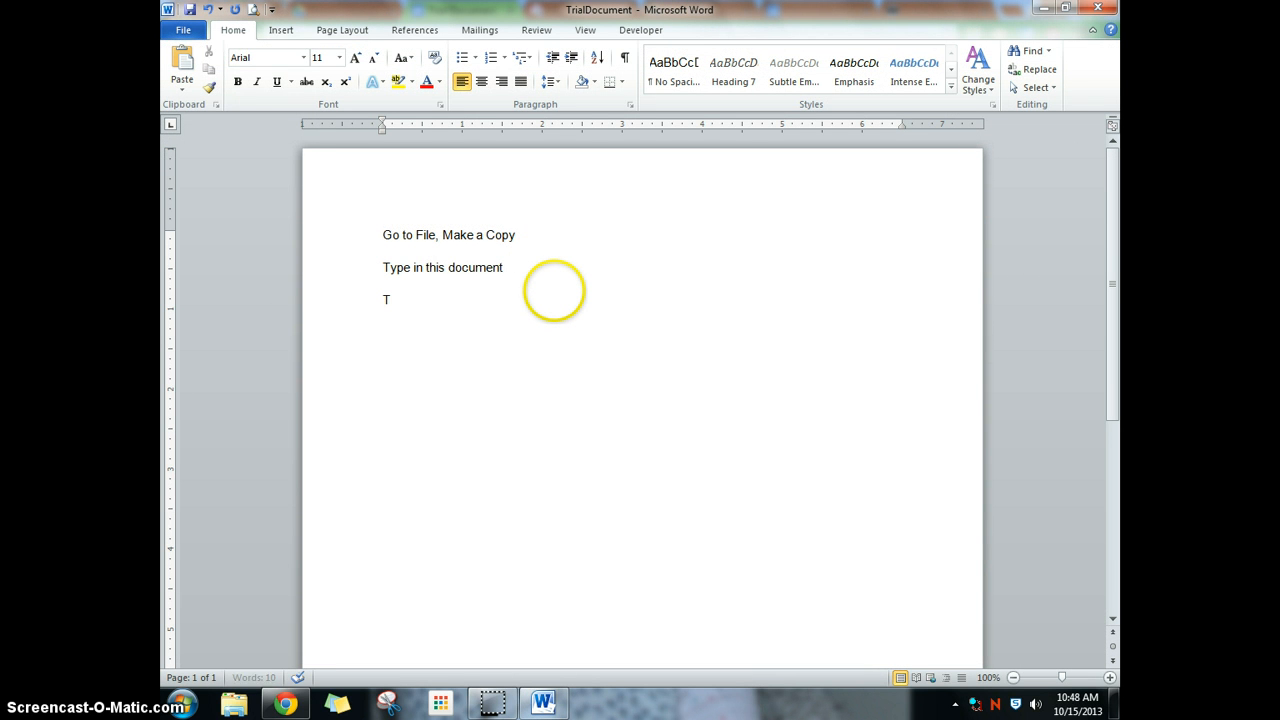
type("yping in Wor")
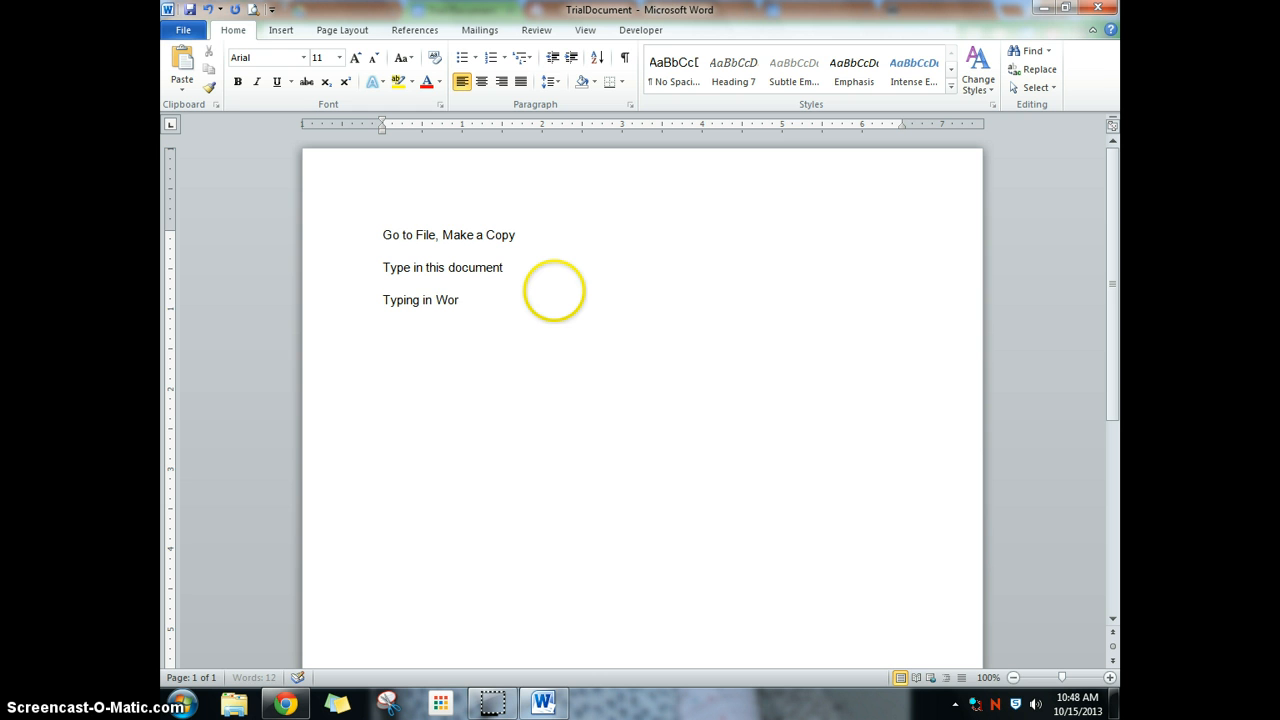
type("d")
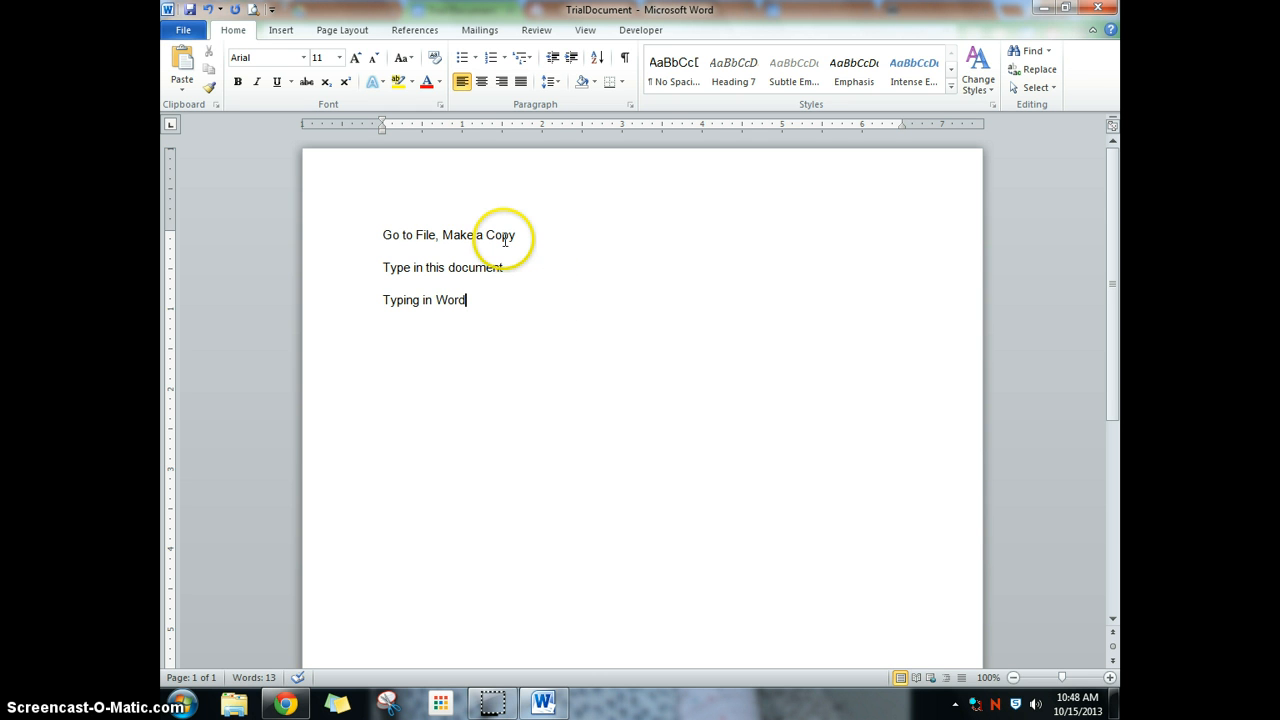
mouse_move(538, 324)
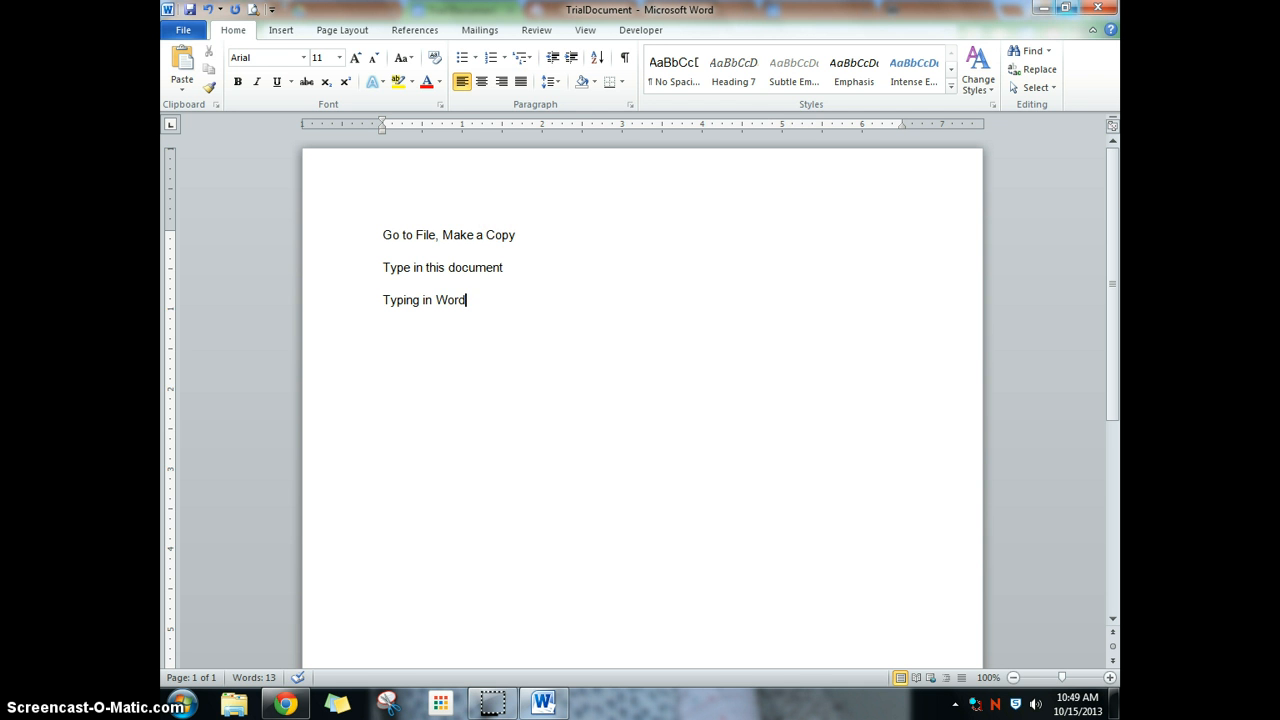
left_click(460, 10)
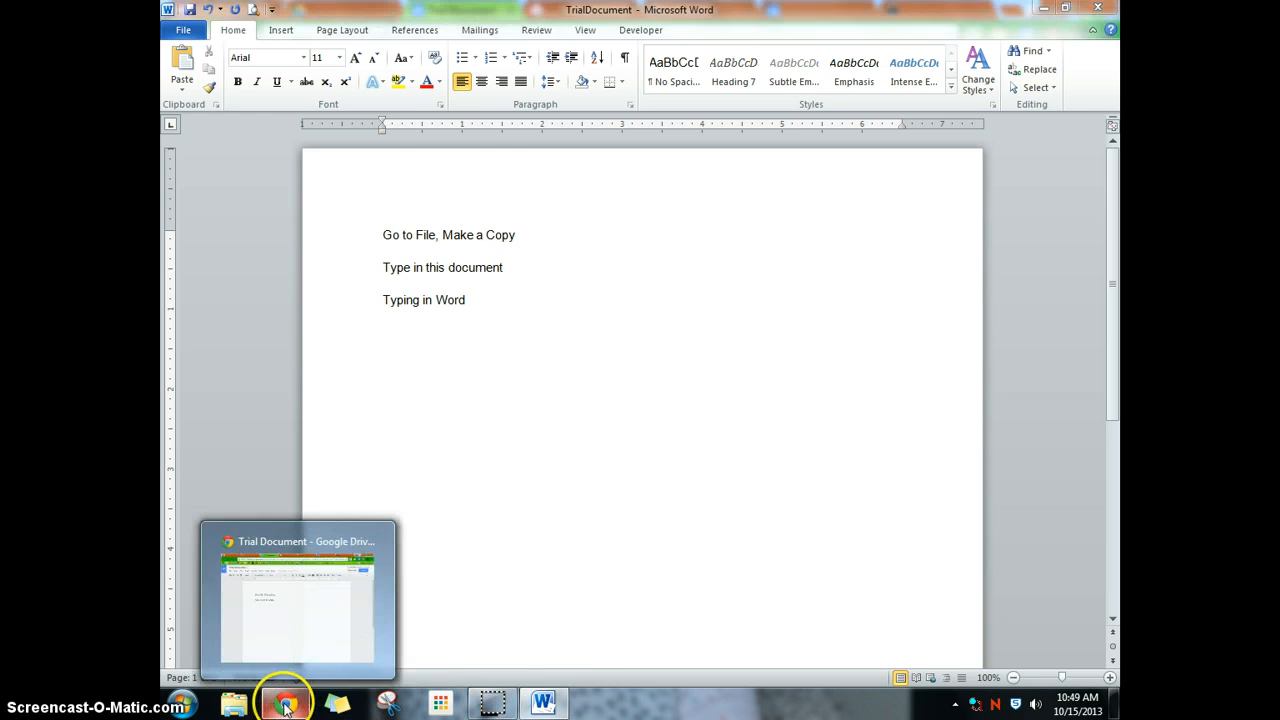
- Add a third line 'Typing in Google' below the two existing lines of Trial Document
left_click(284, 700)
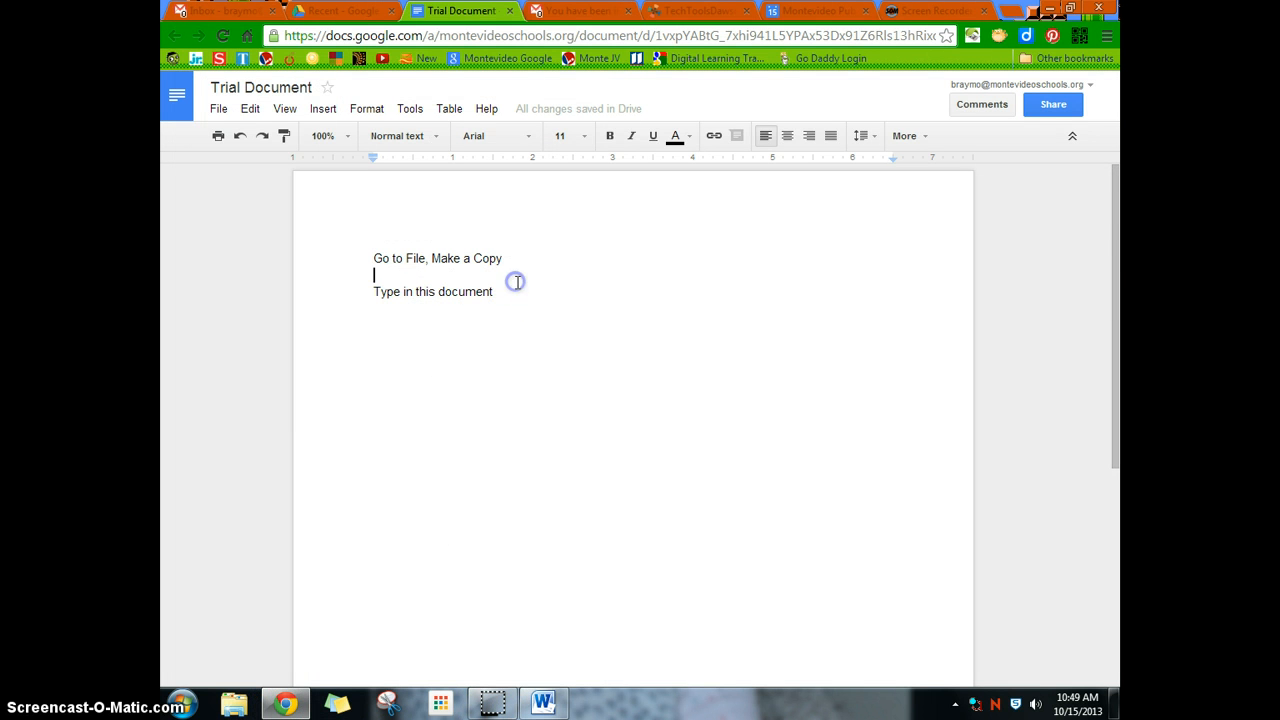
left_click(492, 292)
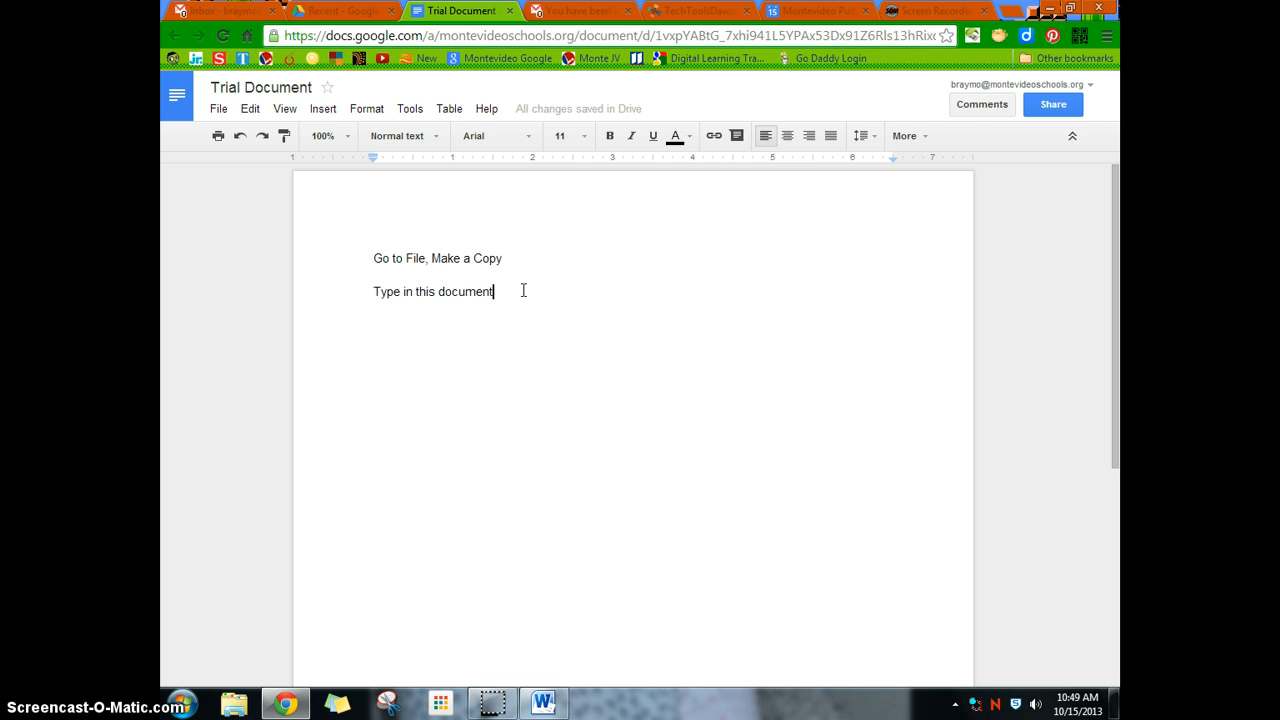
type("Typ")
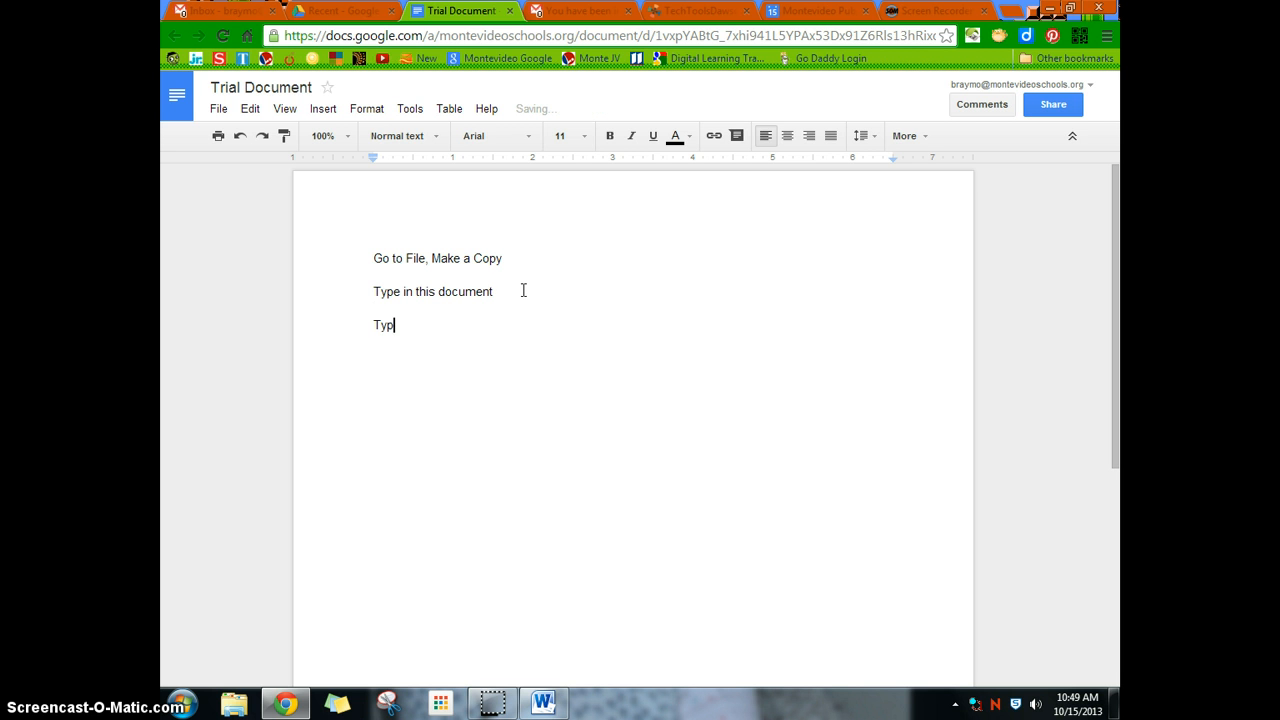
type("ing in Google")
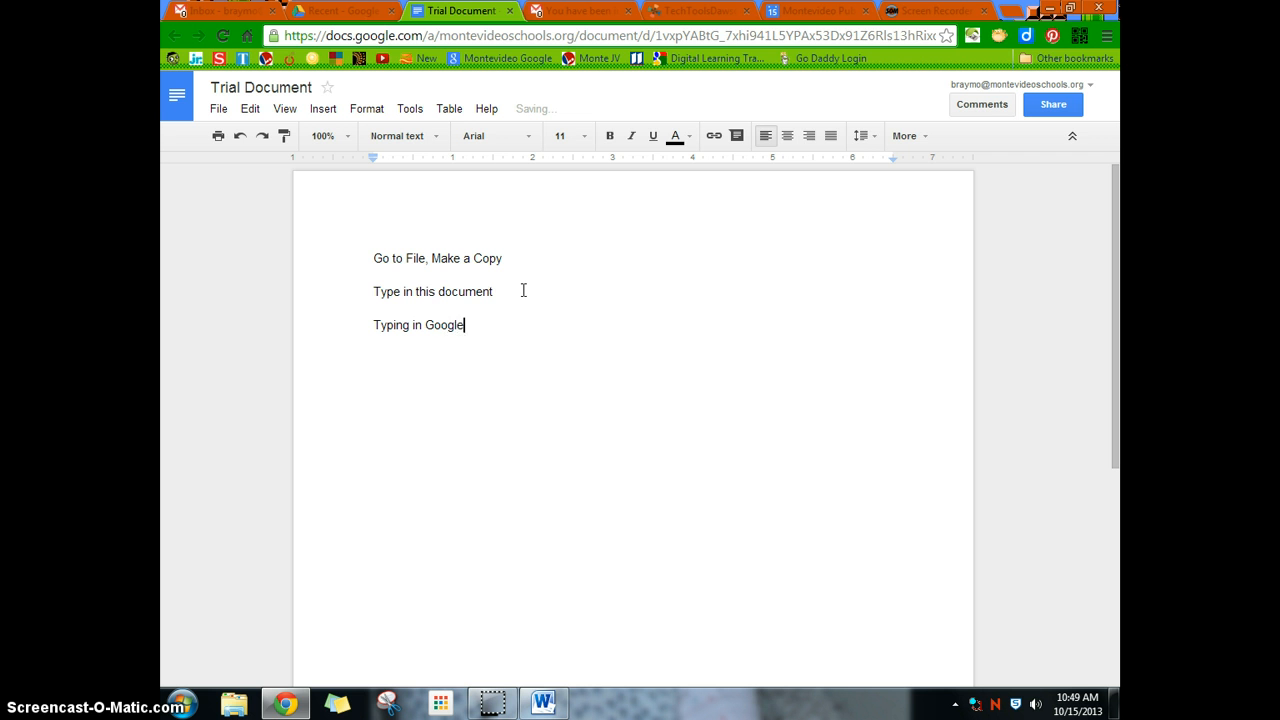
left_click(544, 704)
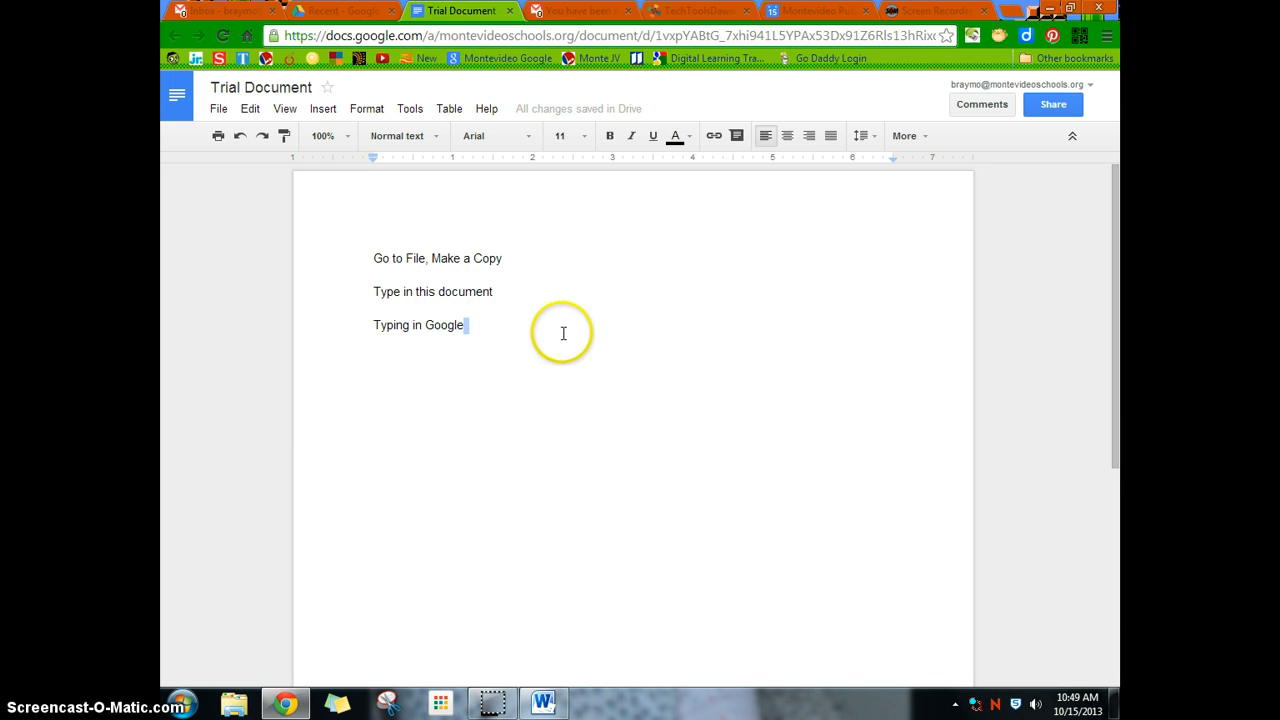
- Publish Trial Document to the web via File > Publish to the web, with automatic republishing confirmed
left_click(218, 108)
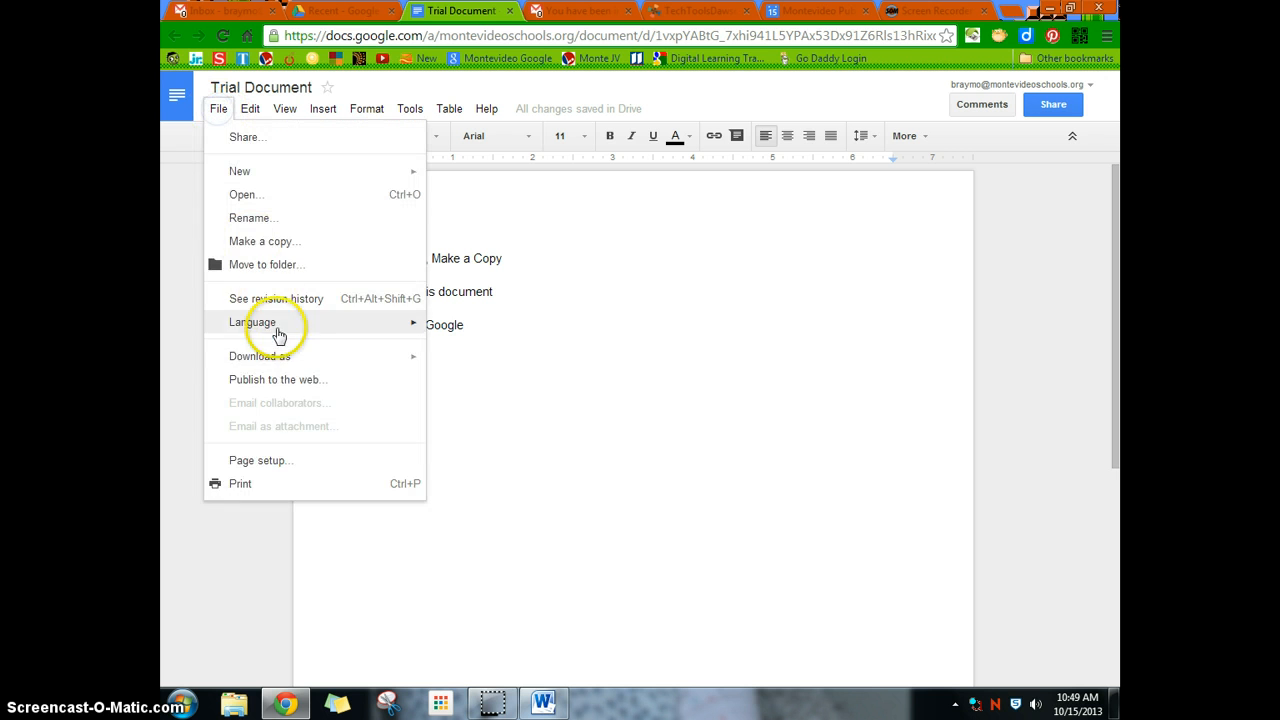
mouse_move(260, 356)
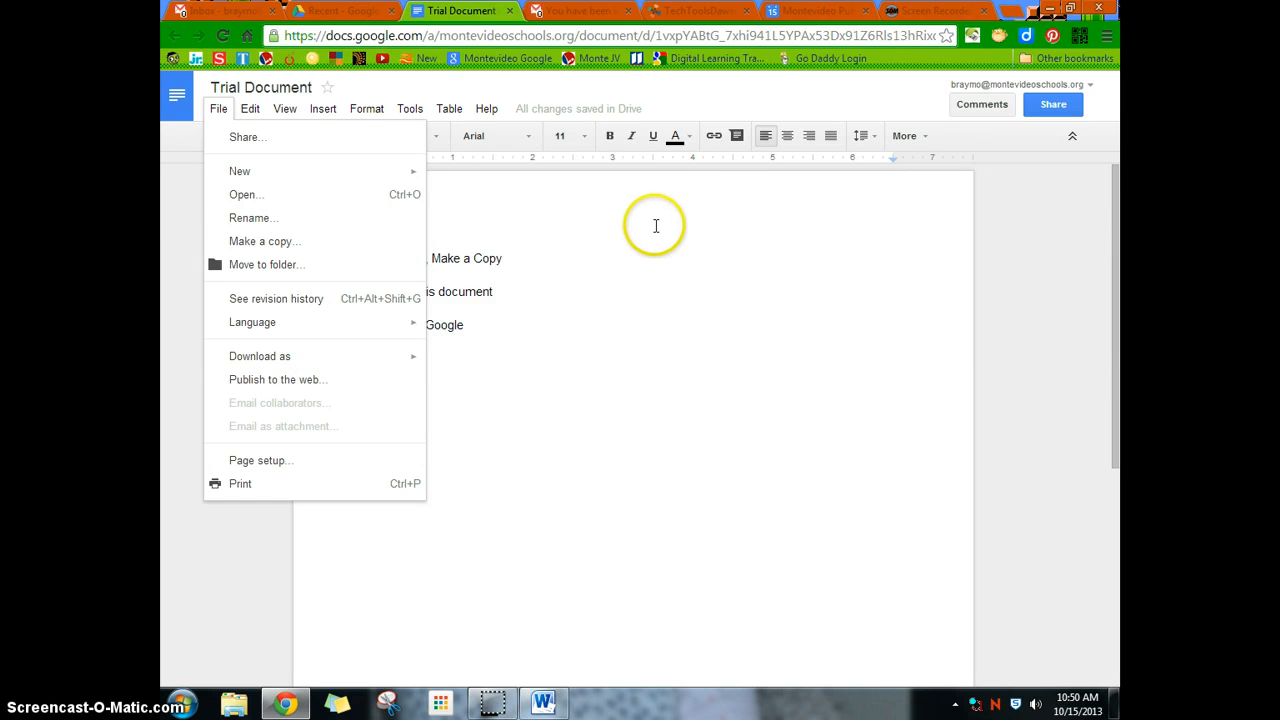
mouse_move(304, 384)
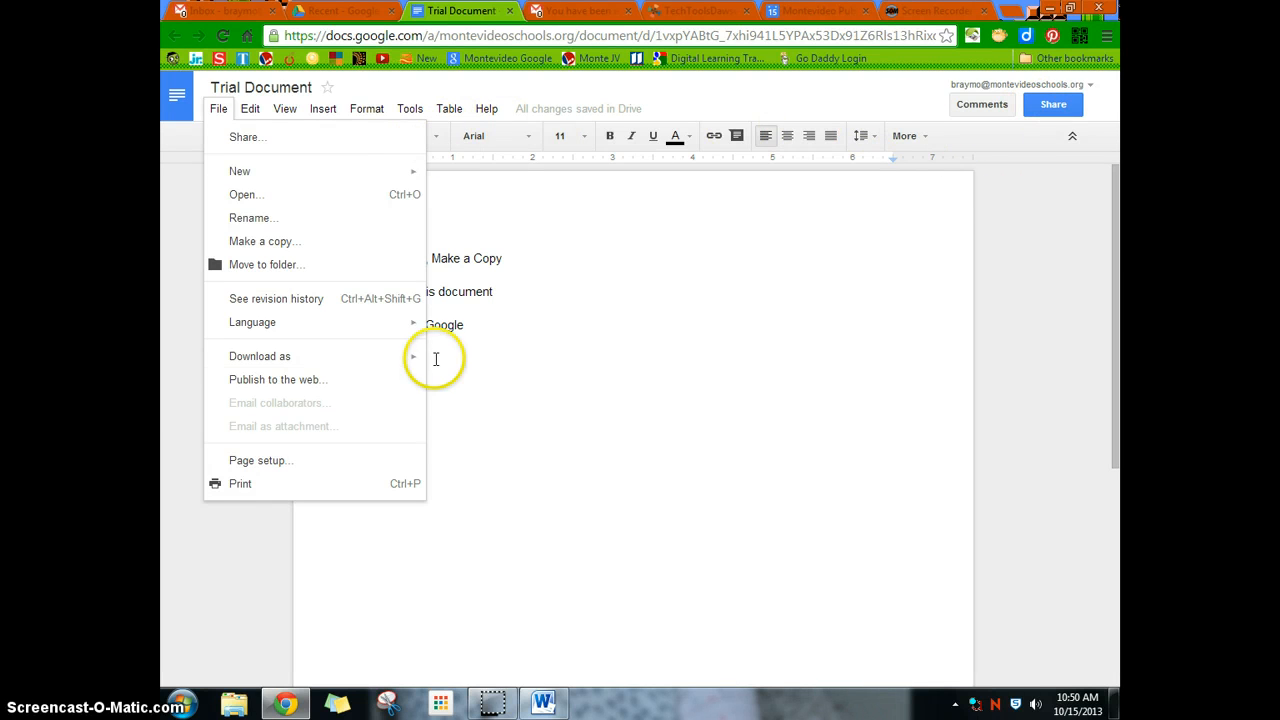
left_click(278, 380)
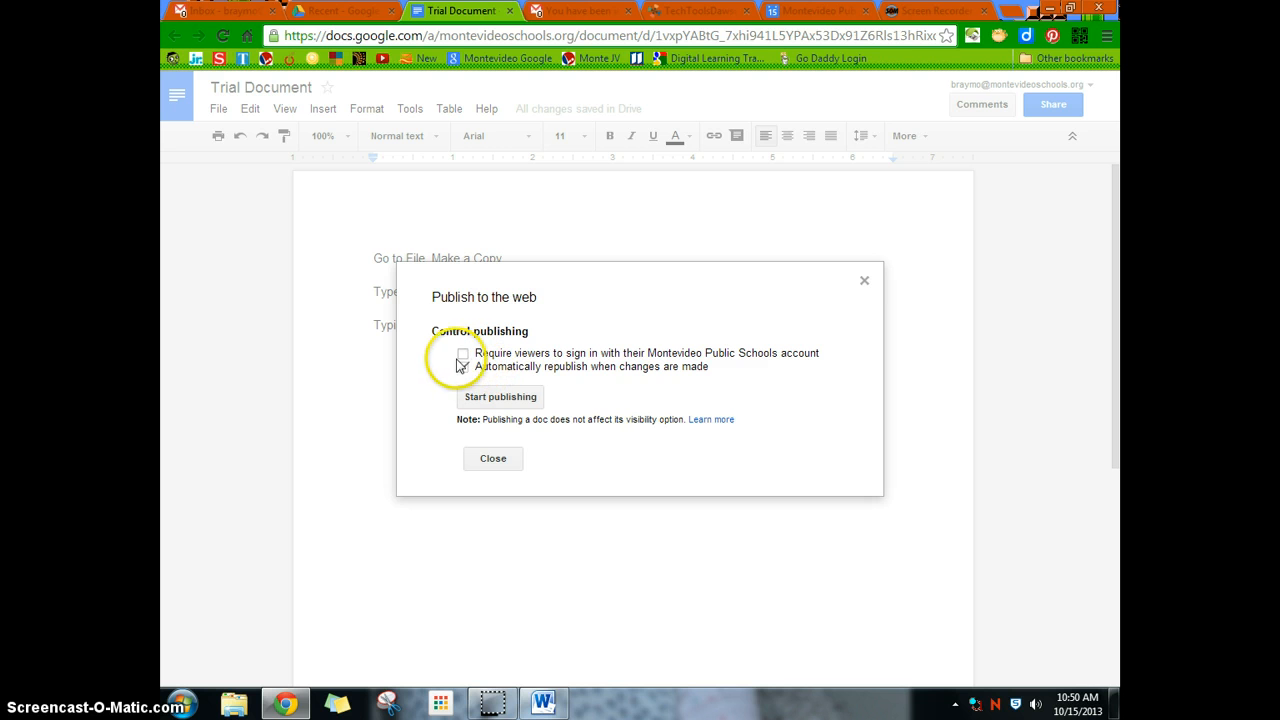
left_click(464, 366)
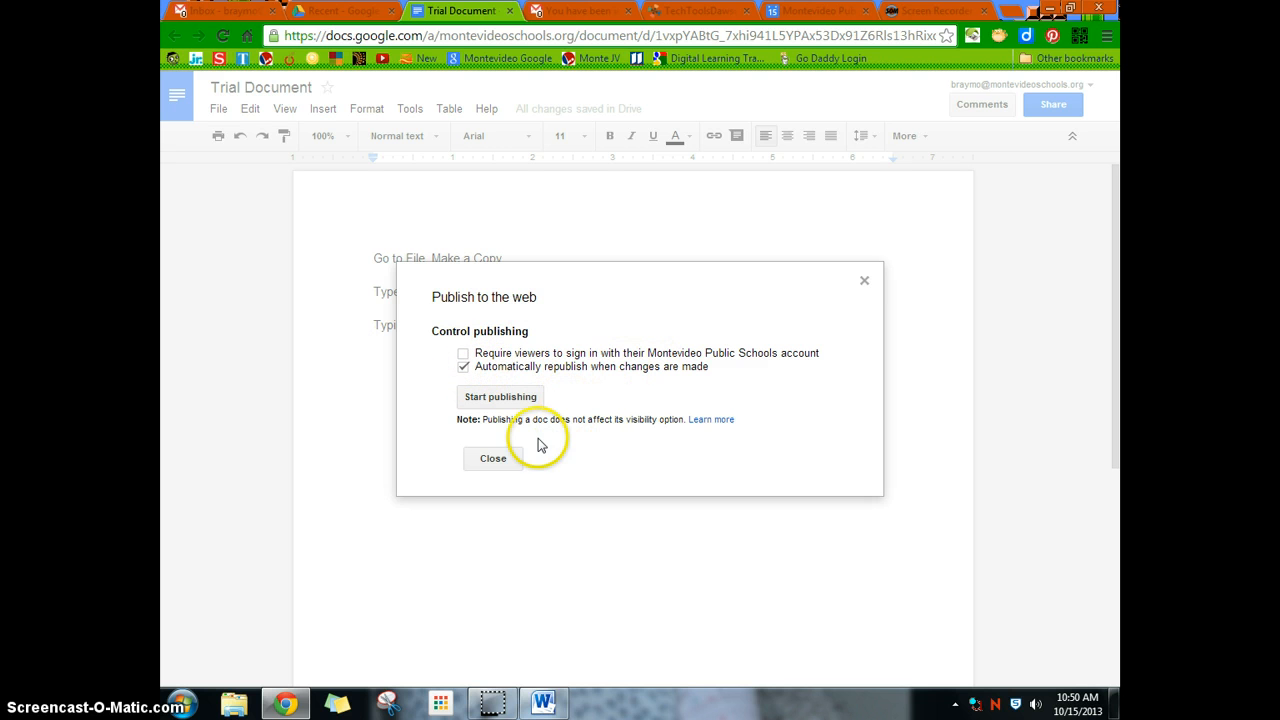
left_click(500, 396)
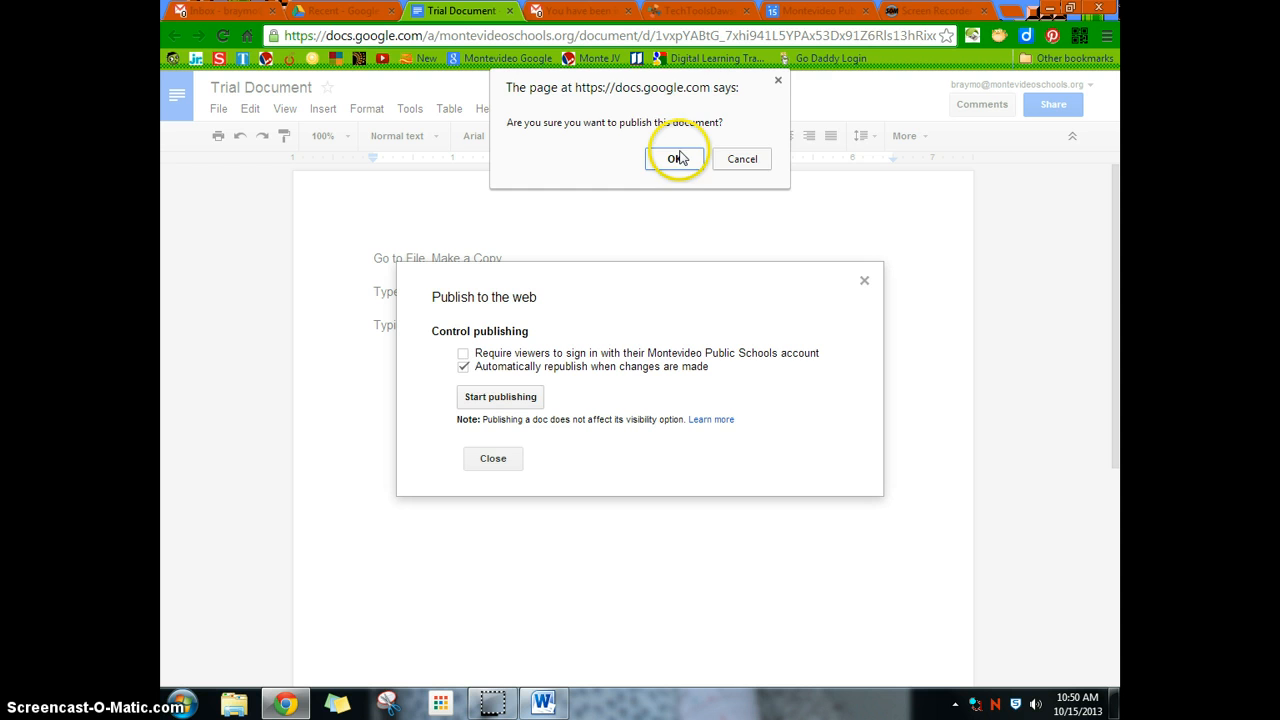
left_click(676, 160)
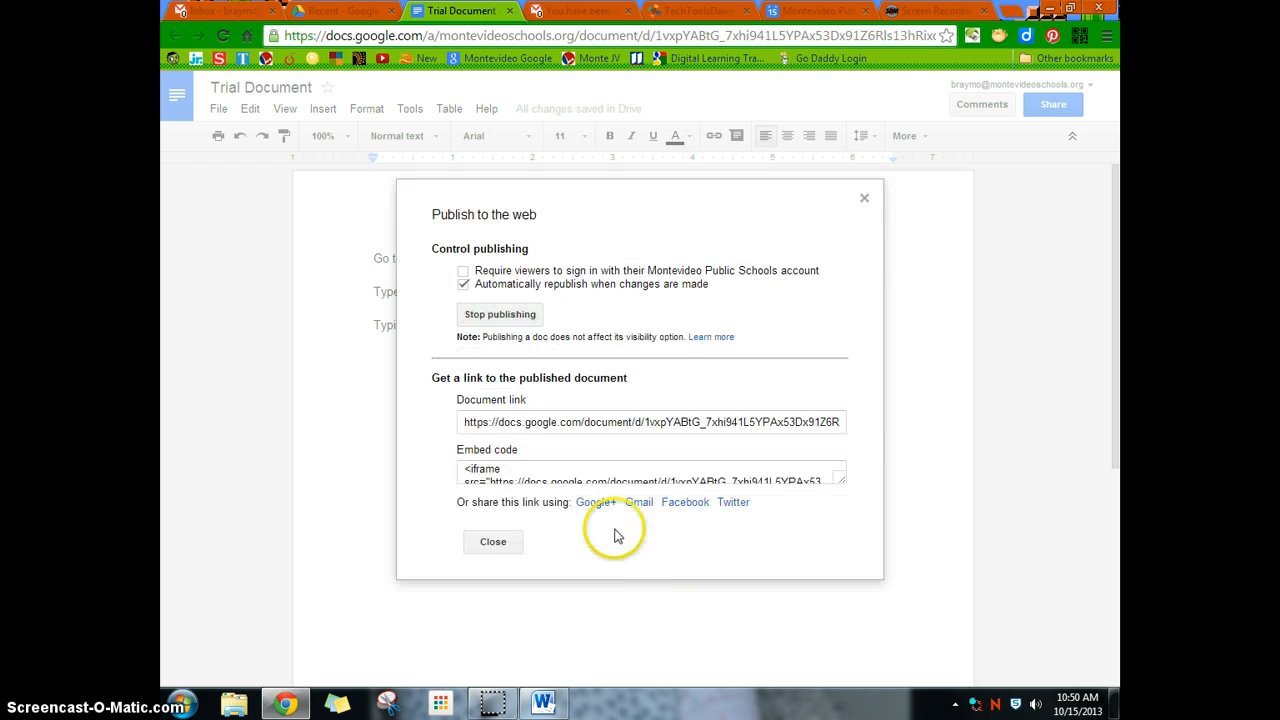
- Copy the published document link, check it in a new tab, and close the publishing window
left_click(650, 420)
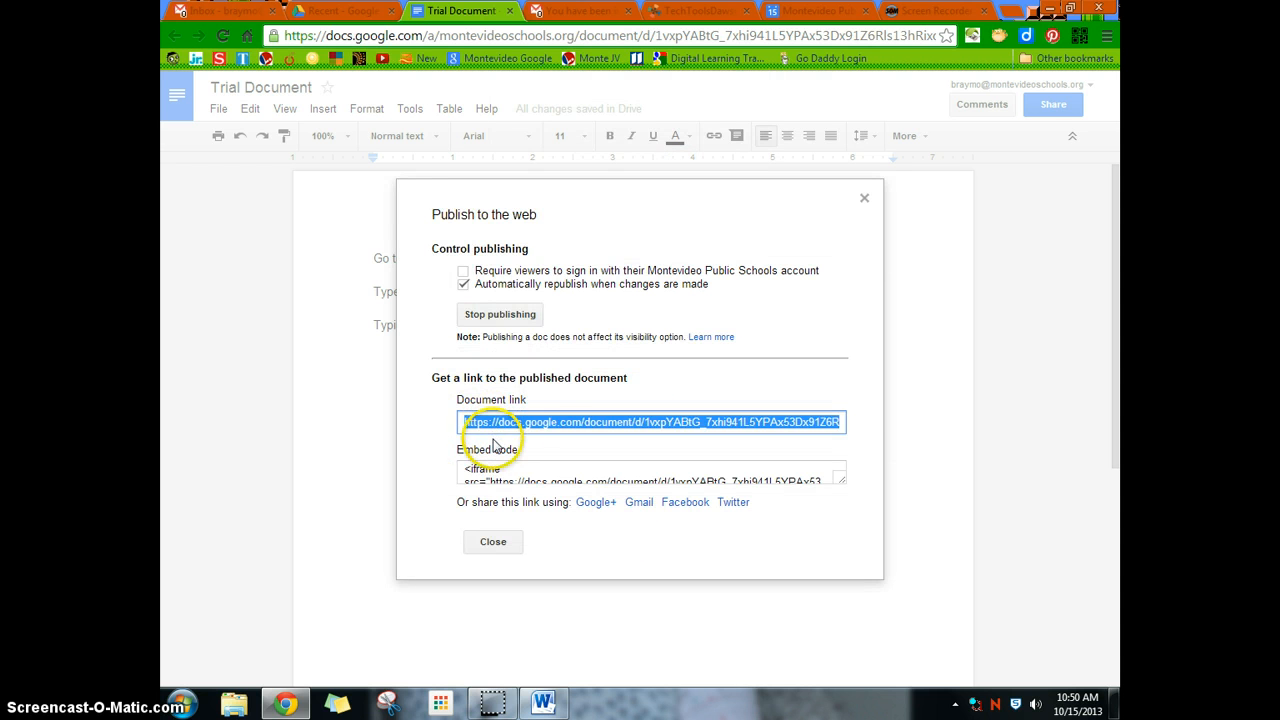
right_click(650, 420)
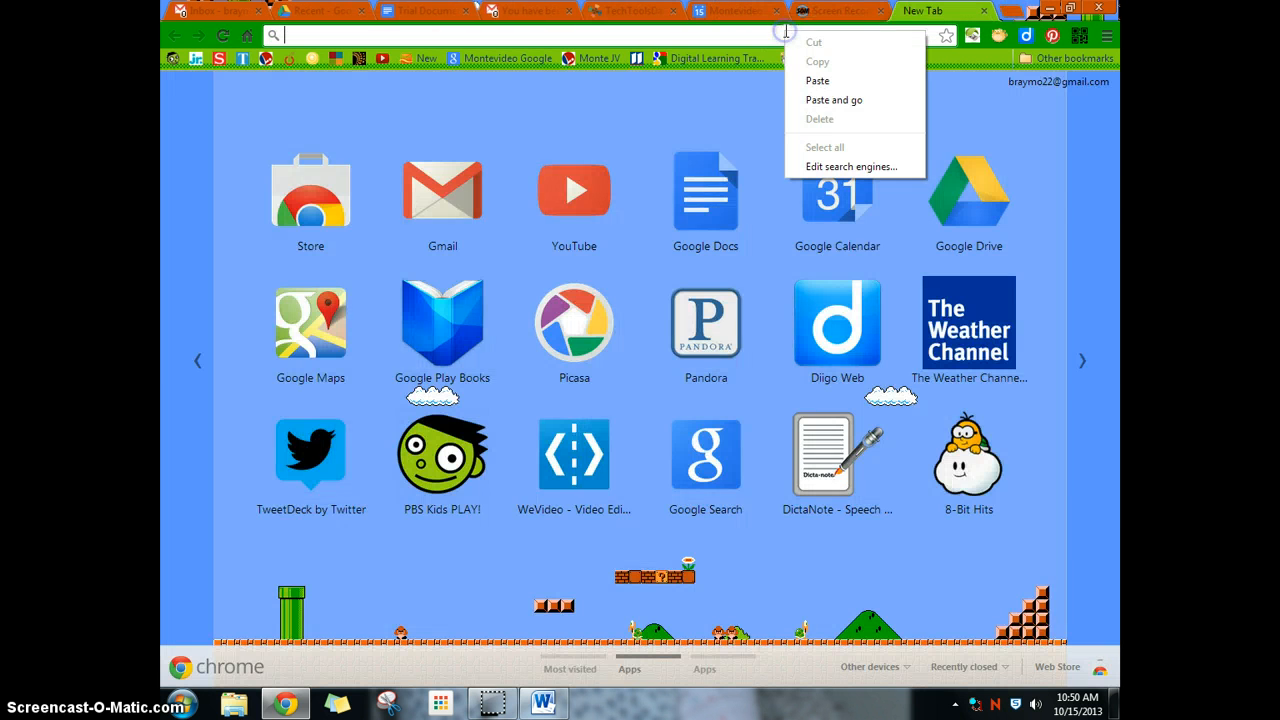
left_click(832, 100)
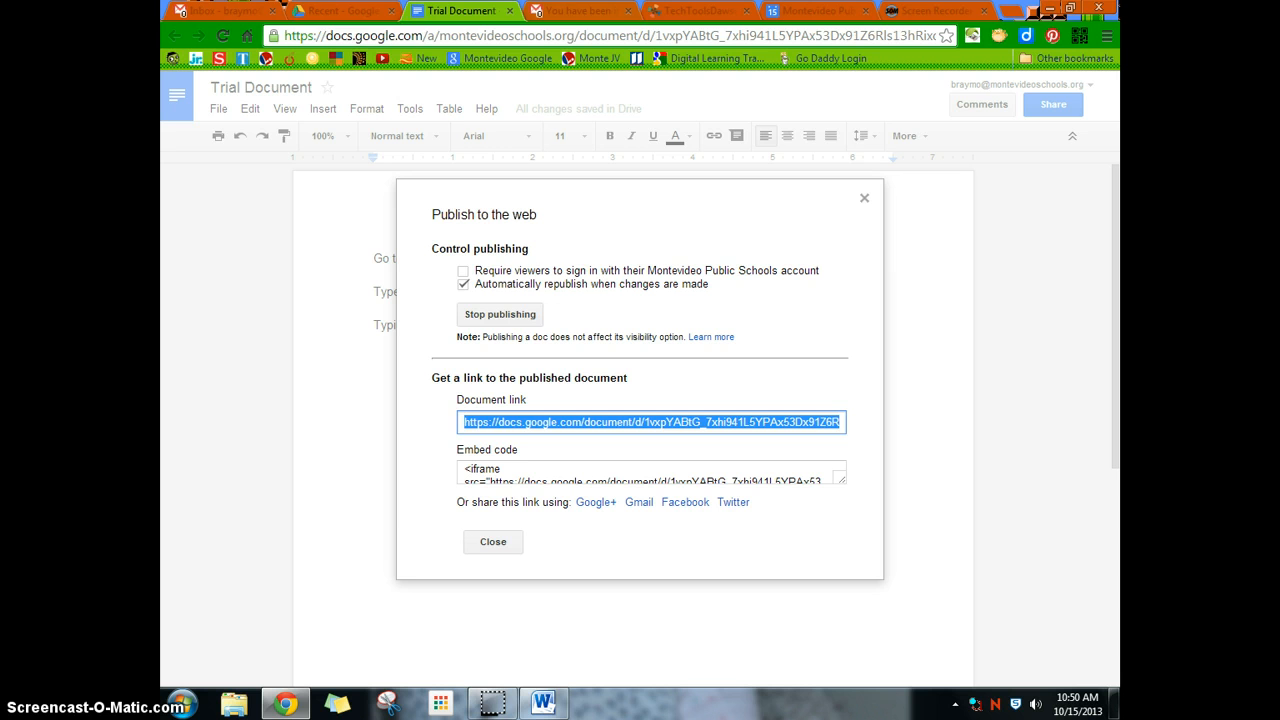
mouse_move(592, 354)
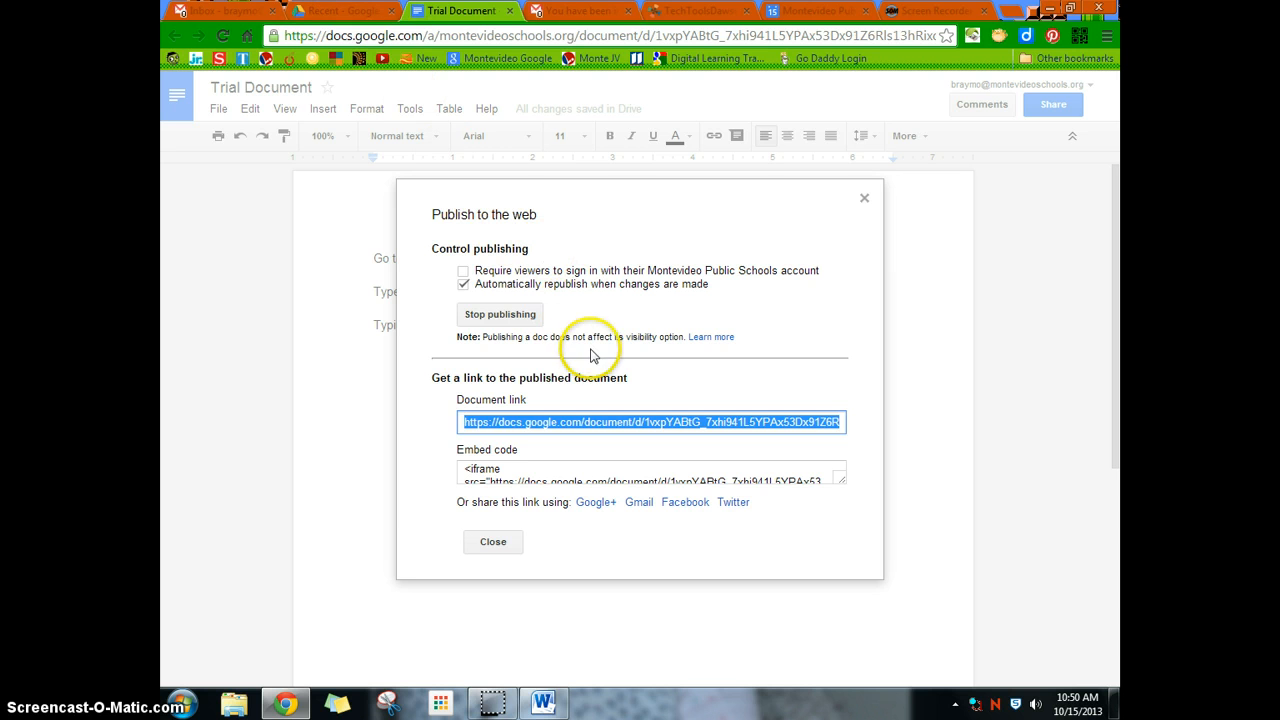
mouse_move(520, 336)
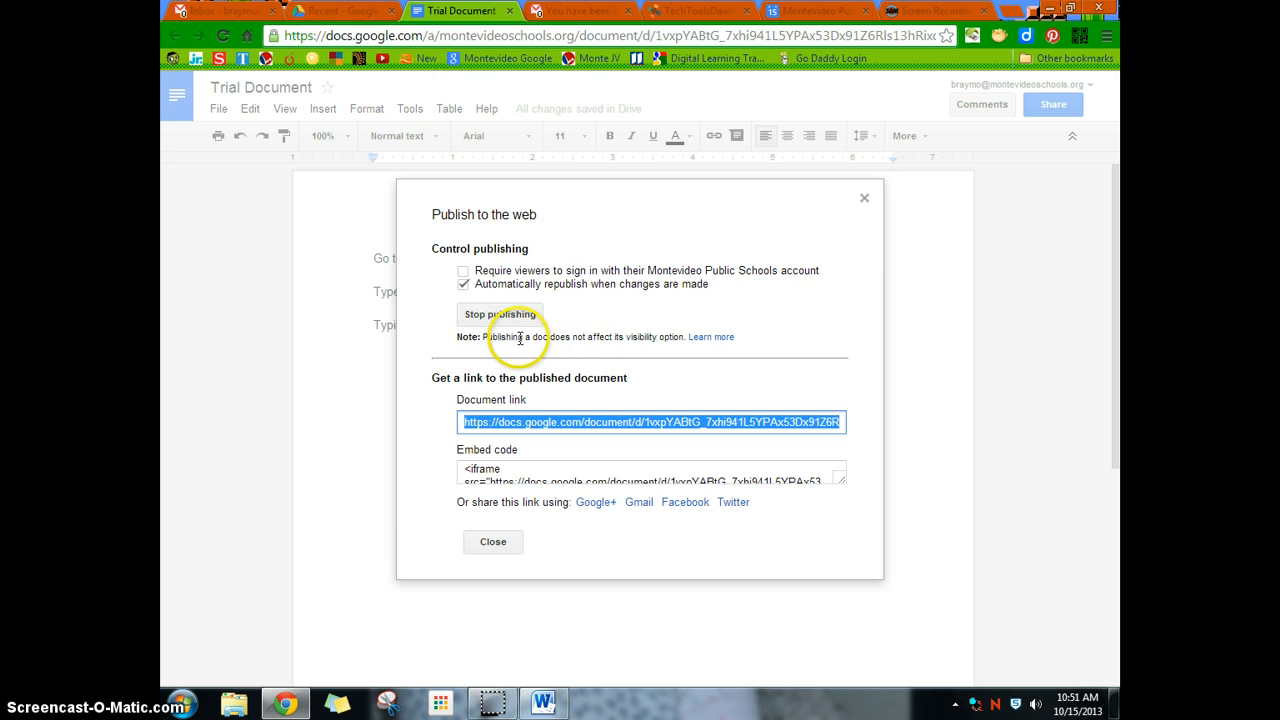
mouse_move(716, 328)
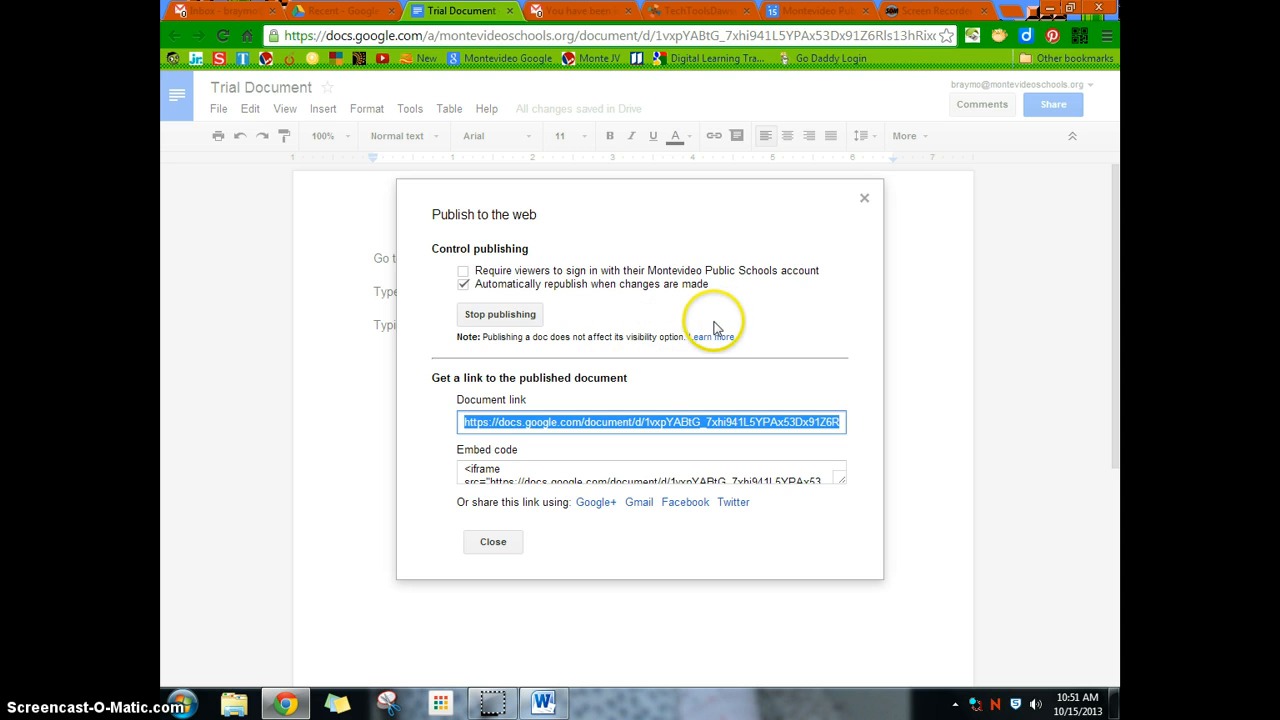
mouse_move(492, 540)
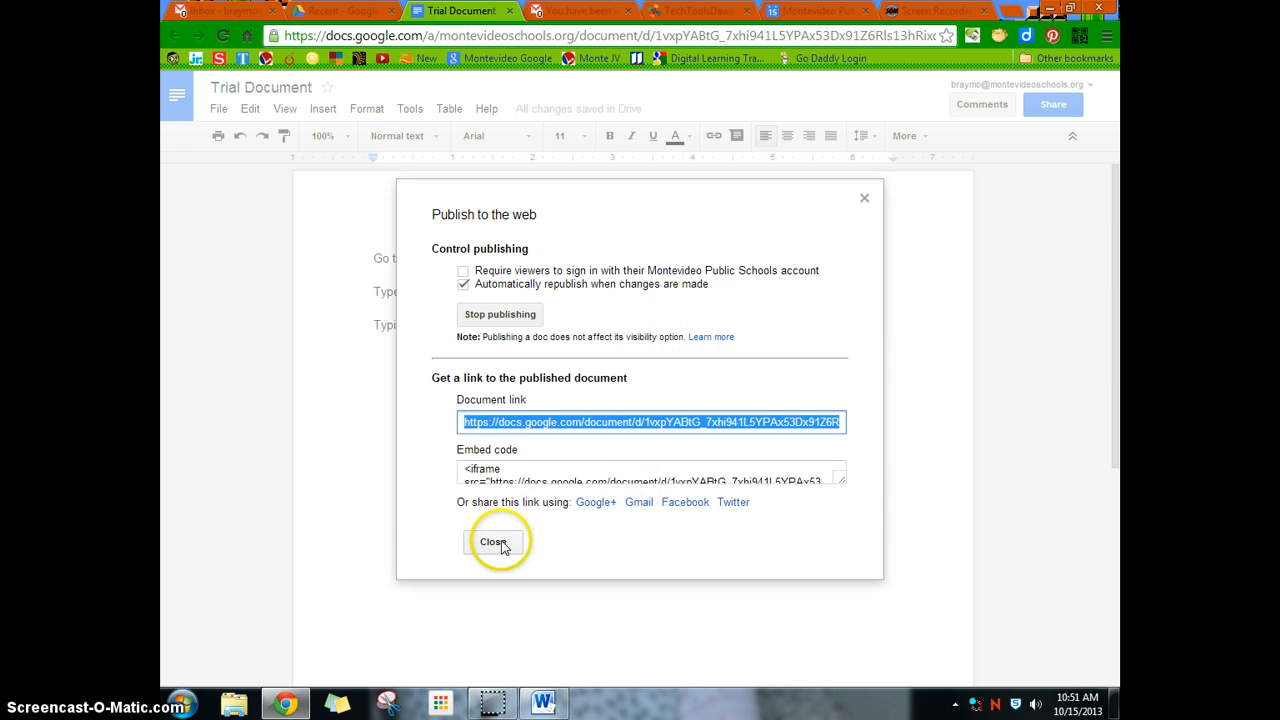
left_click(492, 540)
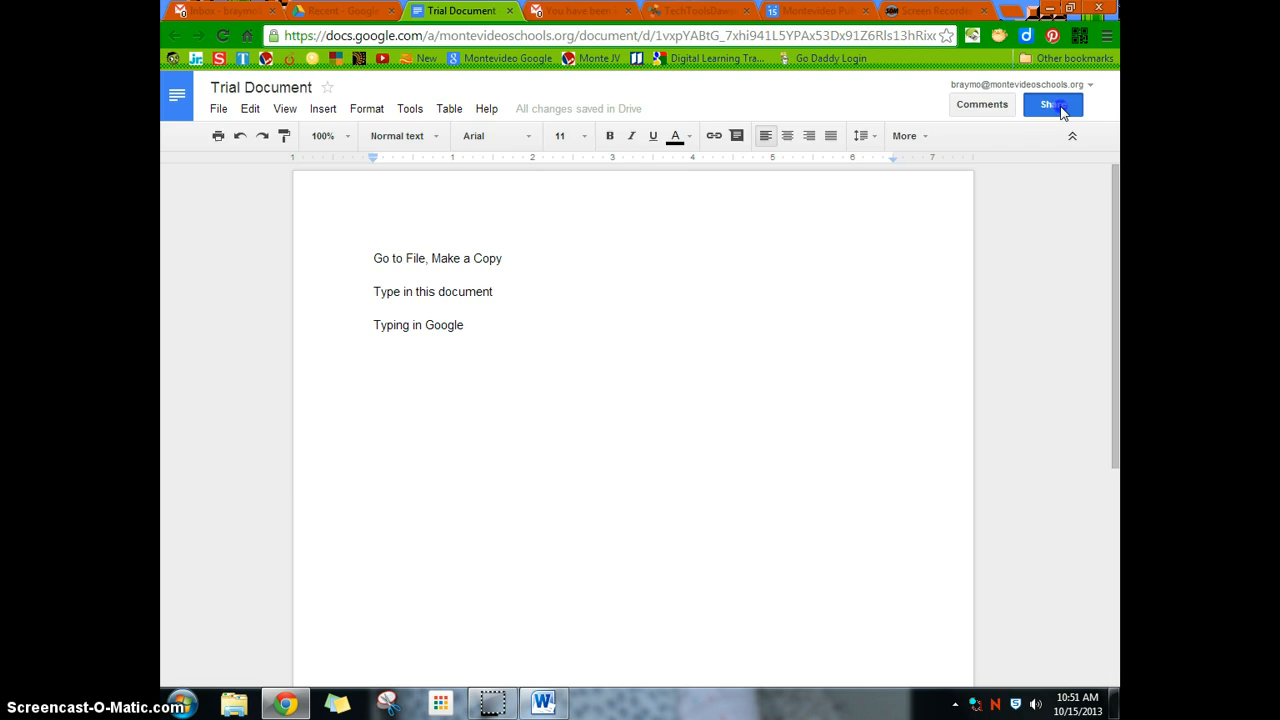
- Set Trial Document's sharing visibility to Public on the web and save it
left_click(1052, 104)
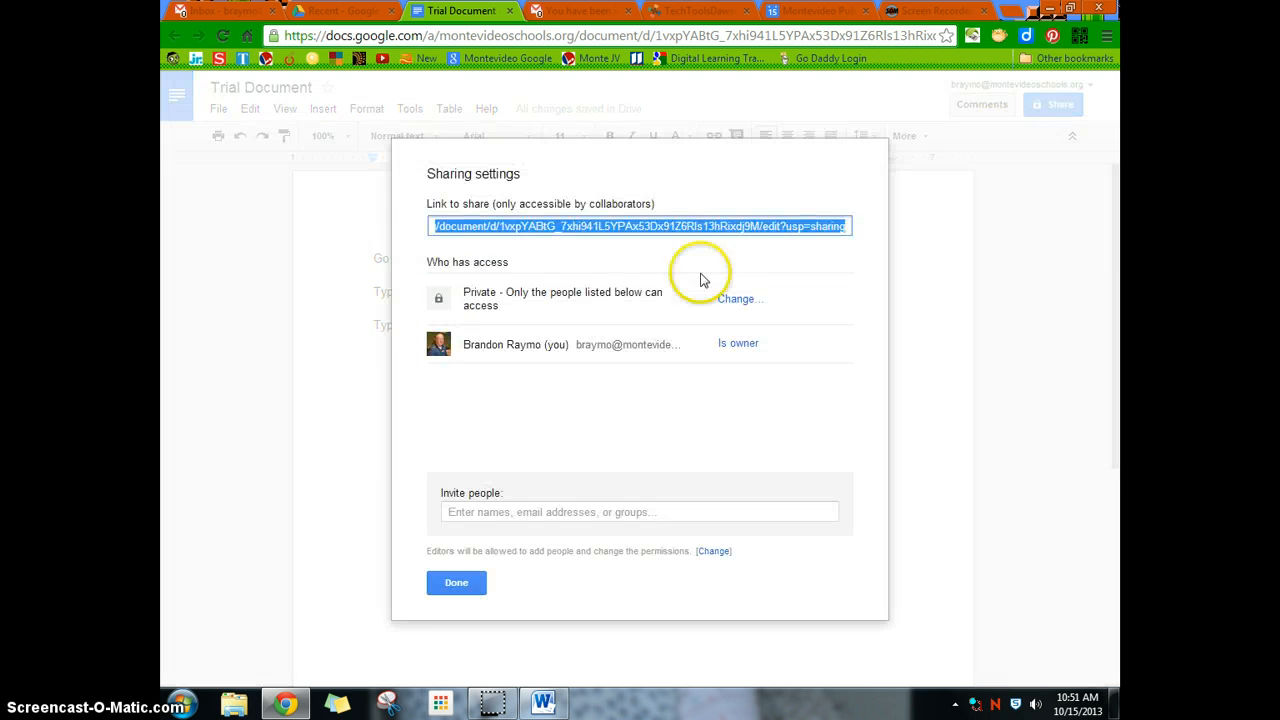
left_click(740, 300)
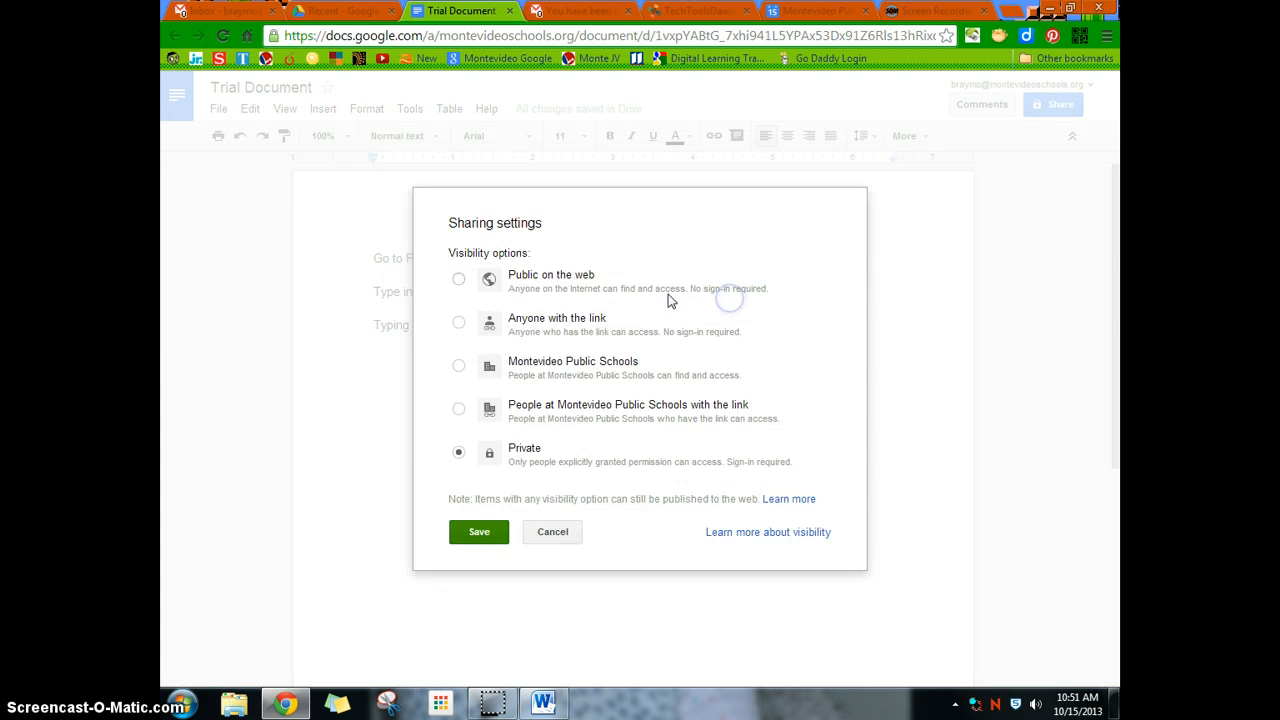
left_click(458, 280)
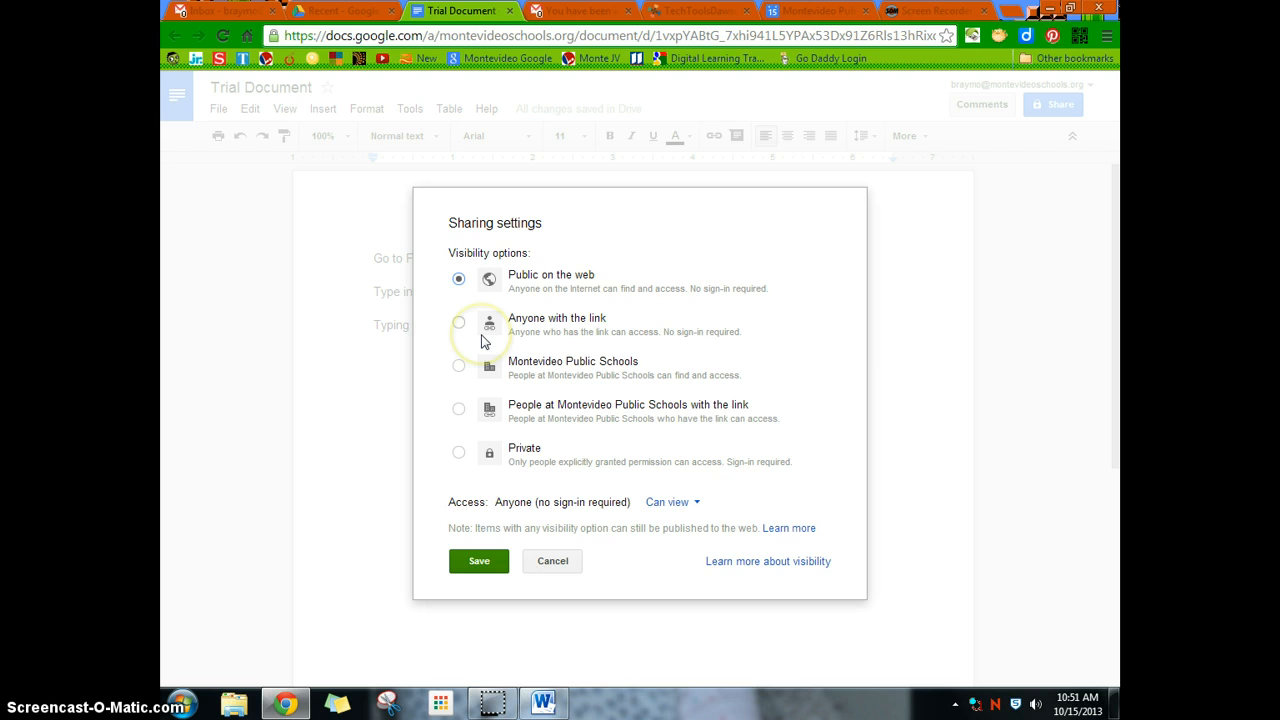
mouse_move(500, 344)
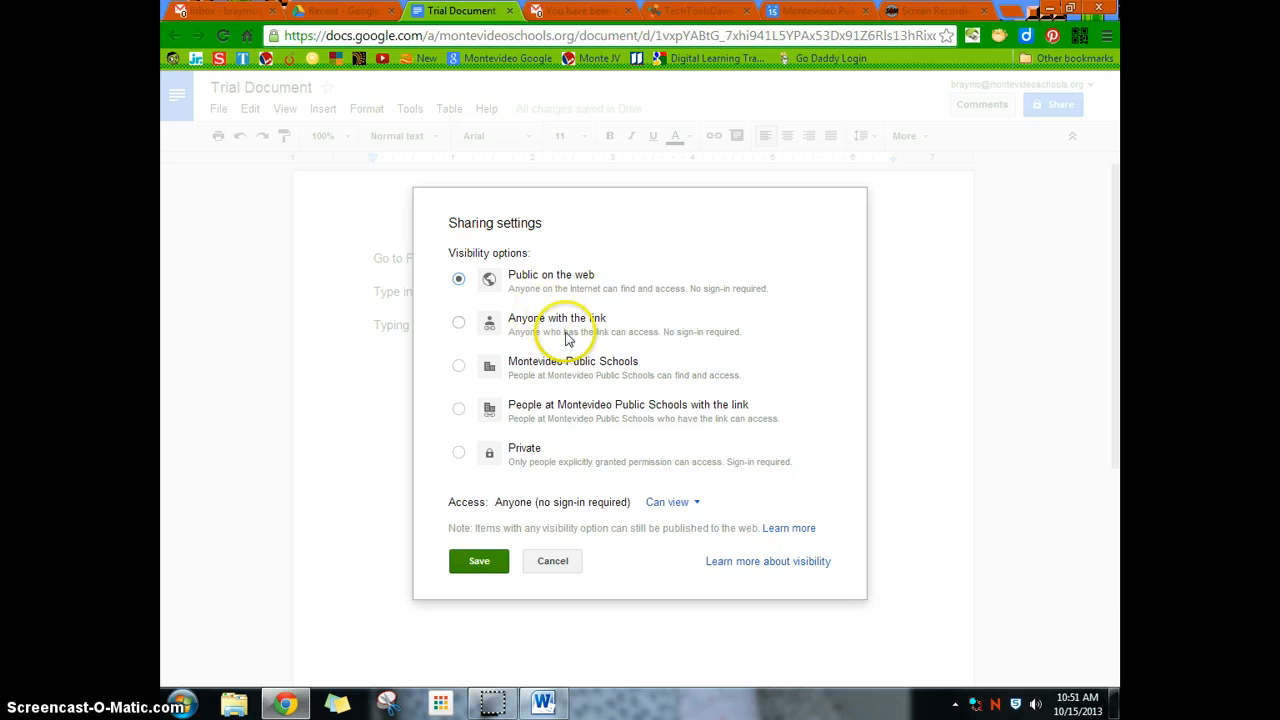
mouse_move(476, 528)
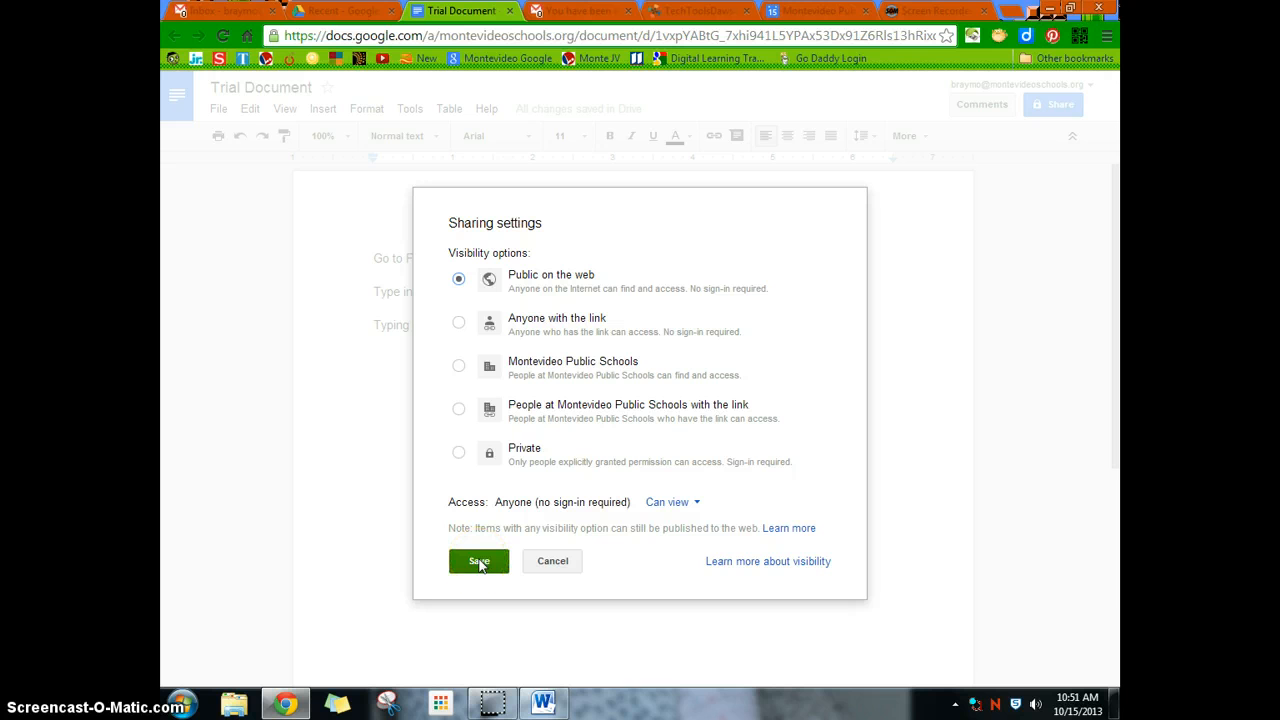
left_click(480, 560)
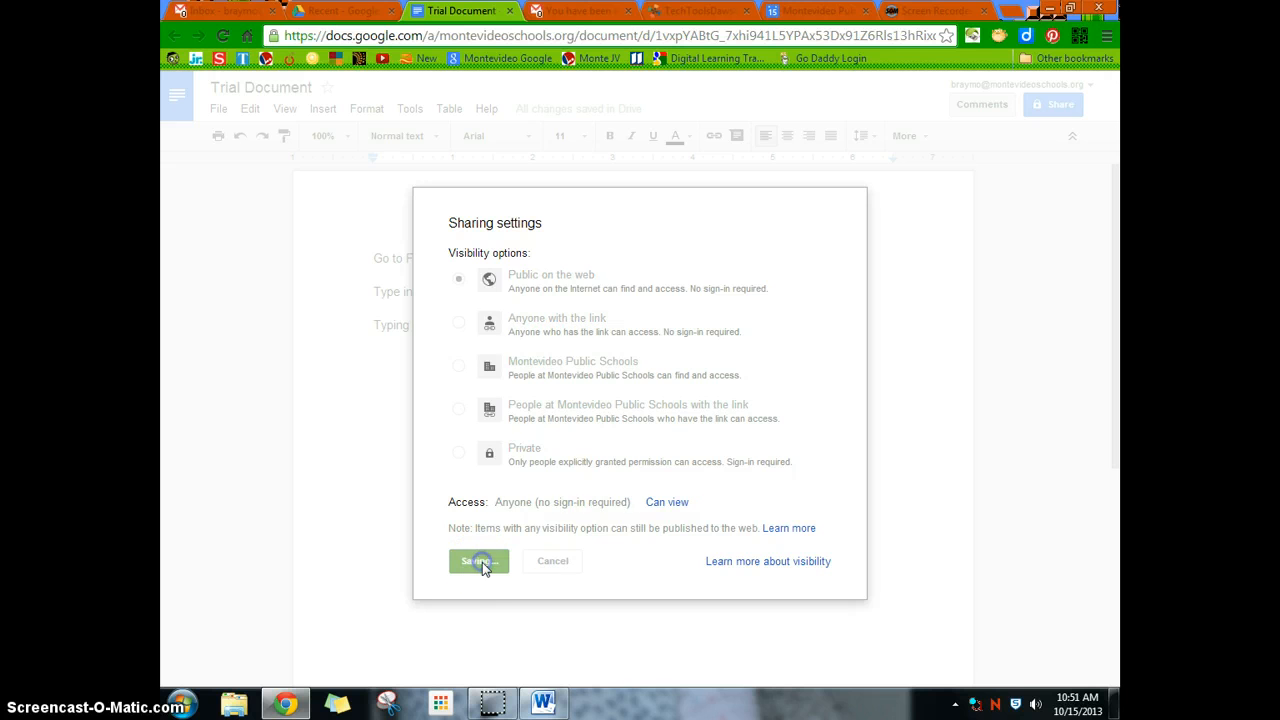
left_click(478, 560)
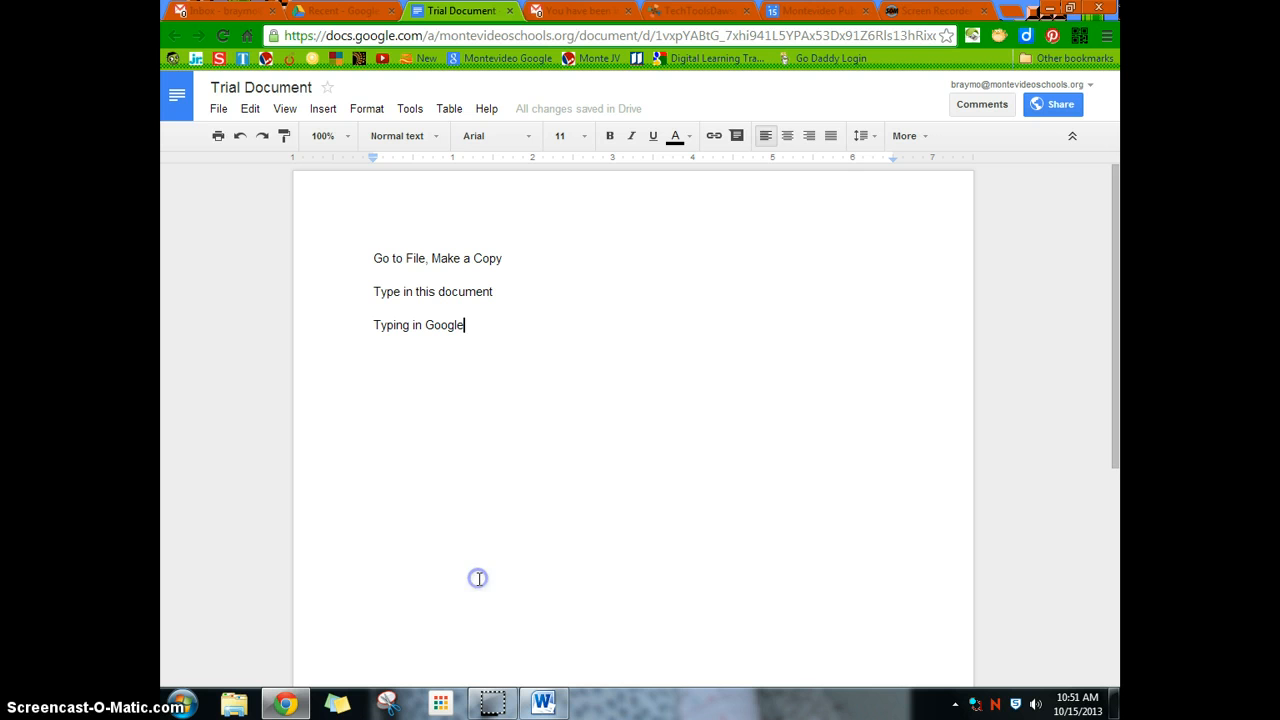
left_click(218, 108)
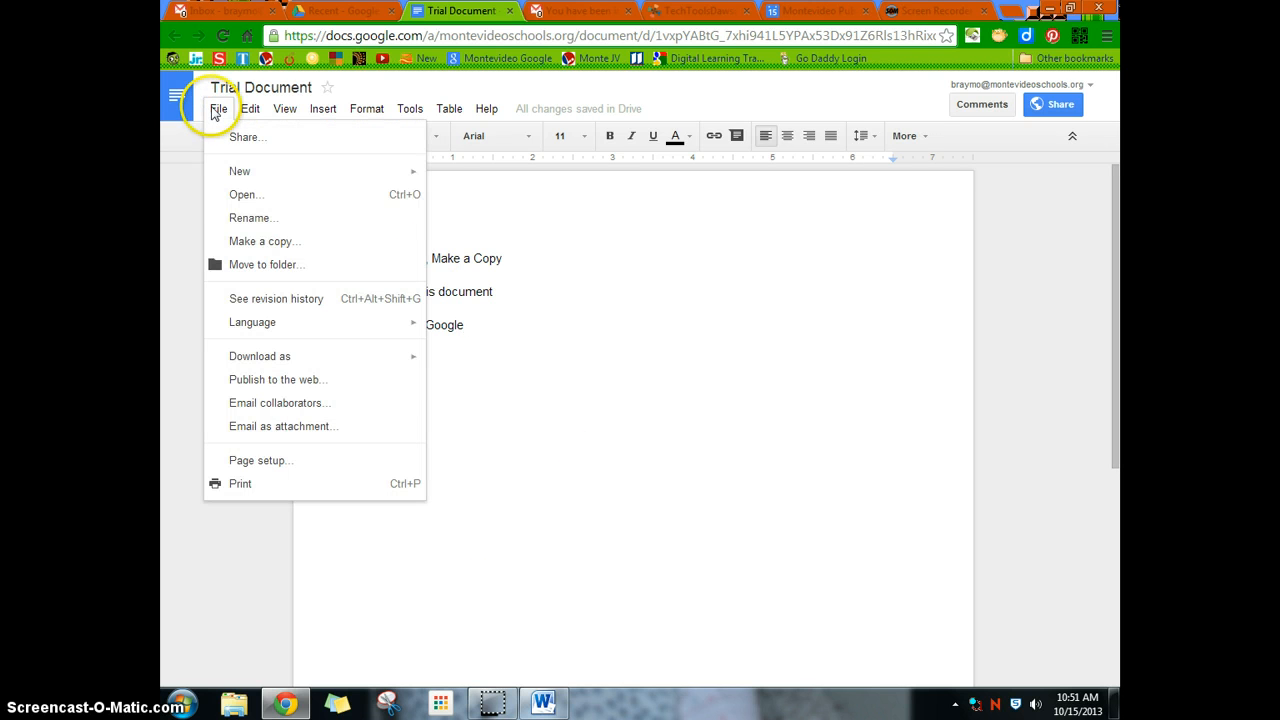
left_click(260, 460)
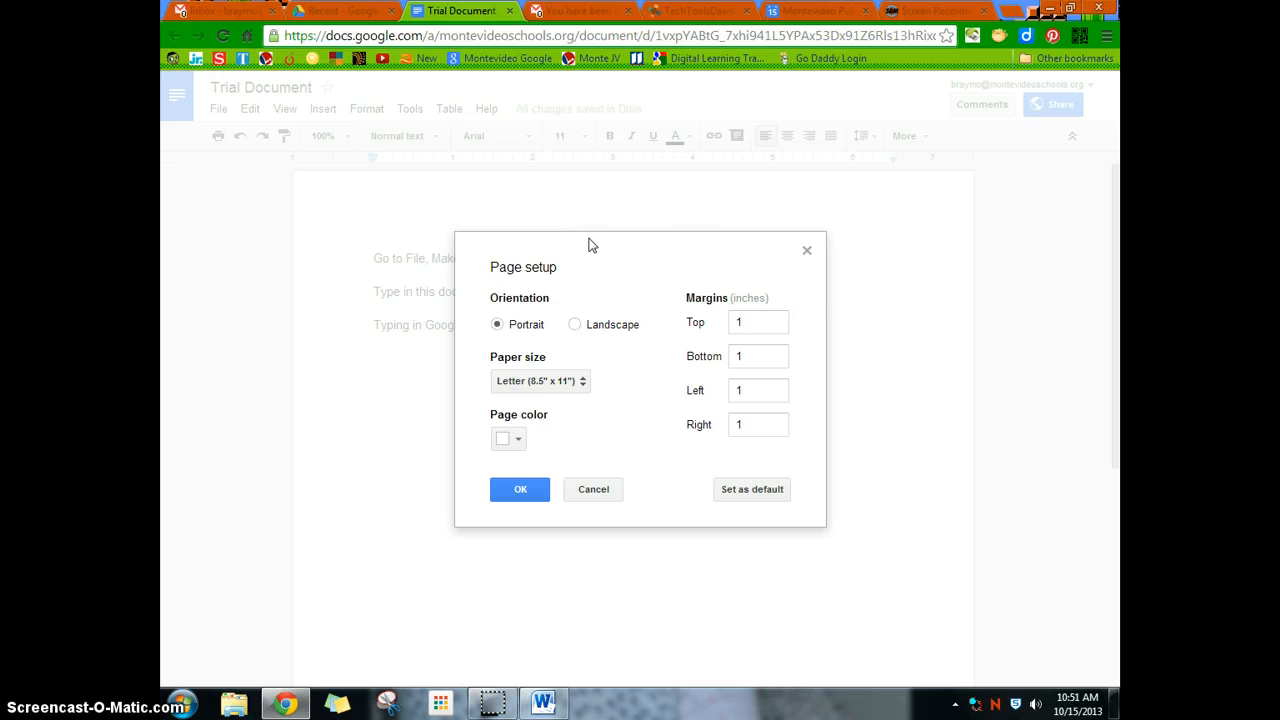
mouse_move(548, 292)
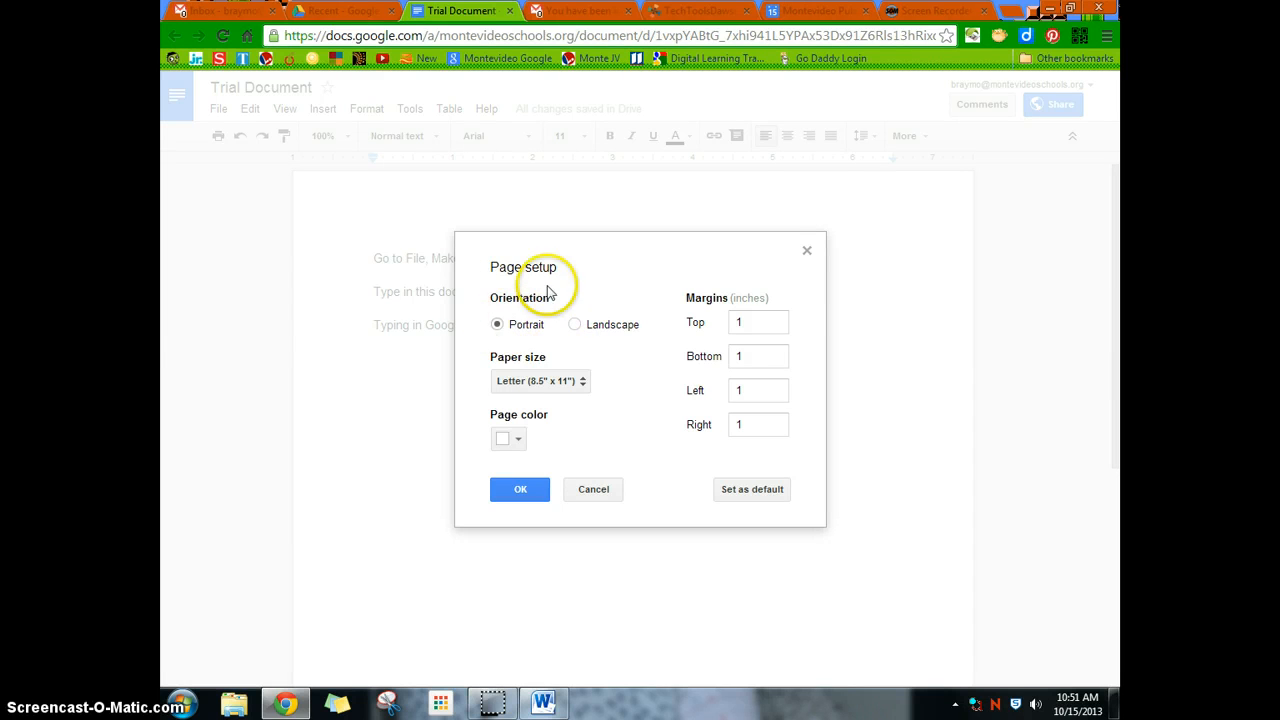
mouse_move(578, 324)
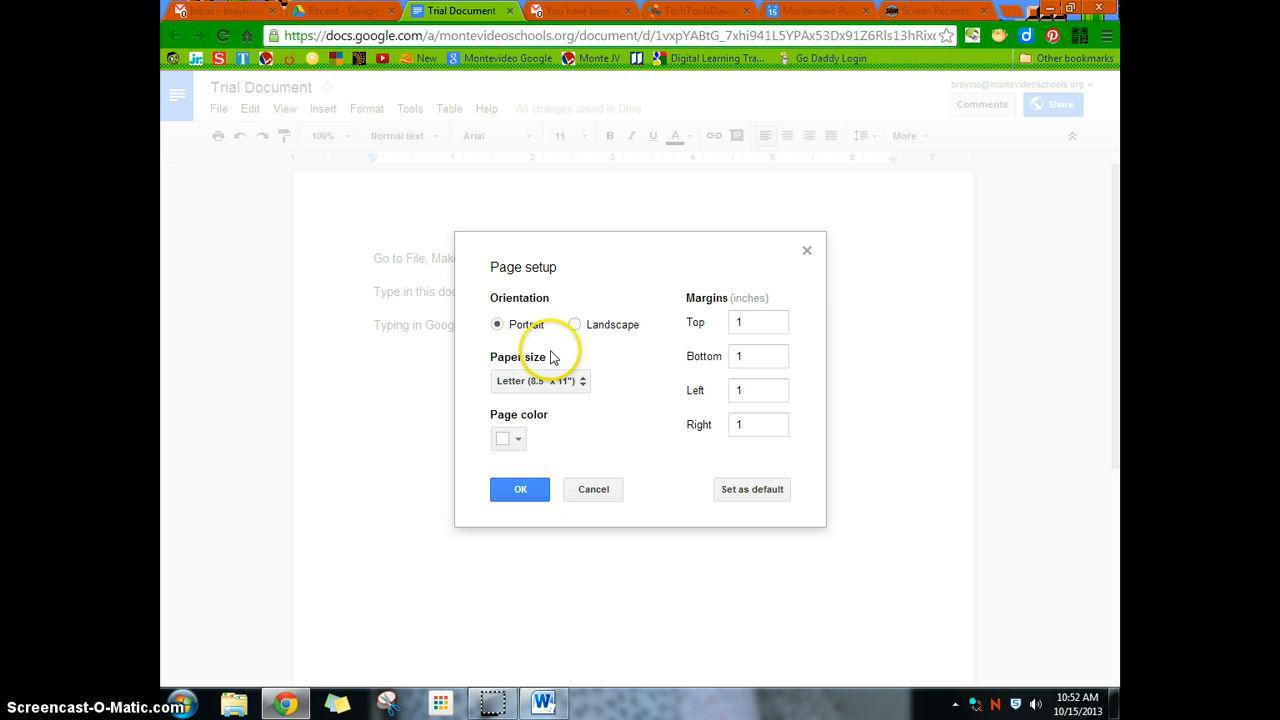
mouse_move(704, 312)
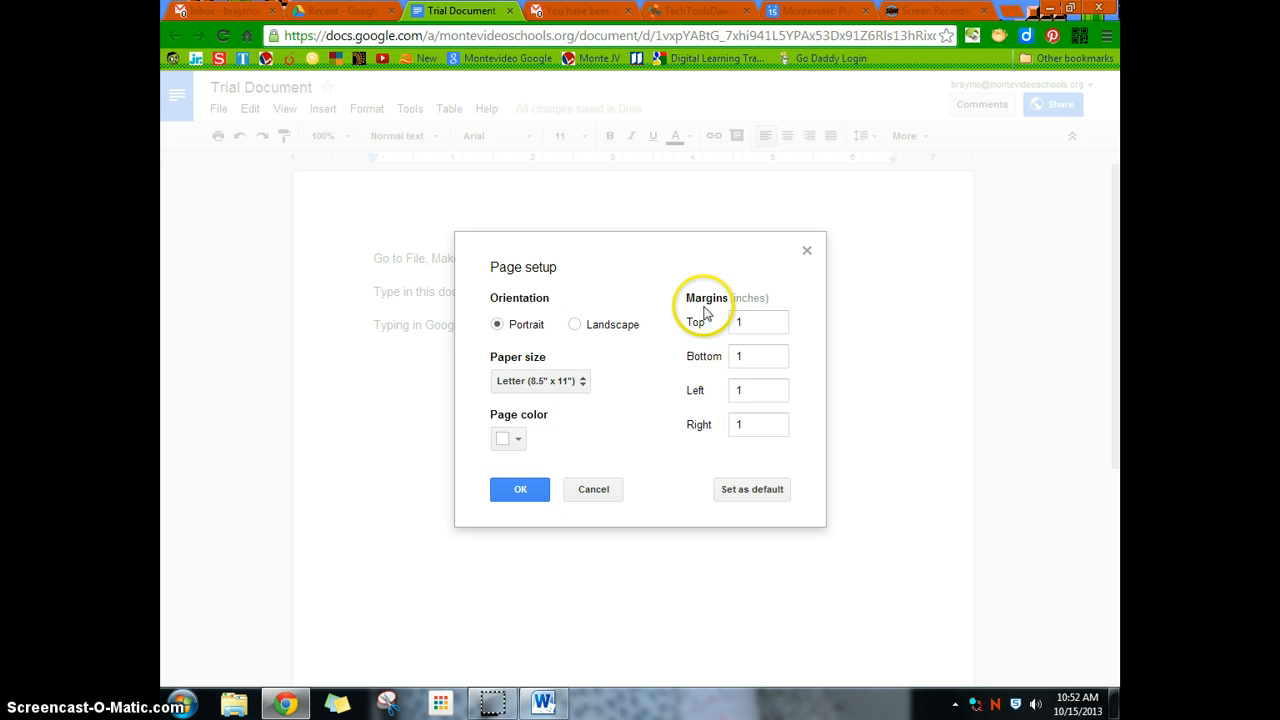
mouse_move(688, 308)
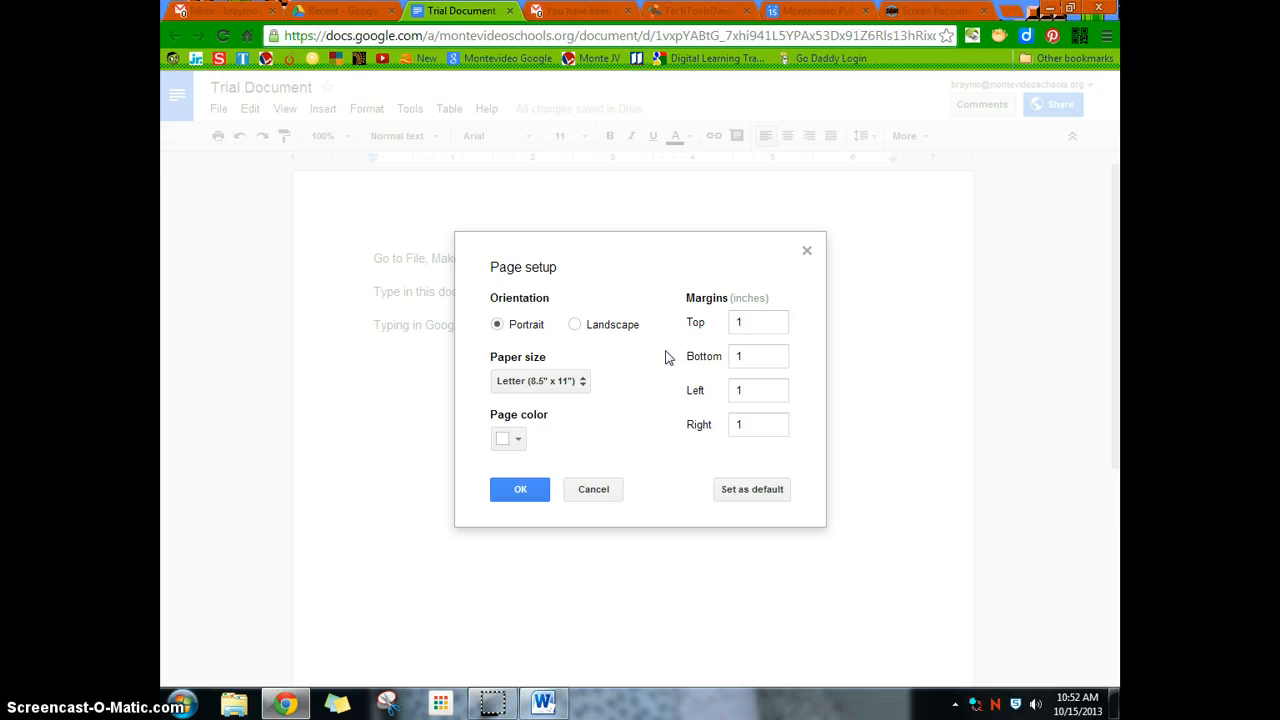
left_click(520, 488)
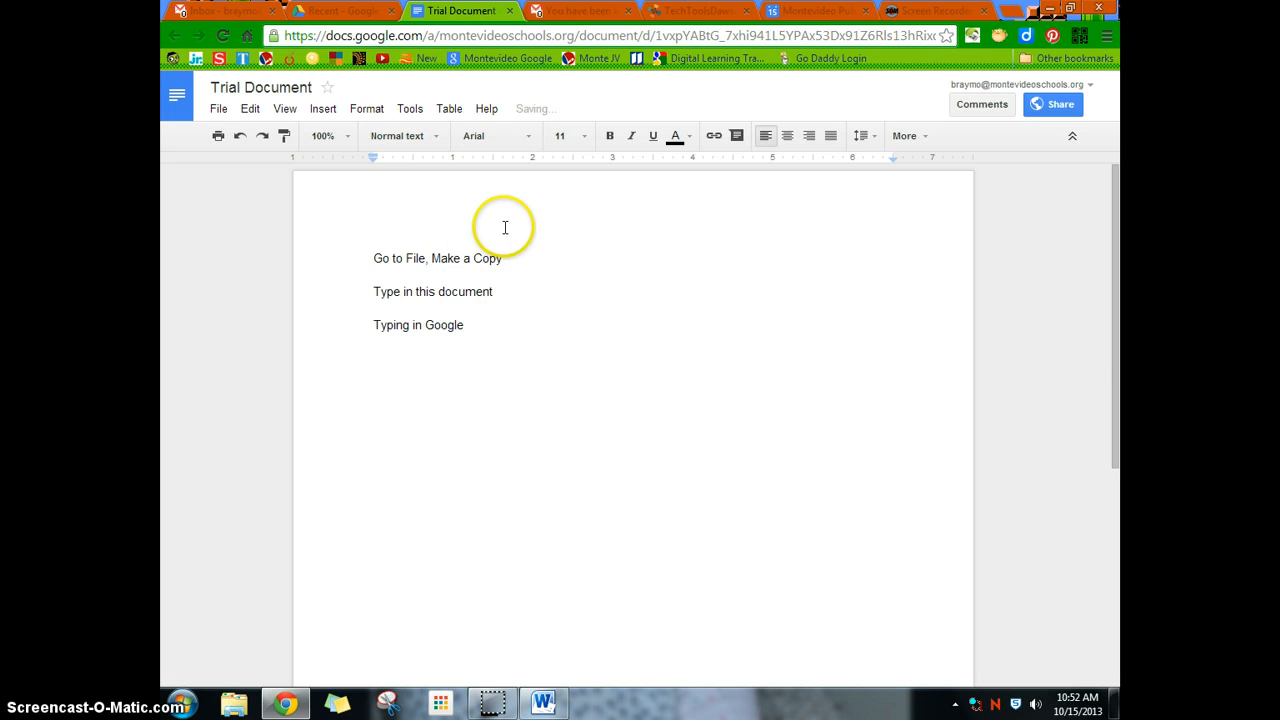
- Browse the Edit, Insert and Format menus, ending with the Tools menu listing spelling, research and word count
left_click(248, 108)
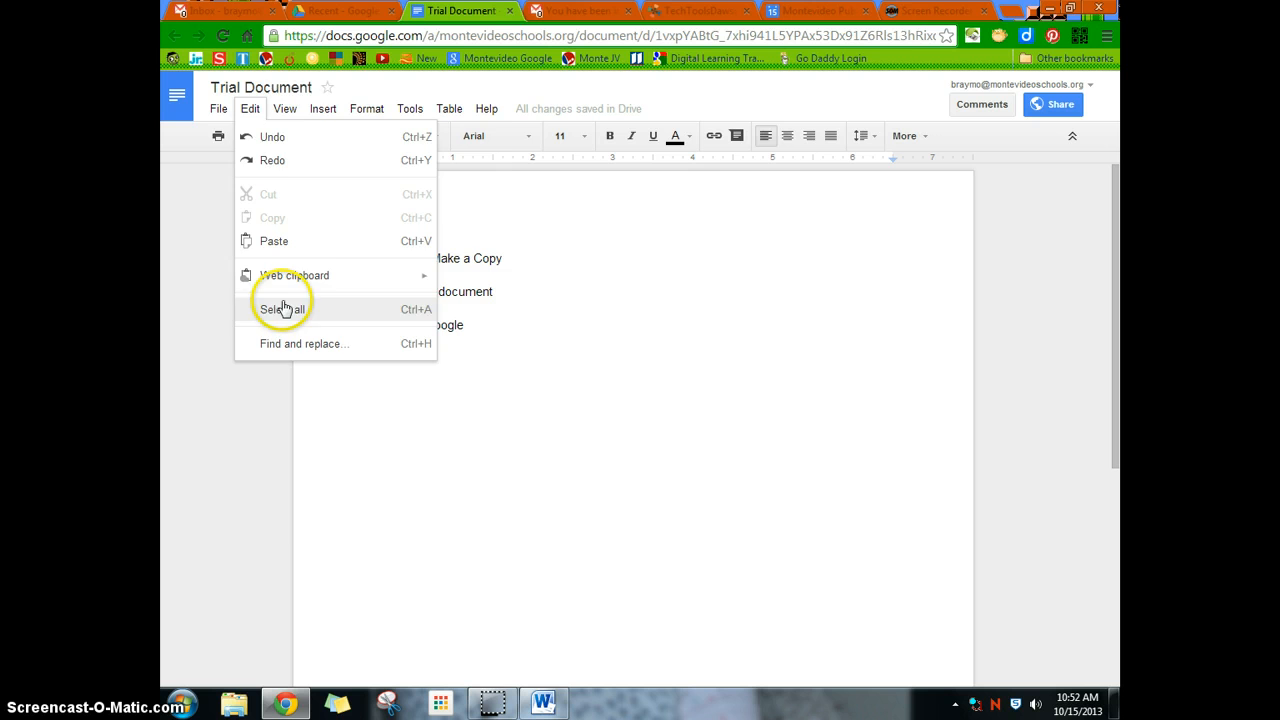
left_click(322, 108)
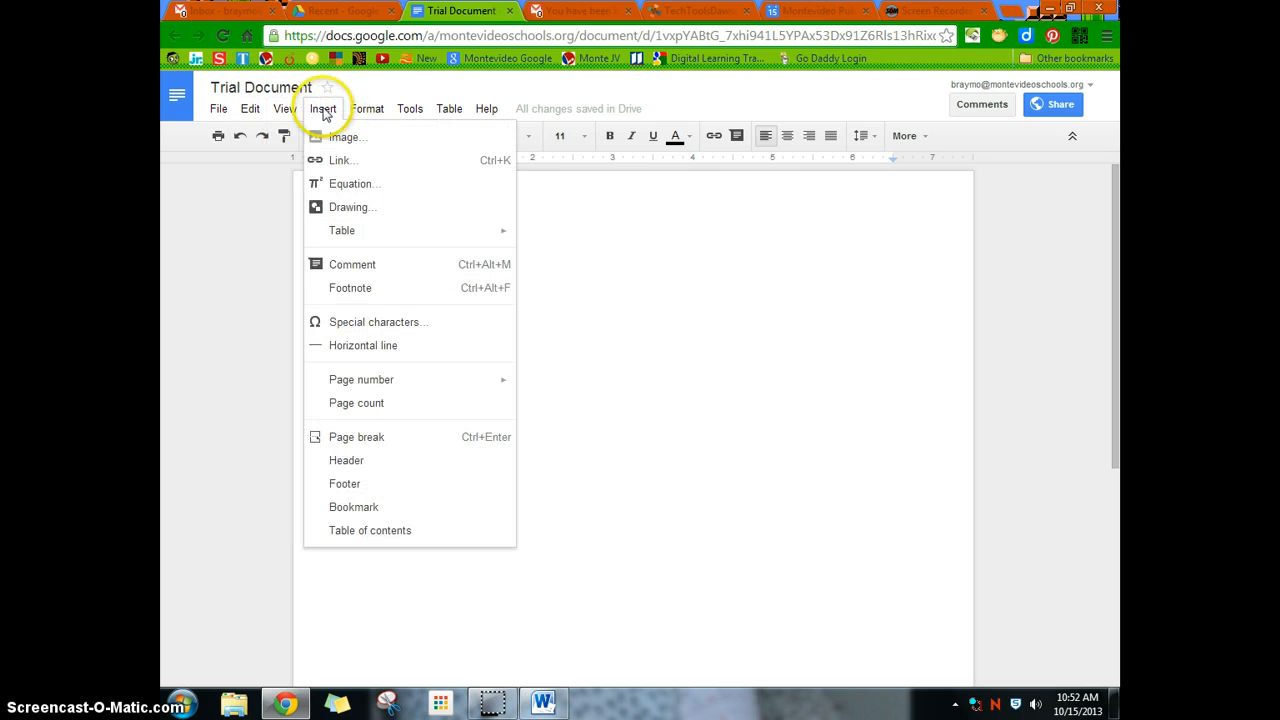
mouse_move(344, 136)
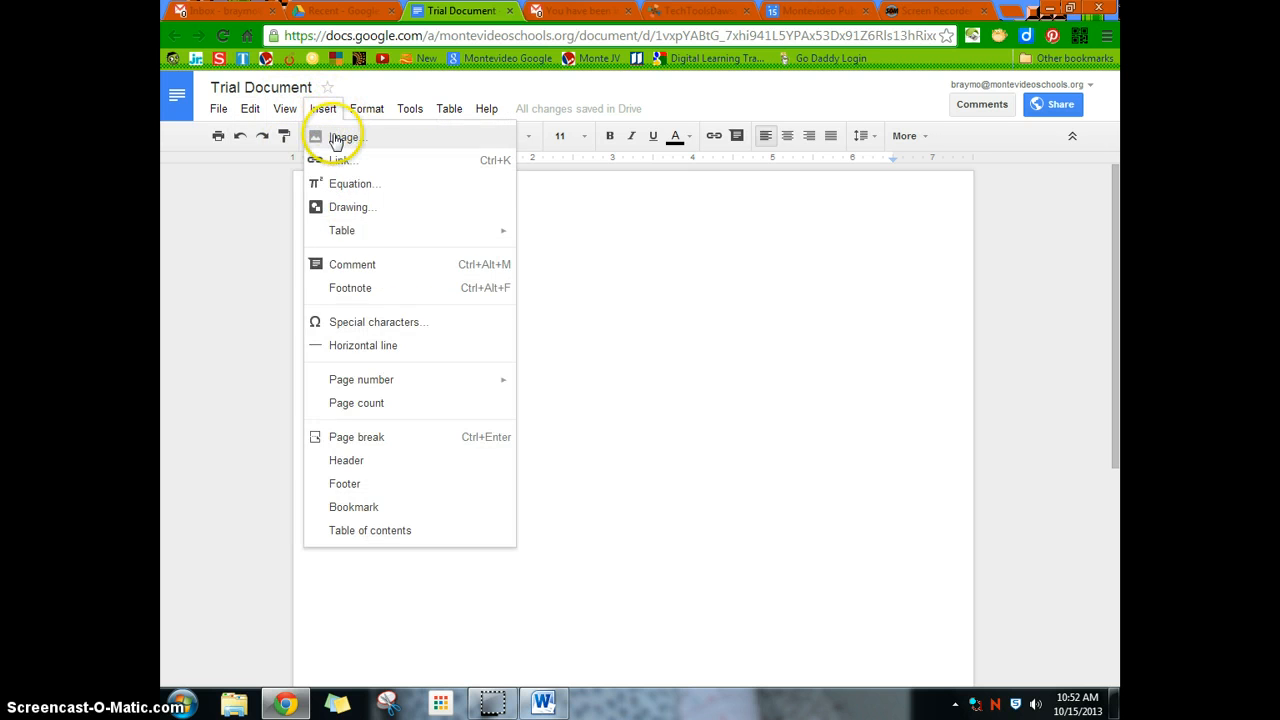
mouse_move(344, 212)
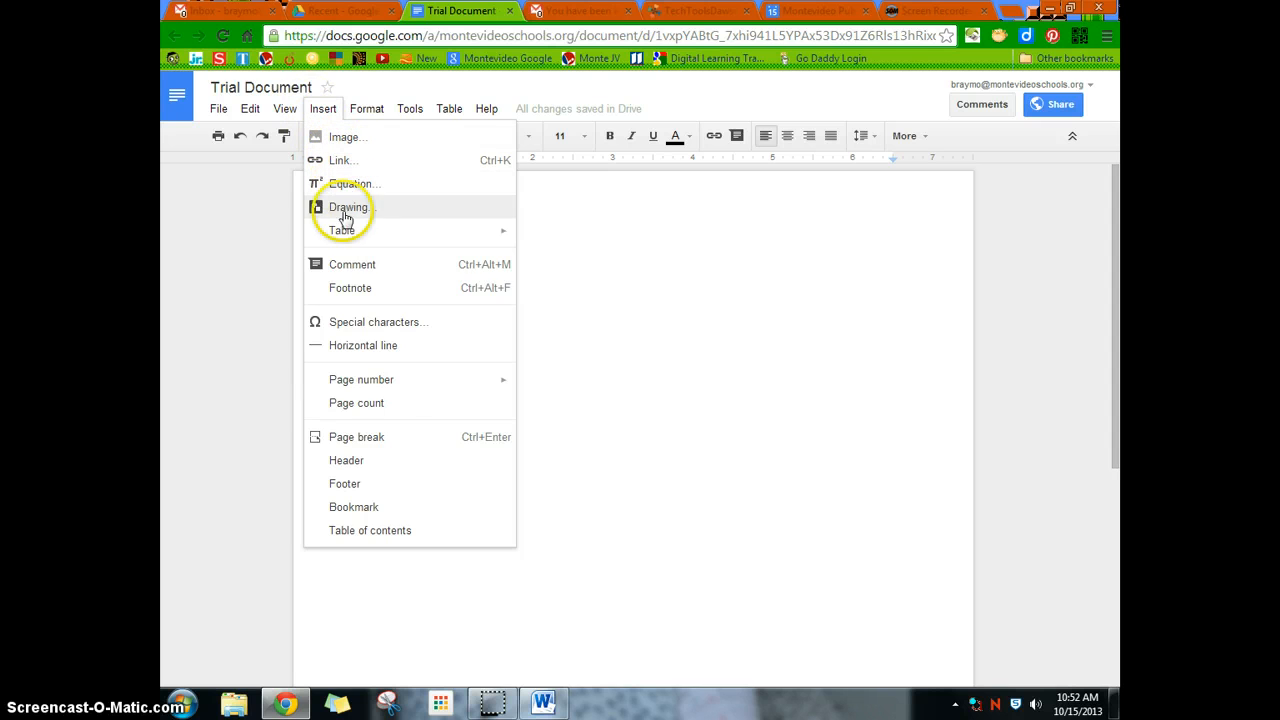
mouse_move(508, 276)
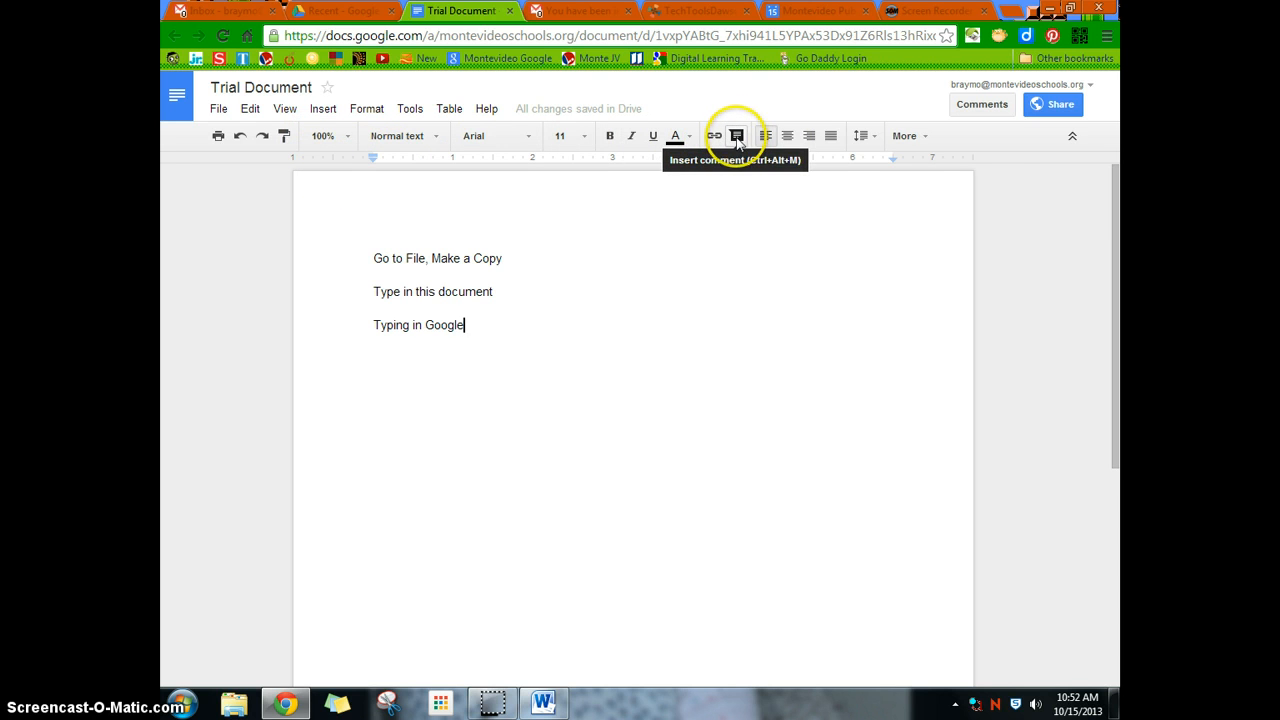
mouse_move(484, 196)
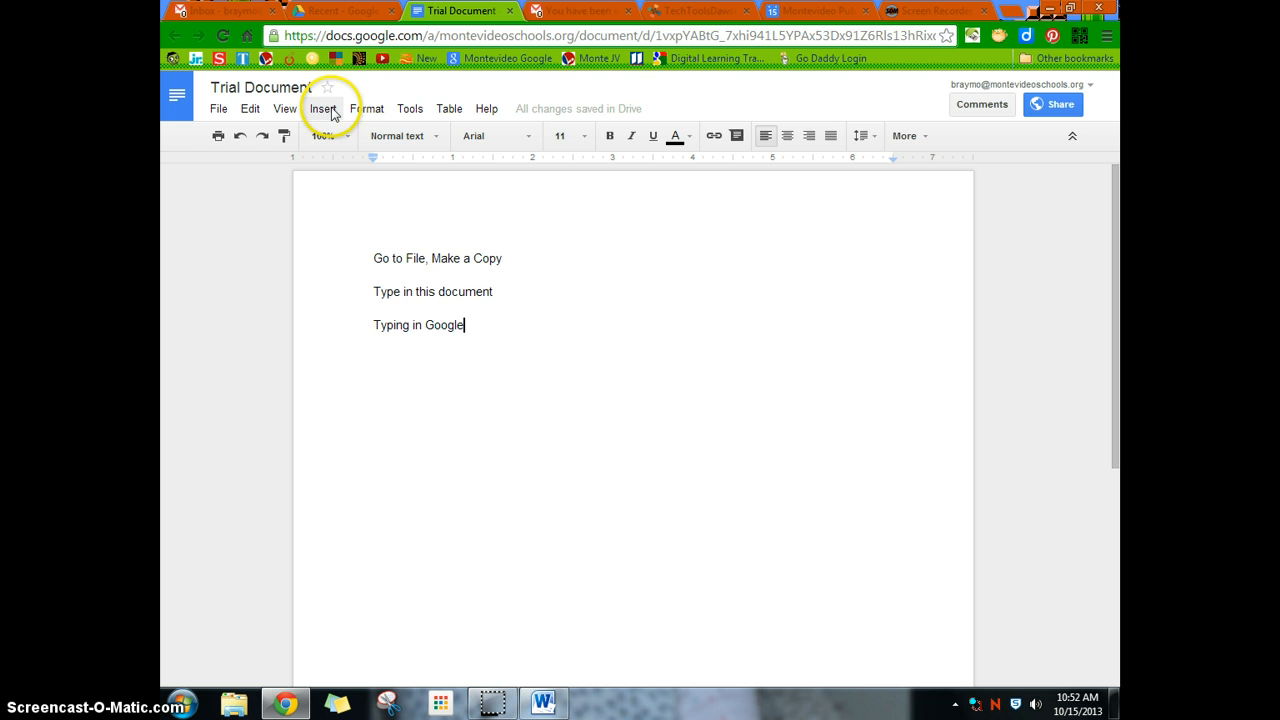
left_click(368, 108)
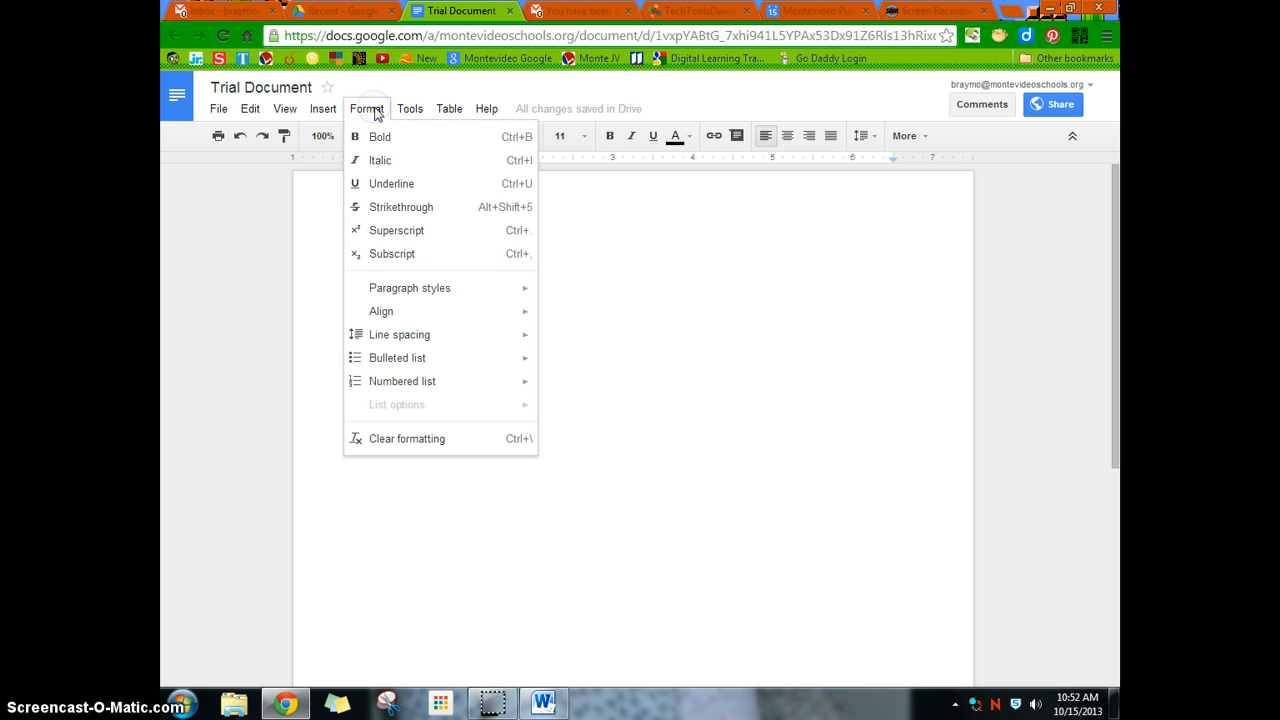
left_click(408, 108)
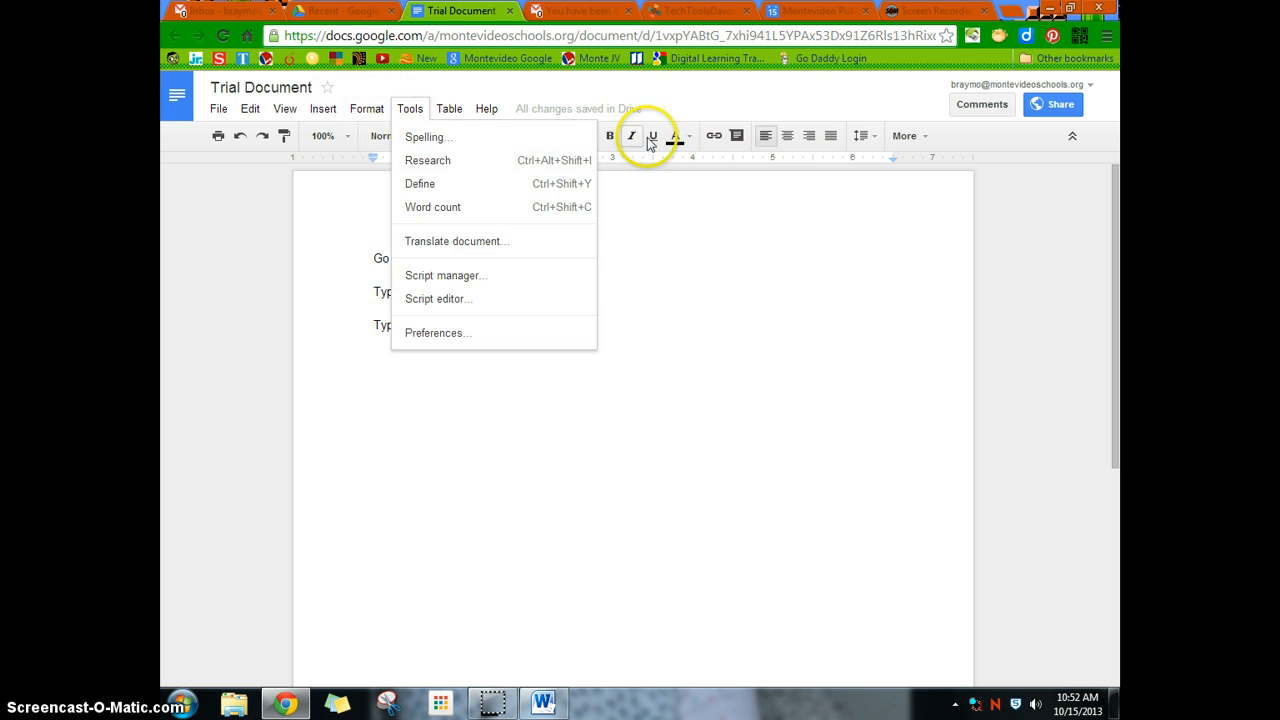
mouse_move(420, 136)
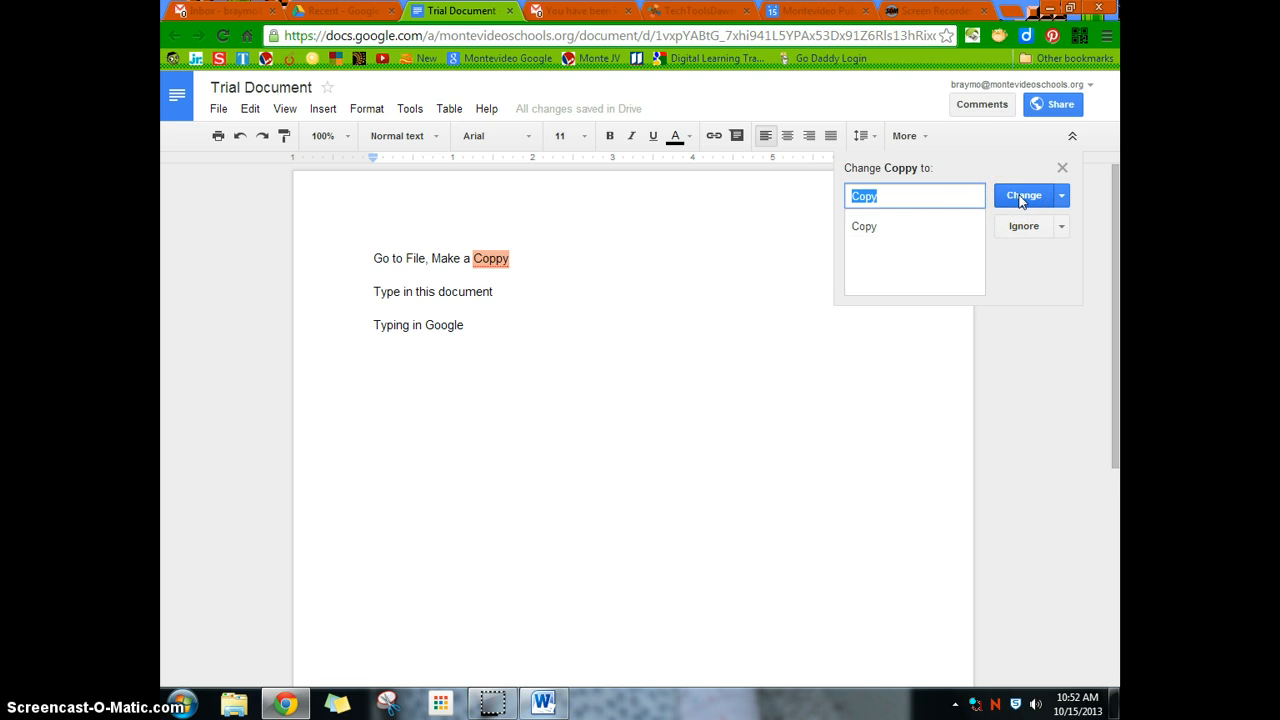
- Accept the spelling suggestion replacing 'Coppy' with 'Copy', then return to the Tools menu
left_click(1024, 196)
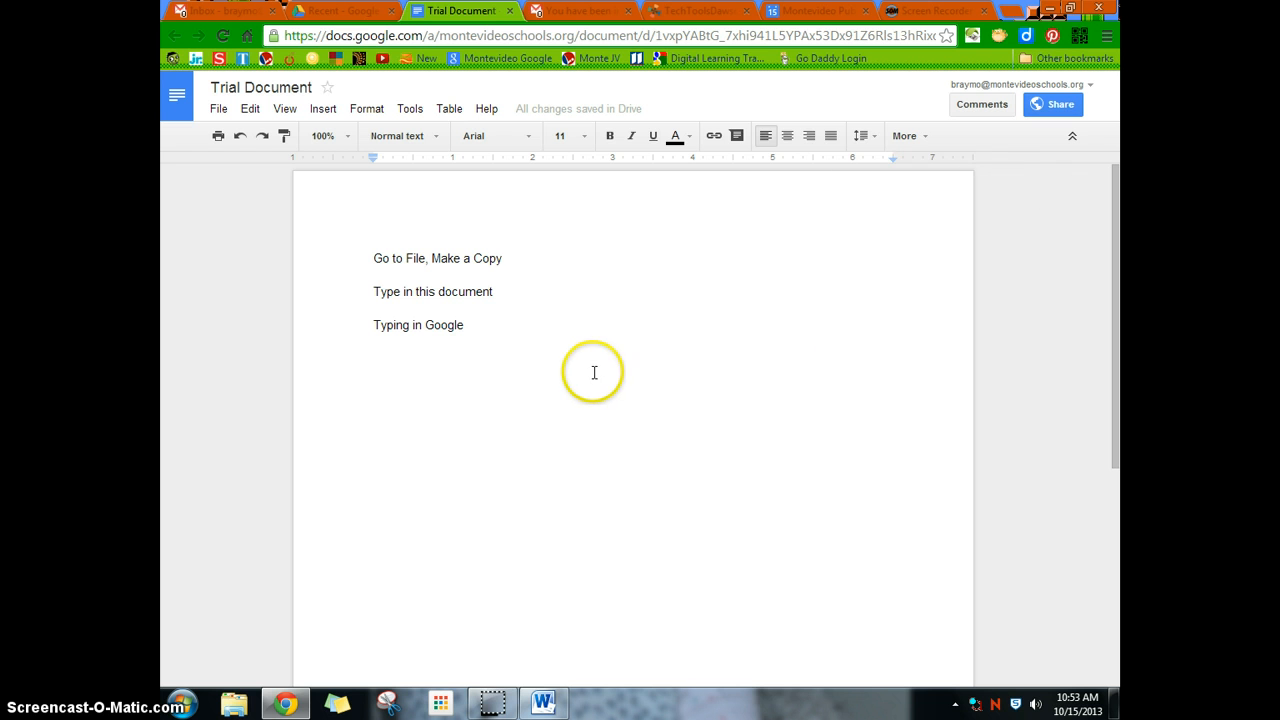
left_click(408, 108)
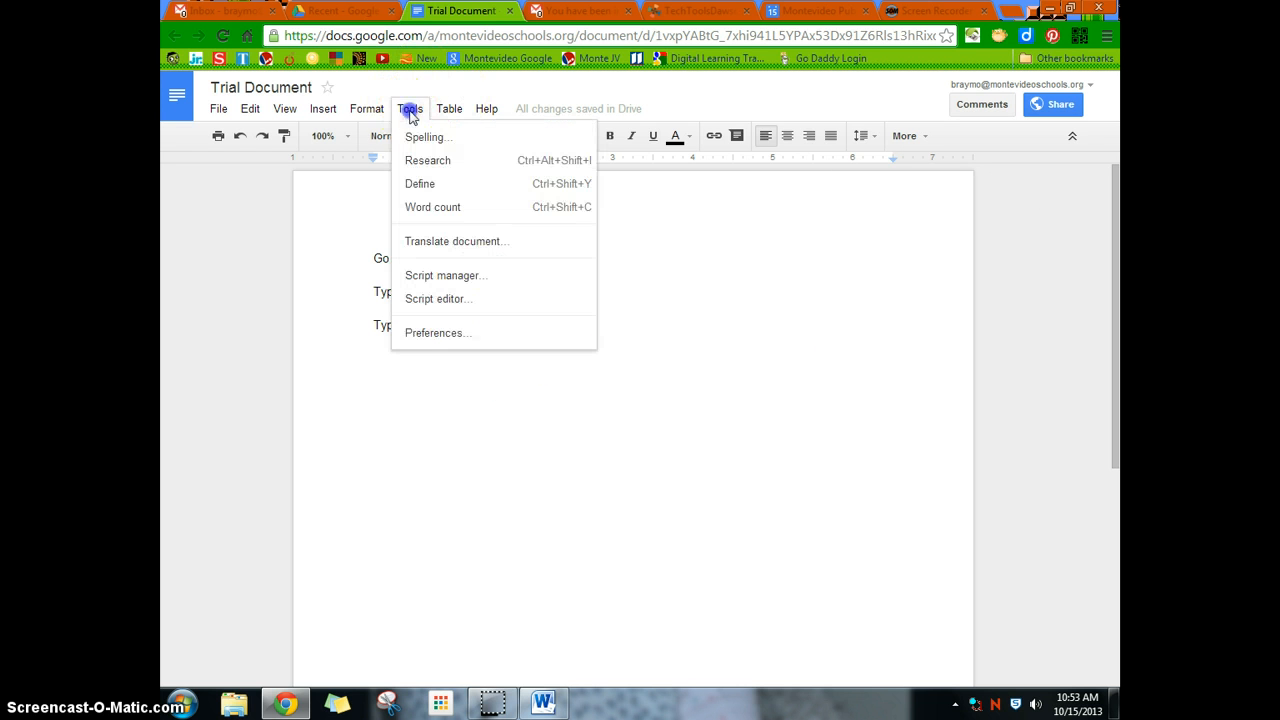
- Search for 'minnesota twins' in the Research side panel and scroll through the results
left_click(428, 160)
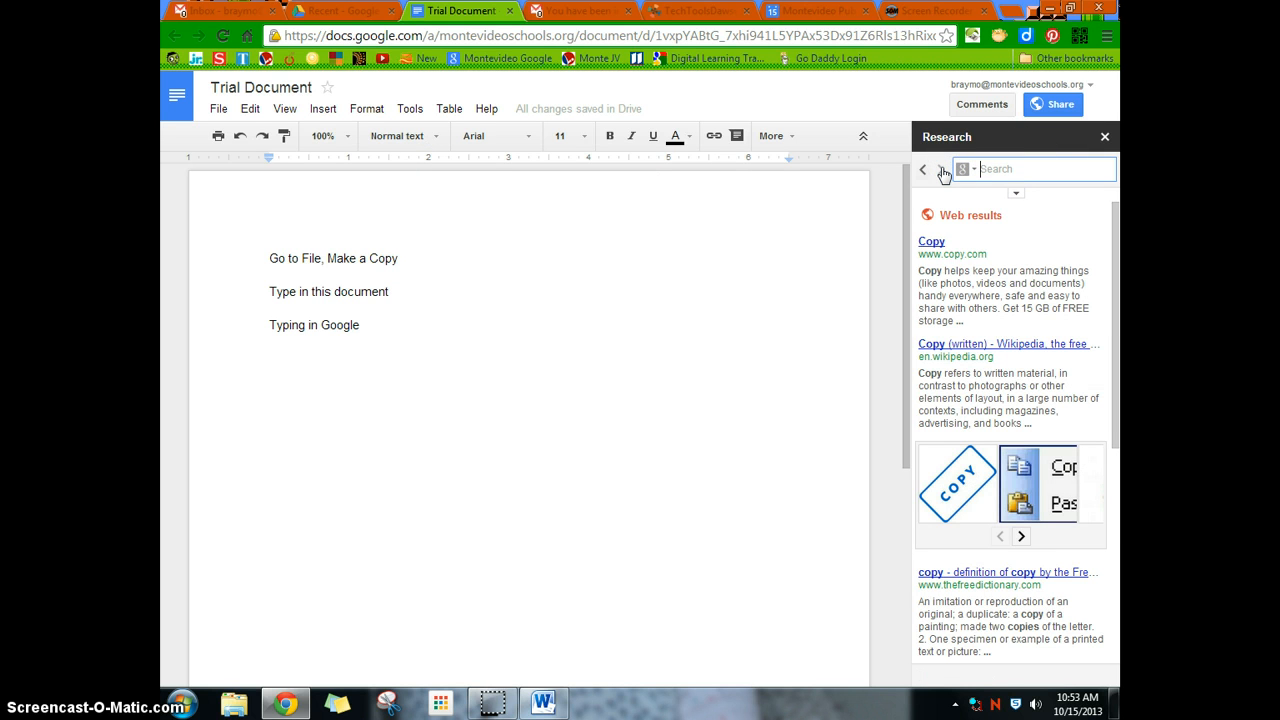
left_click(964, 168)
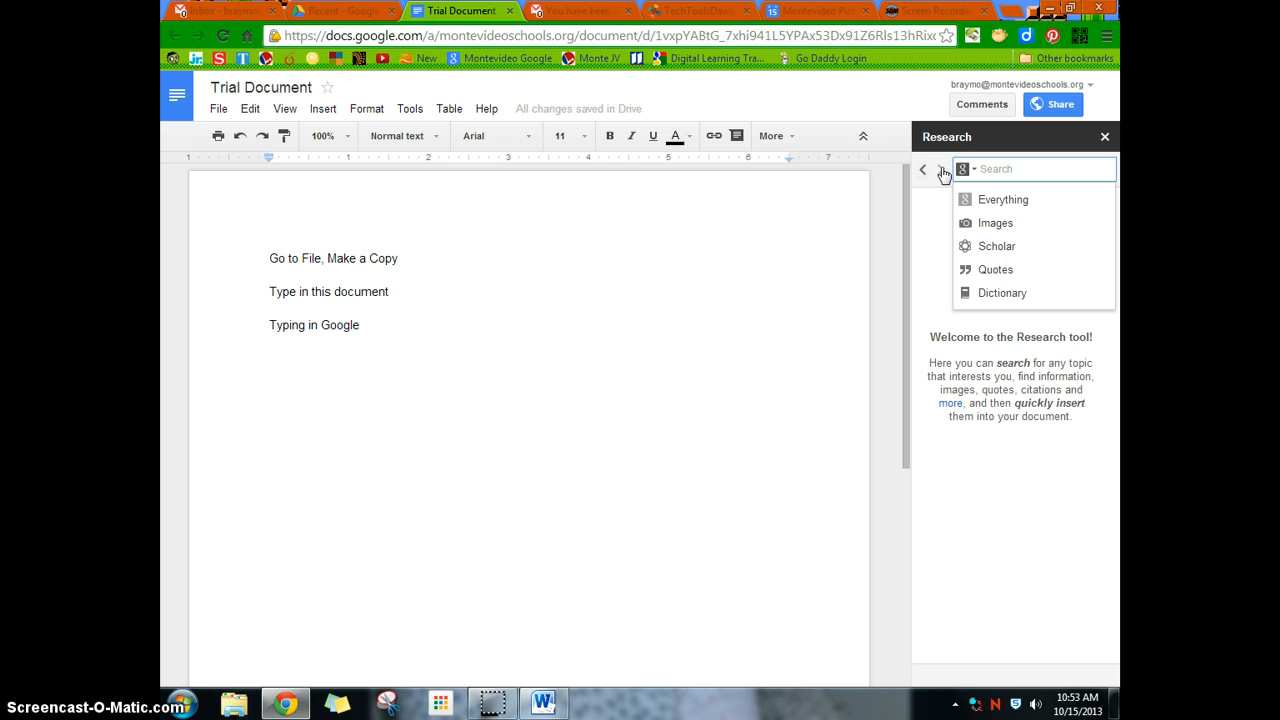
type("minnesota twins")
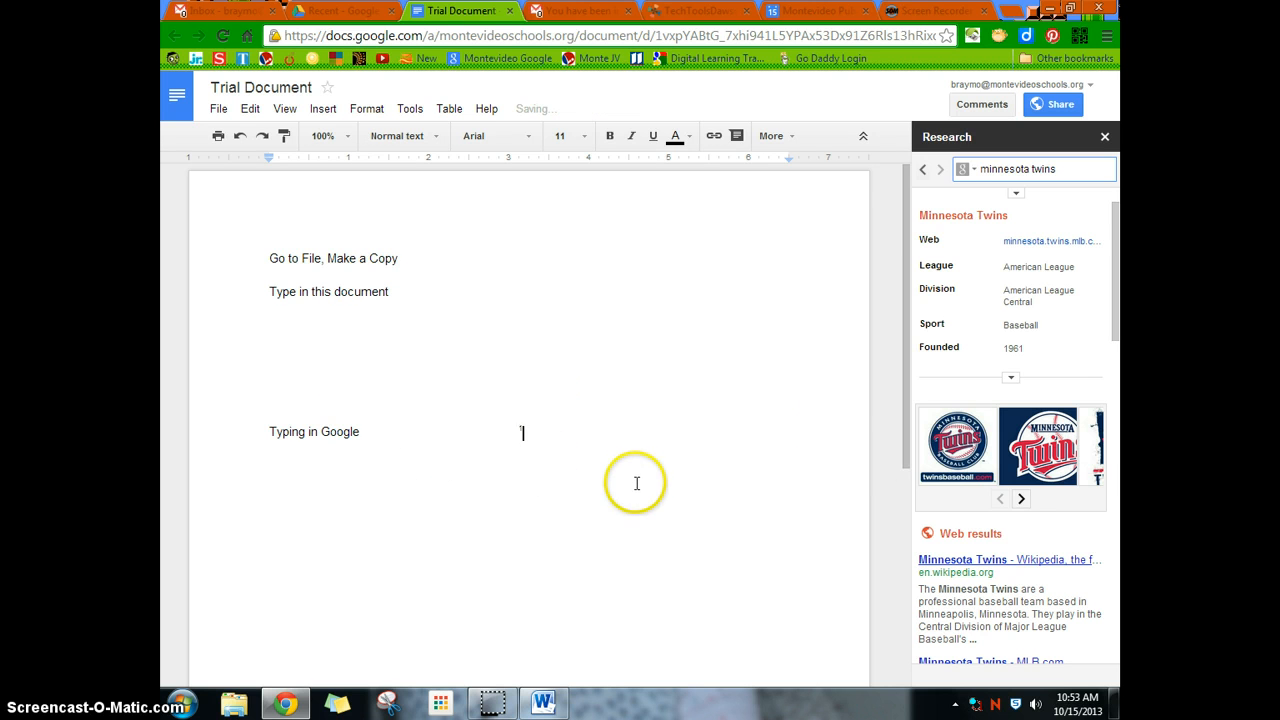
scroll("down", 3)
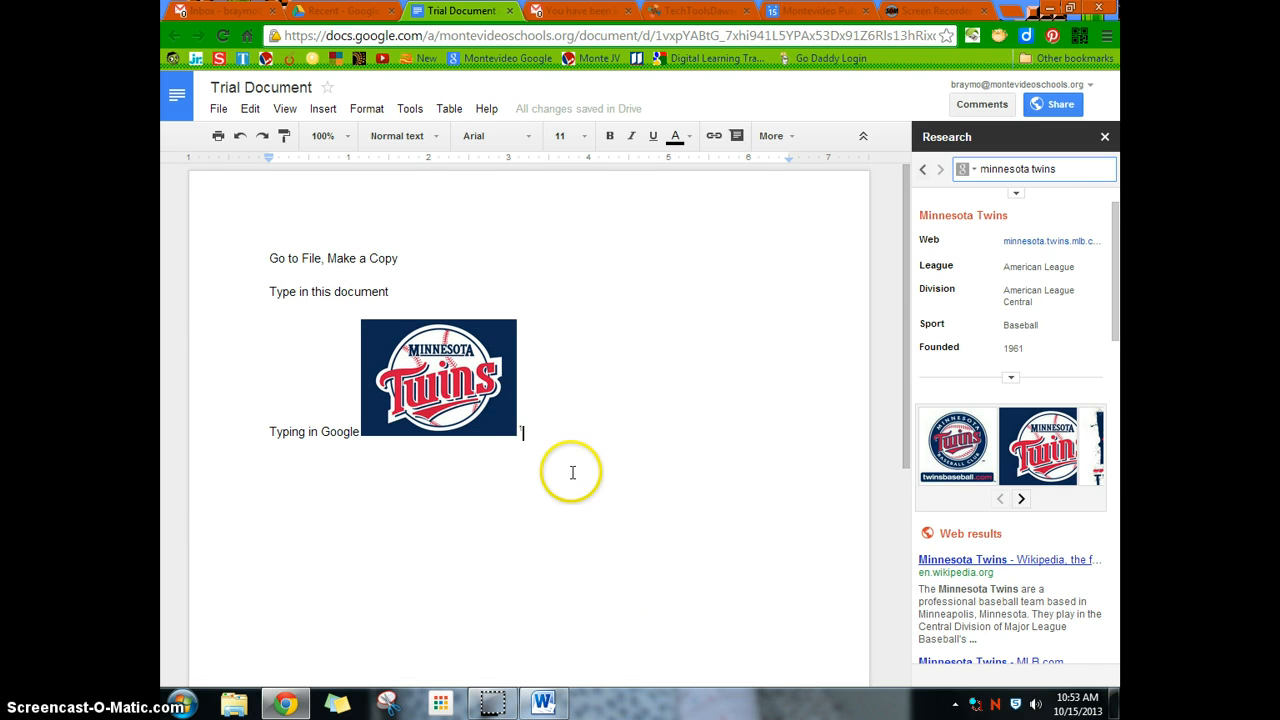
mouse_move(446, 378)
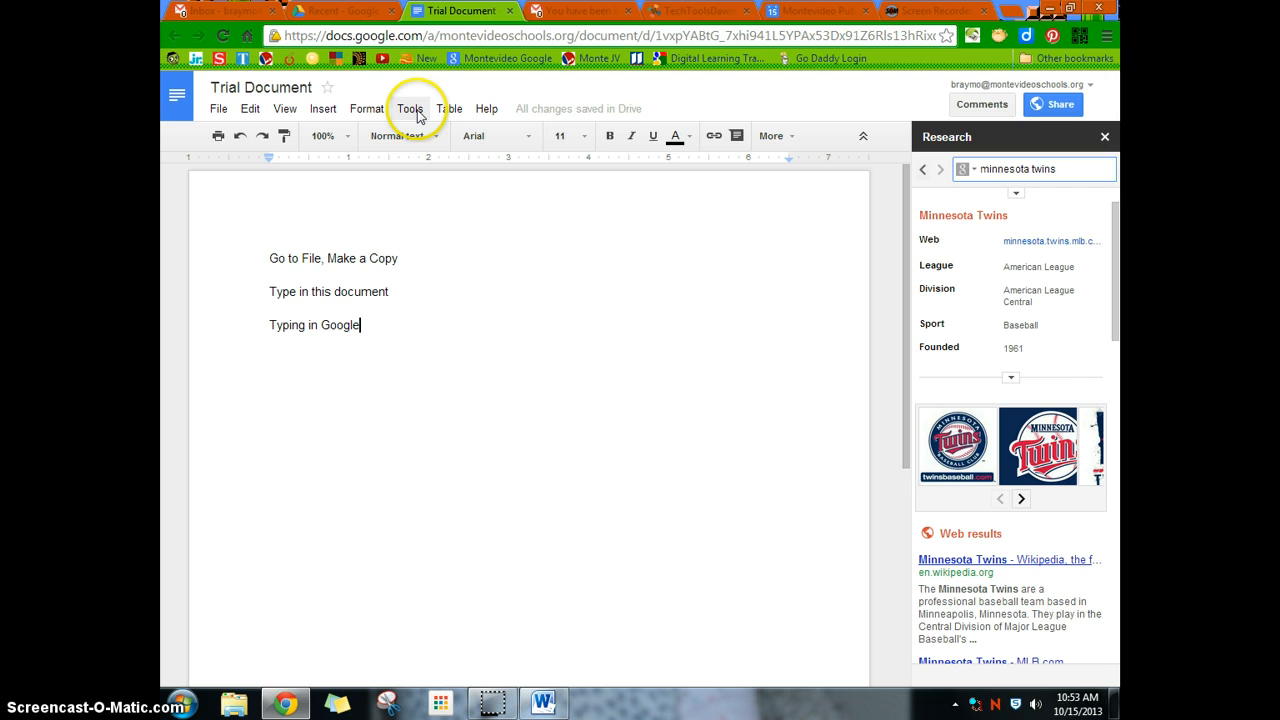
left_click(408, 108)
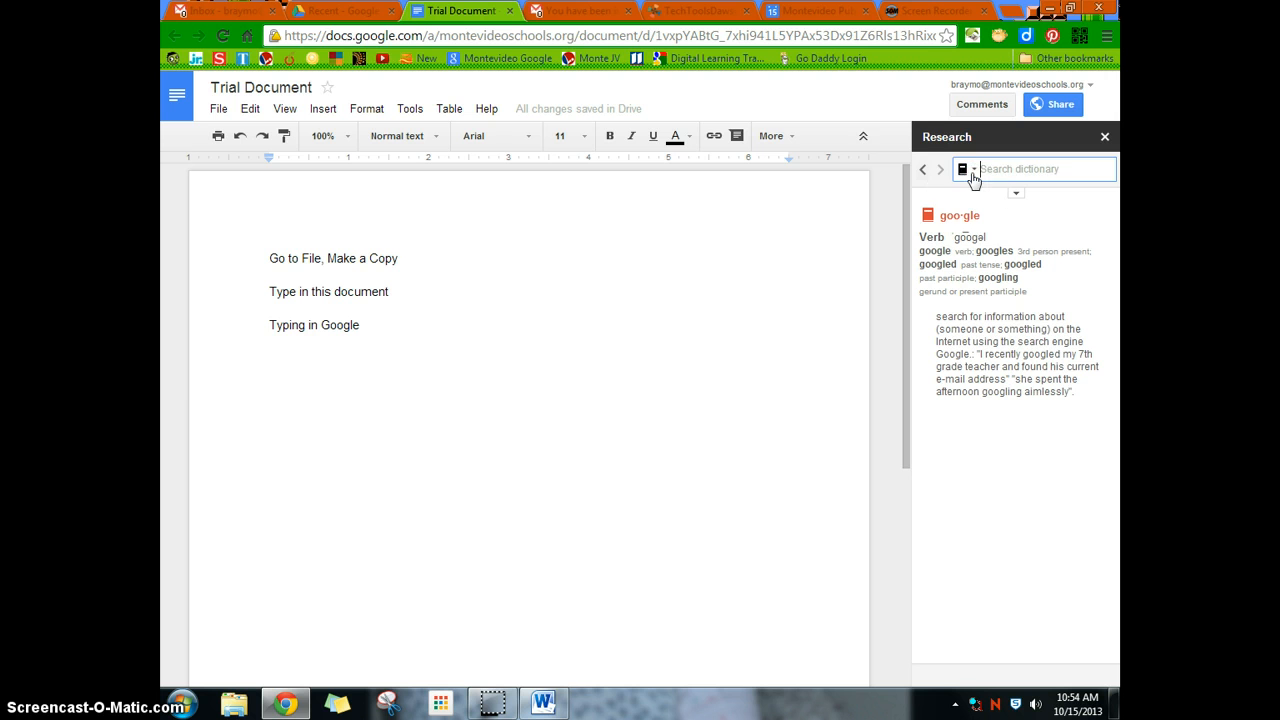
- Define 'copy' in the research panel, then bring up Tools > Preferences
type("copy")
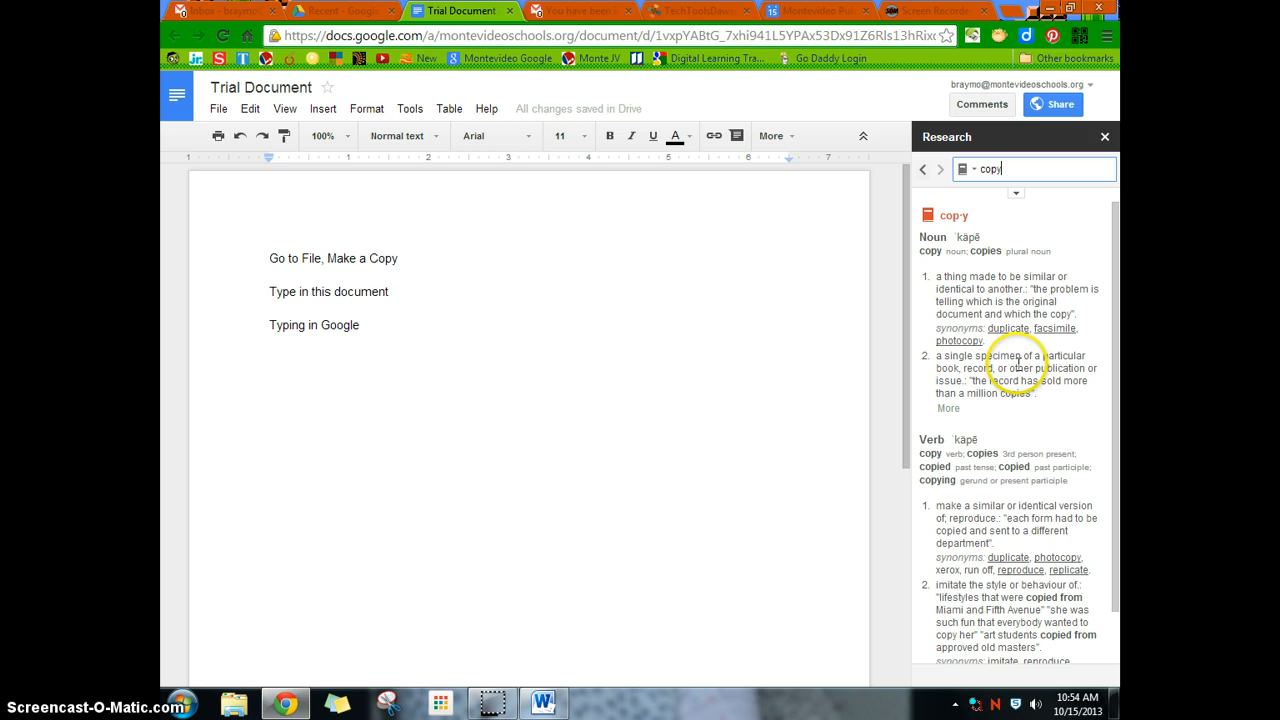
mouse_move(494, 232)
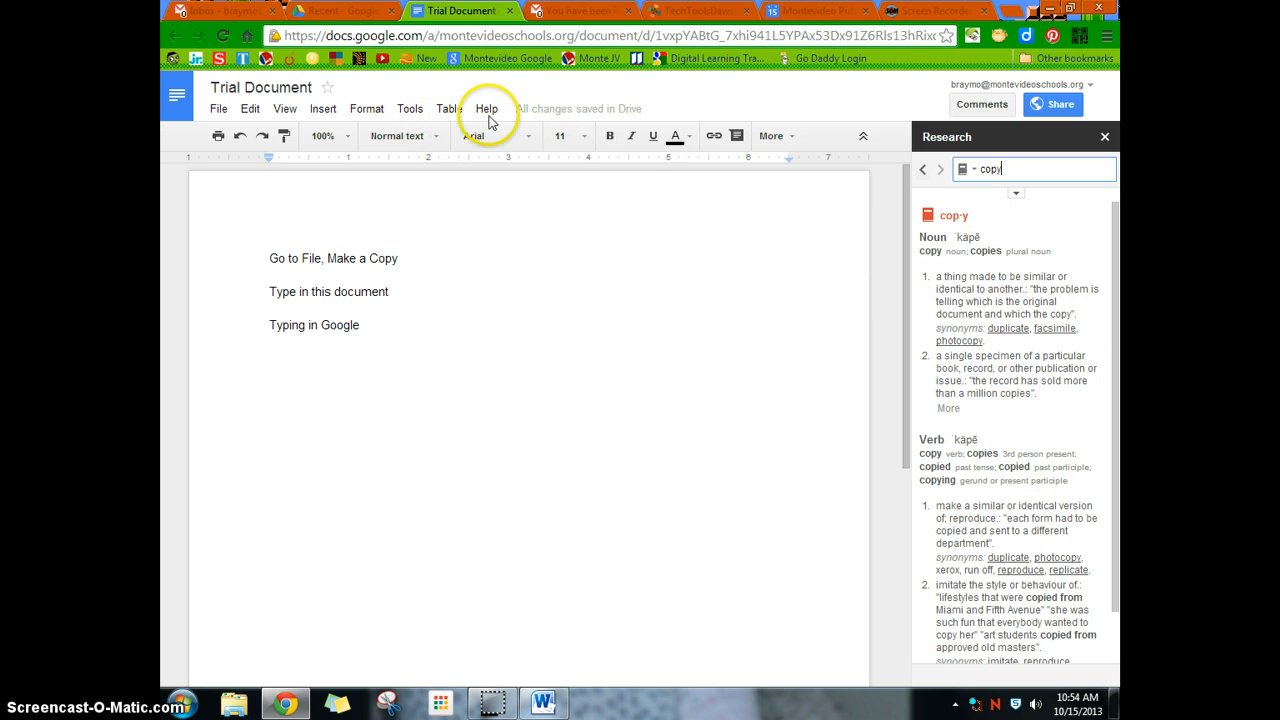
left_click(408, 108)
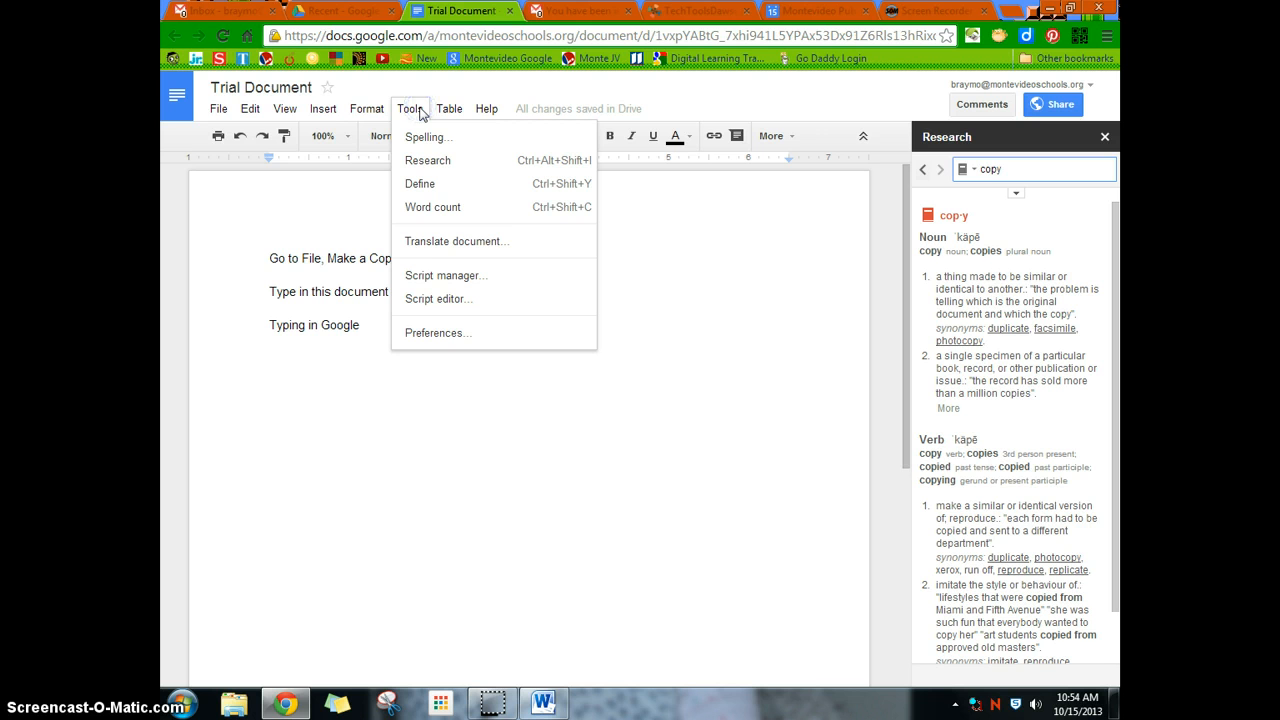
mouse_move(436, 206)
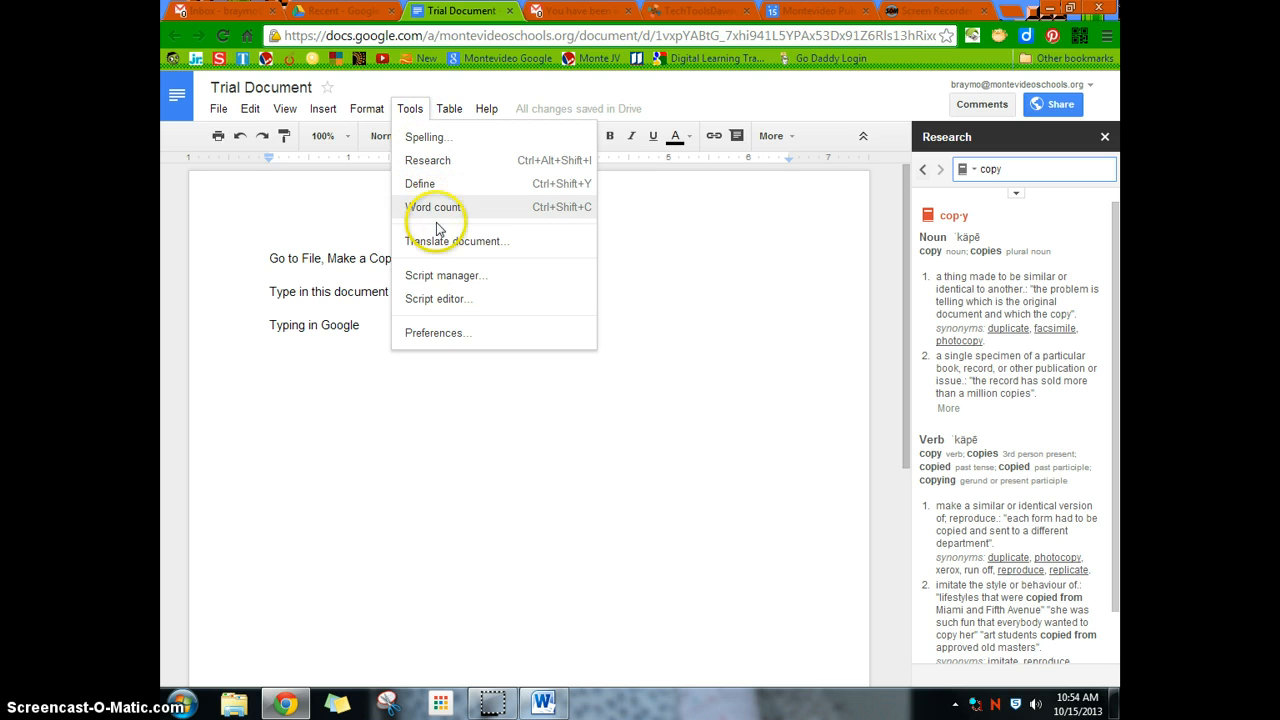
left_click(436, 332)
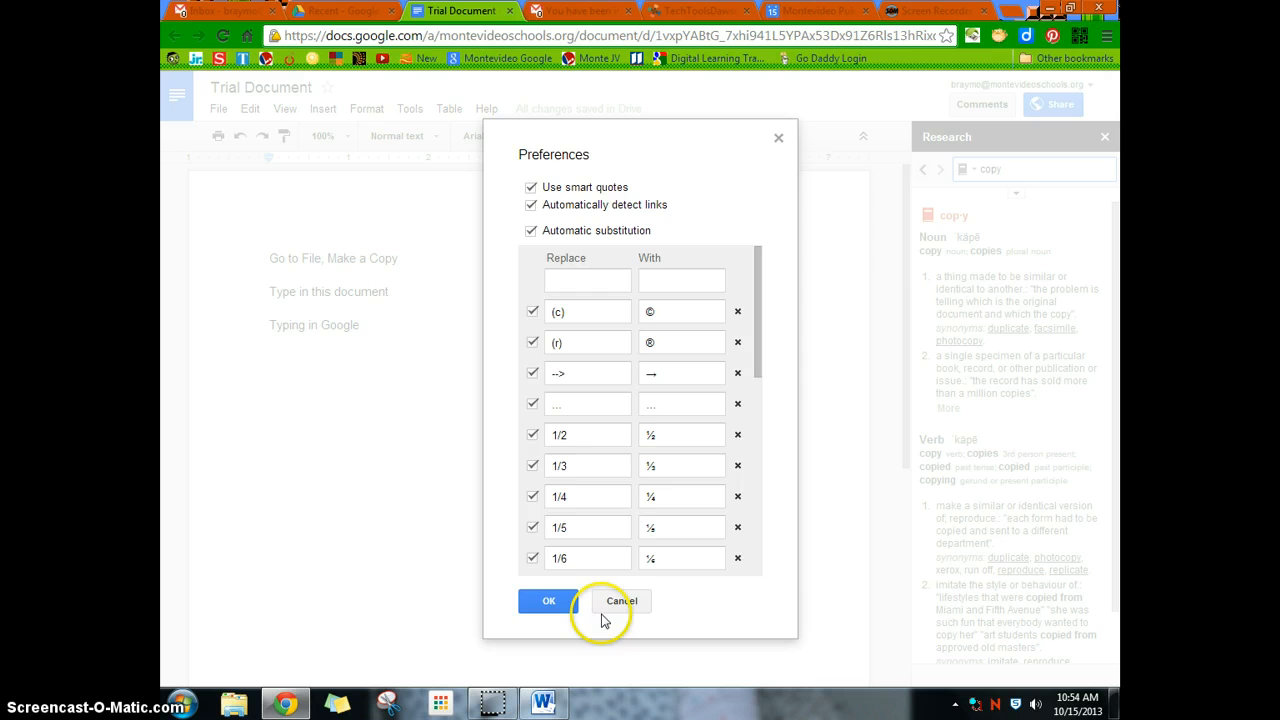
- Cancel Preferences, glance at the Table menu, and close the Research panel
left_click(620, 600)
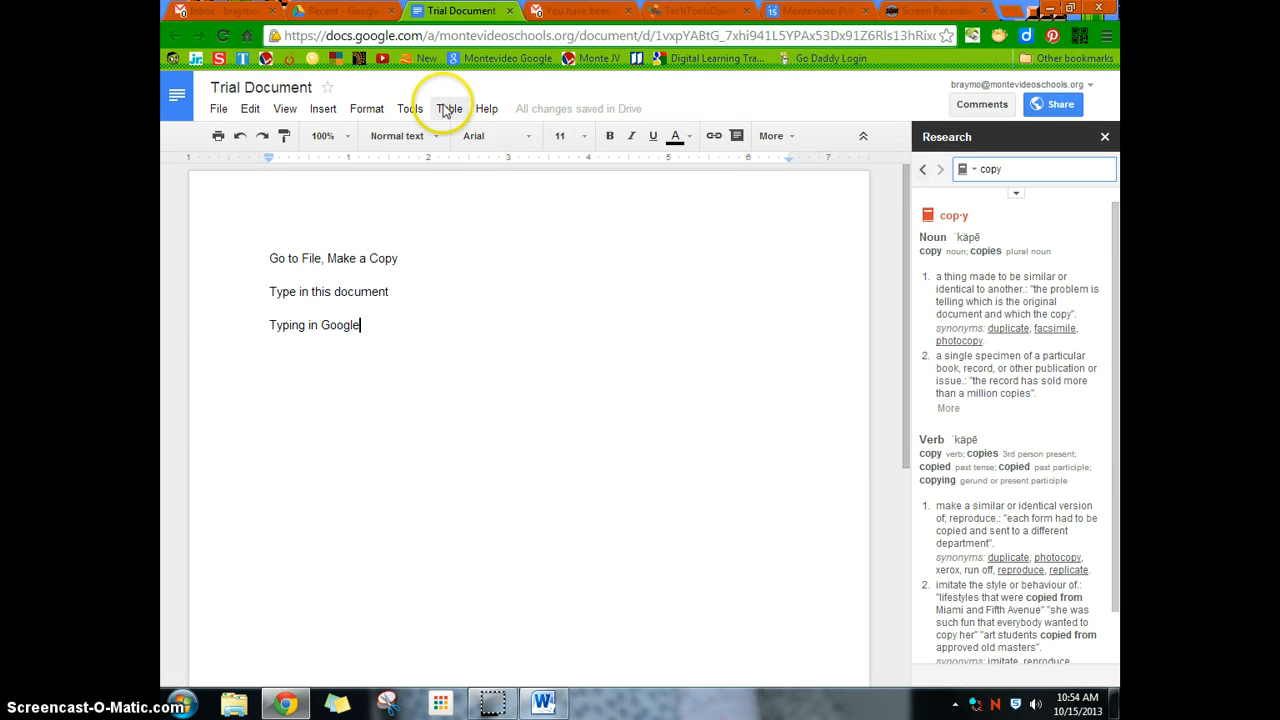
left_click(448, 108)
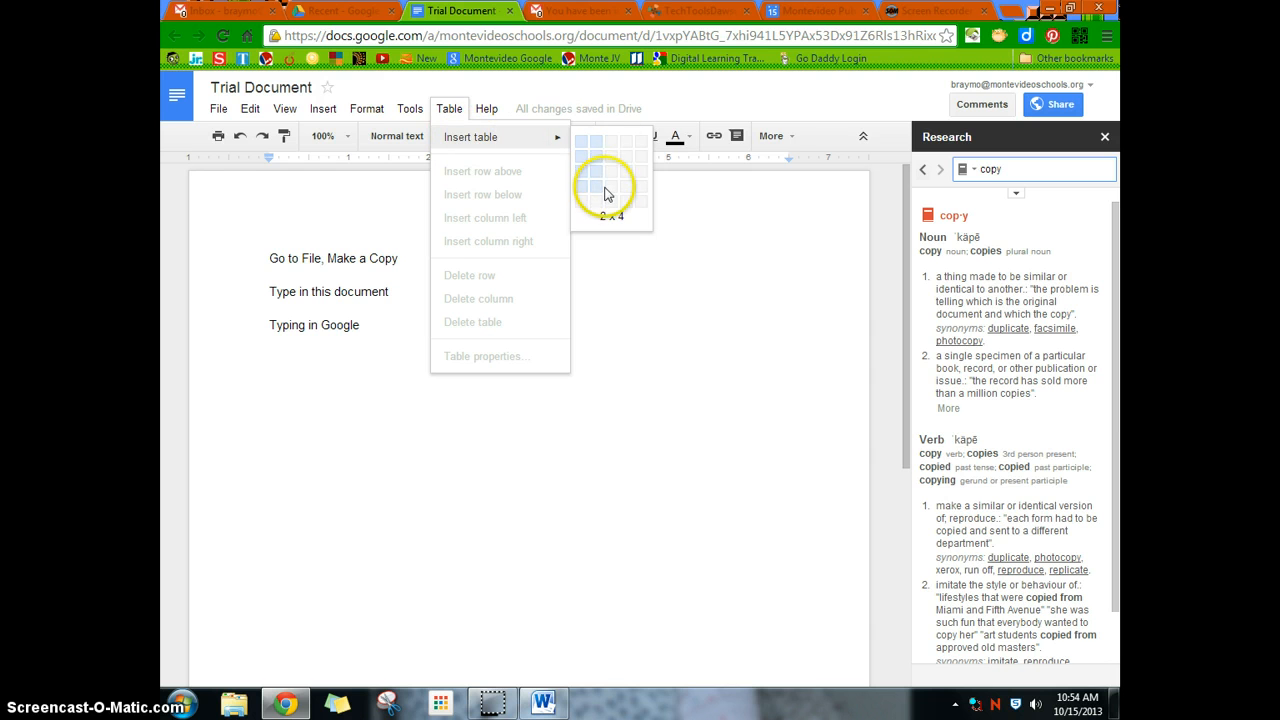
mouse_move(676, 212)
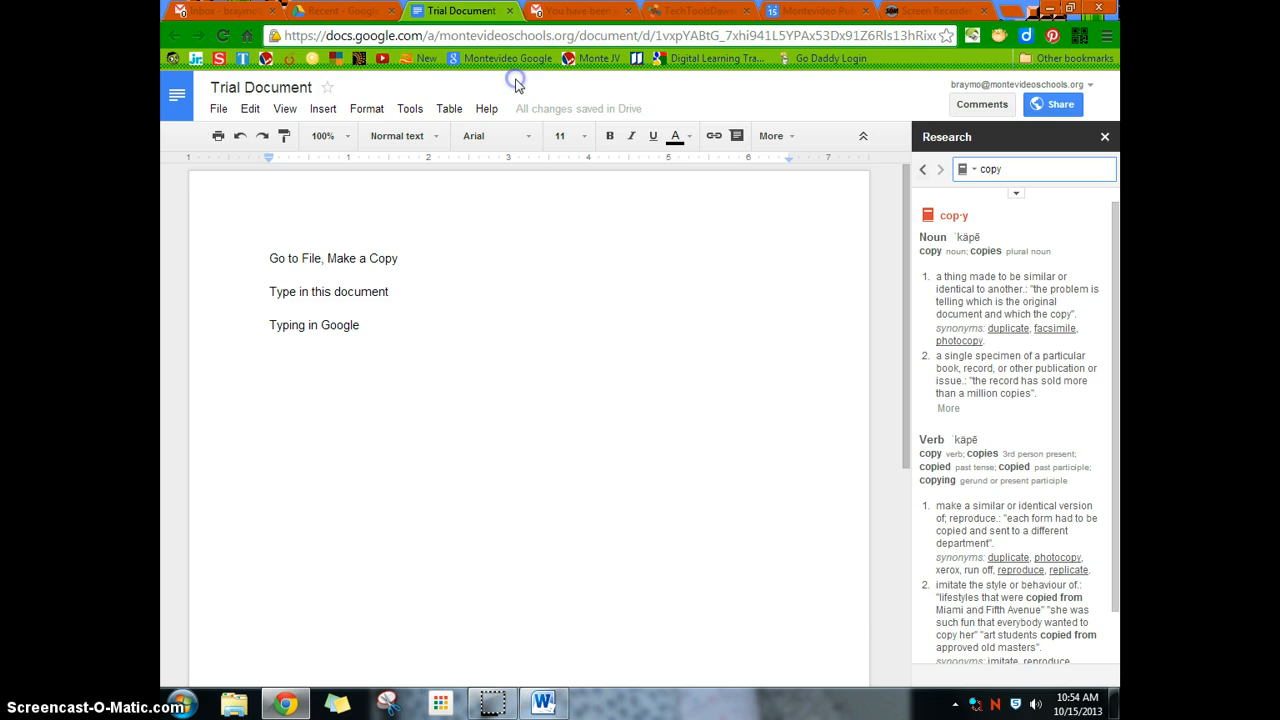
left_click(1104, 136)
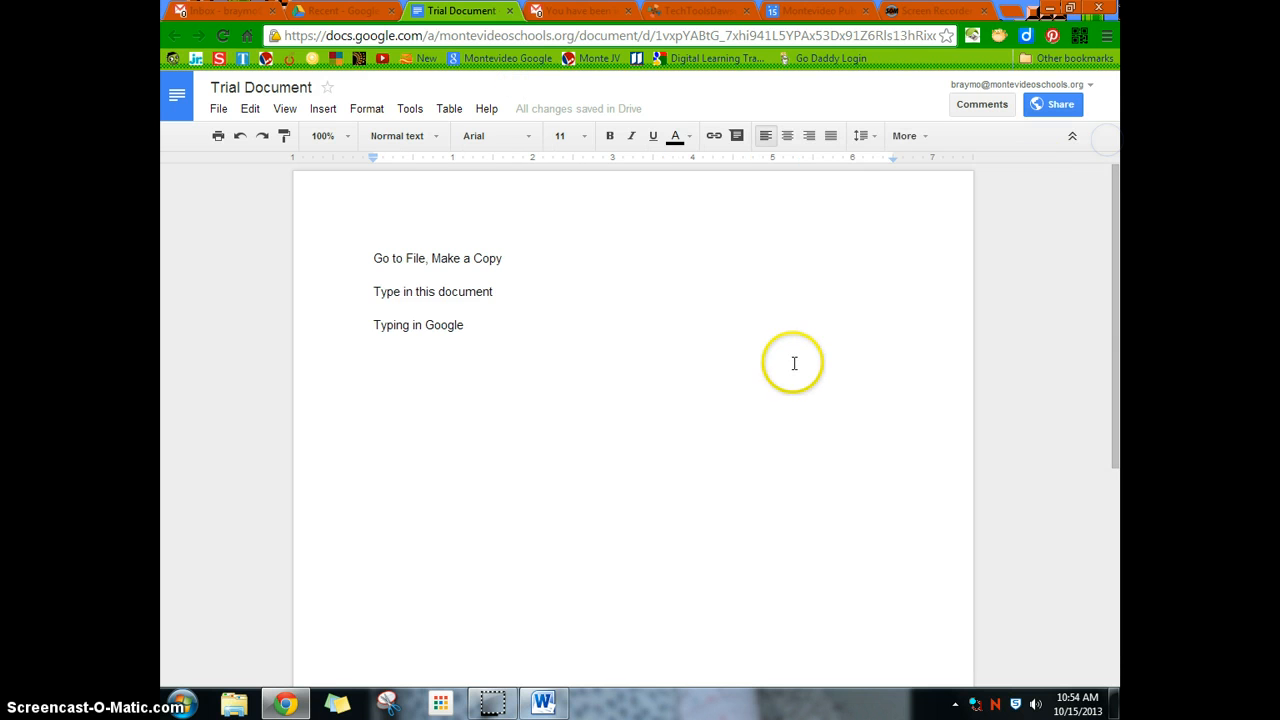